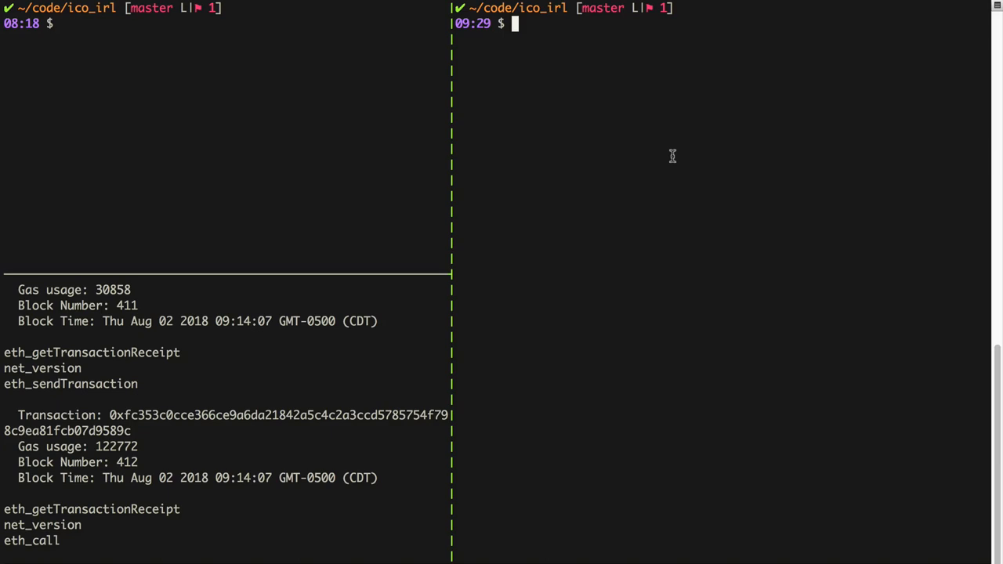
{"action": "mouse_move", "coordinate": [595, 189]}
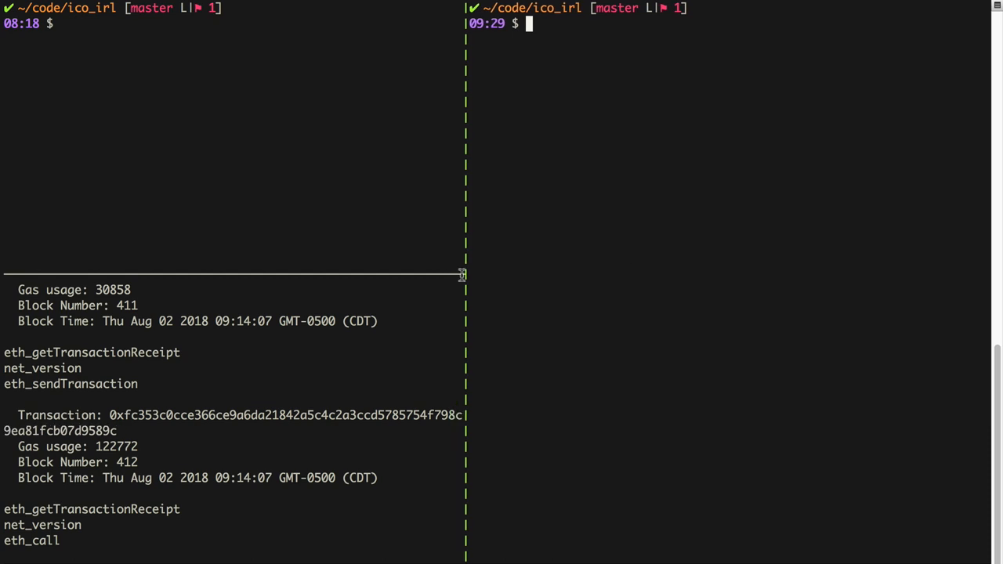
{"action": "mouse_move", "coordinate": [512, 259]}
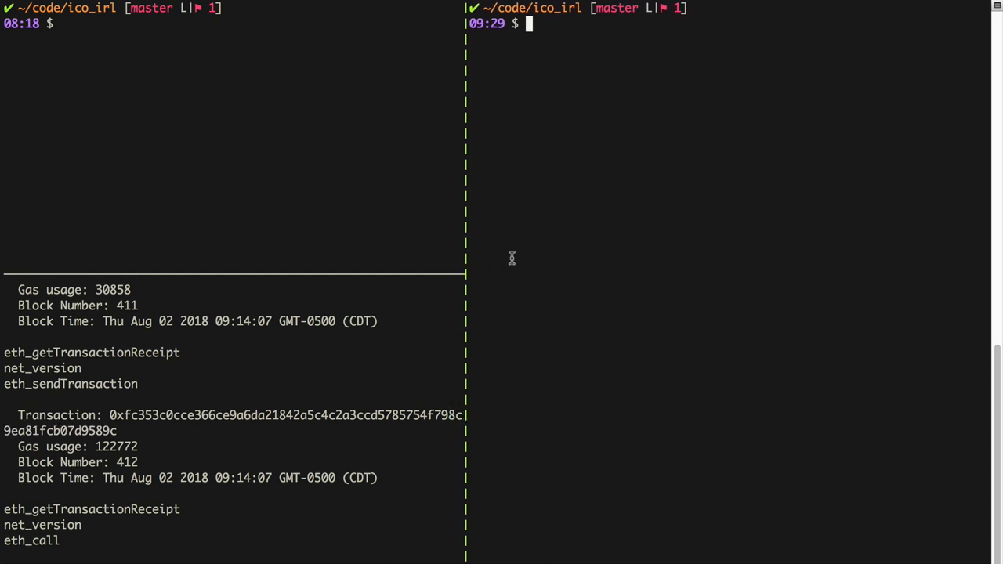
{"action": "mouse_move", "coordinate": [601, 239]}
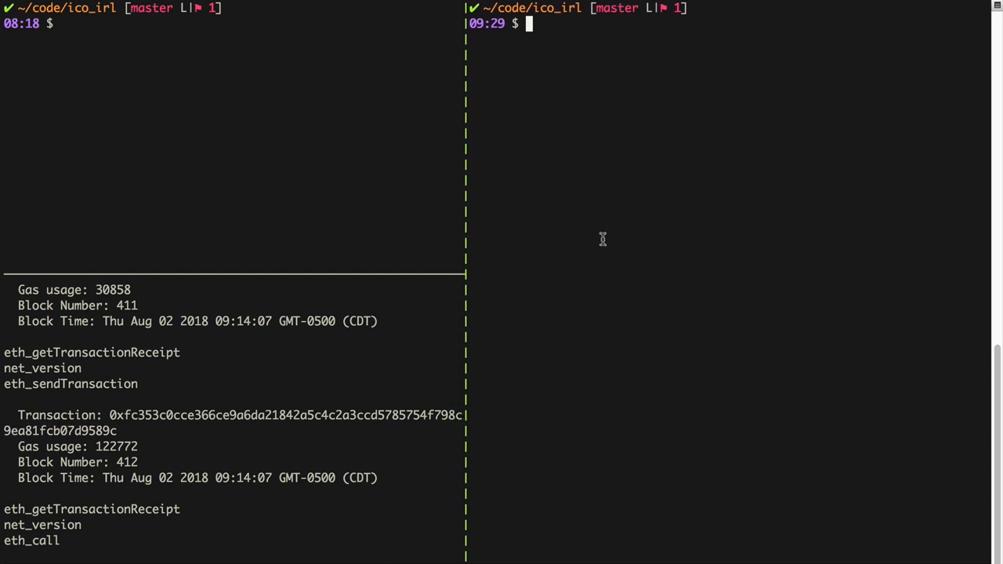
{"action": "mouse_move", "coordinate": [626, 306]}
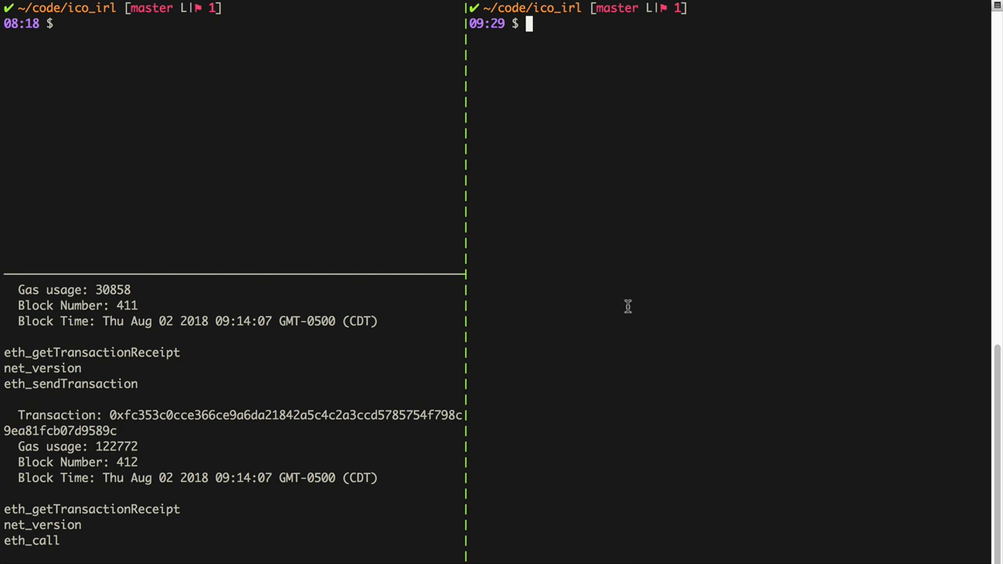
{"action": "mouse_move", "coordinate": [600, 212]}
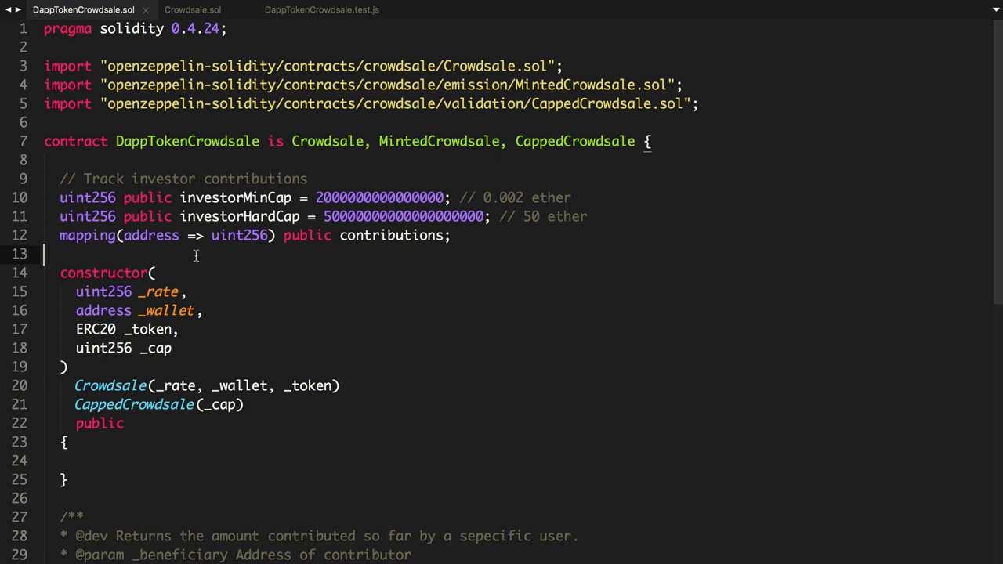
Step: Scroll through the contract and TimedCrowdsale.sol, ending on the DappTokenCrowdsale.test.js test cases
{"action": "scroll", "scroll_direction": "down", "scroll_amount": 3}
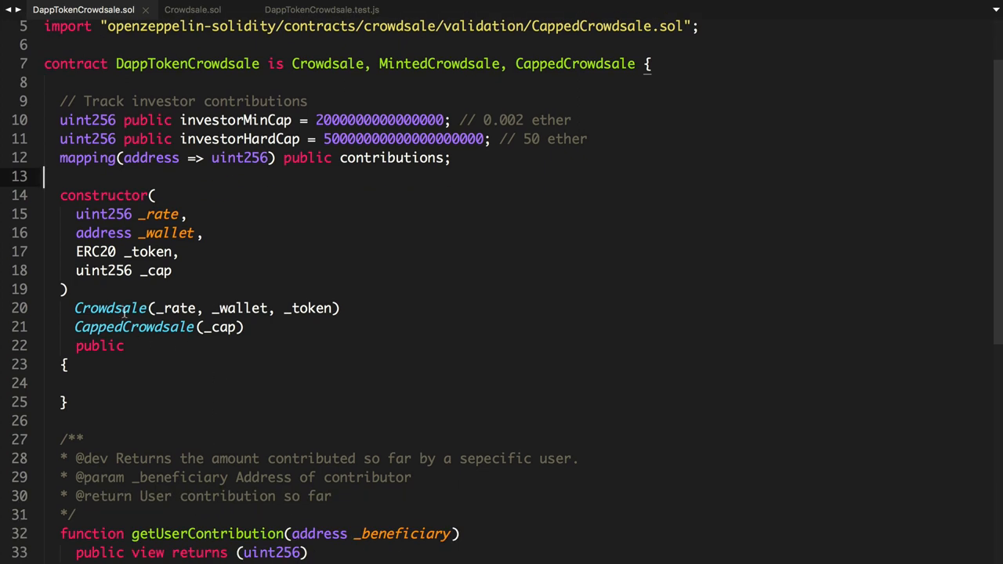
{"action": "scroll", "scroll_direction": "up", "scroll_amount": 3}
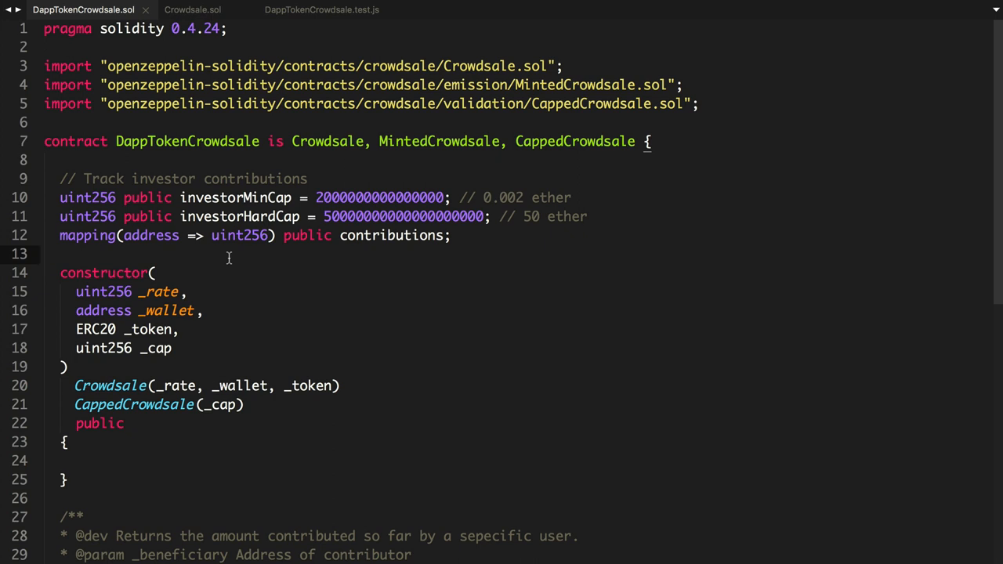
{"action": "mouse_move", "coordinate": [297, 257]}
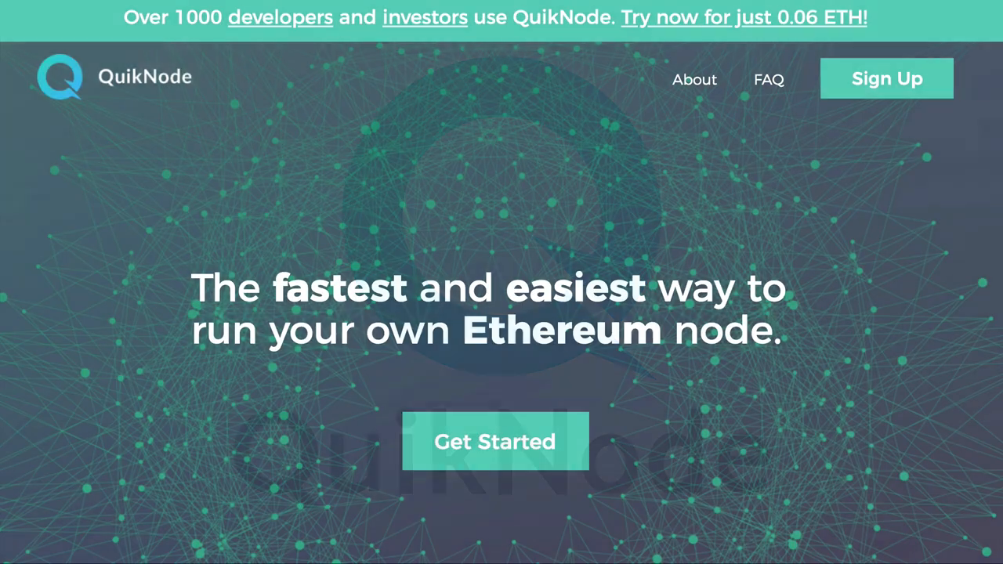
{"action": "scroll", "scroll_direction": "down", "scroll_amount": 3}
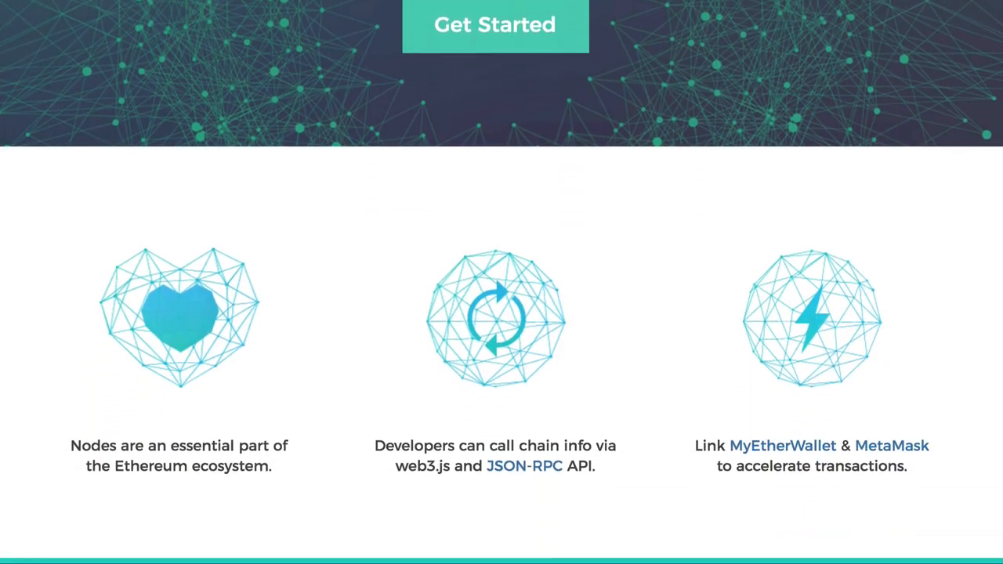
{"action": "scroll", "scroll_direction": "down", "scroll_amount": 3}
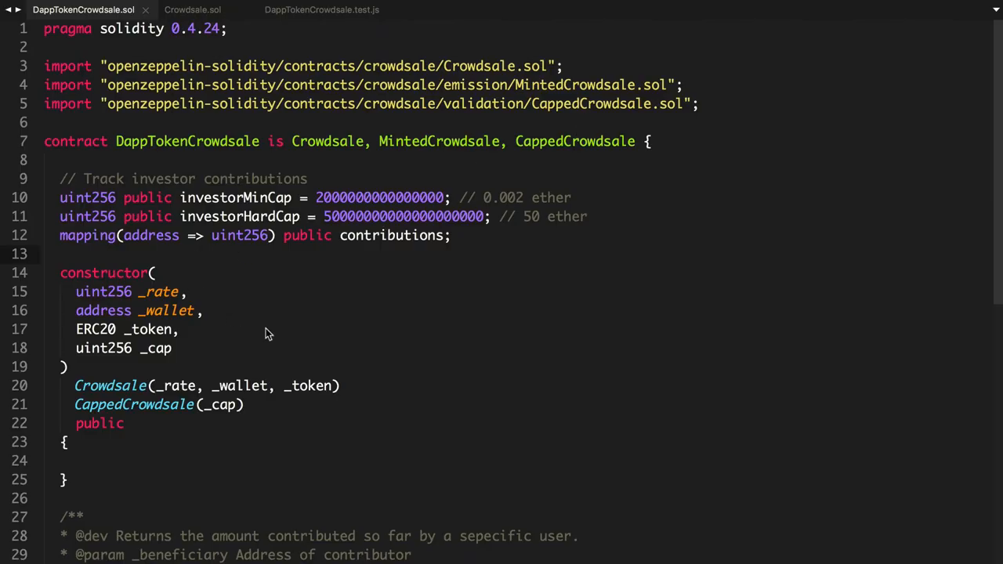
{"action": "scroll", "scroll_direction": "down", "scroll_amount": 3}
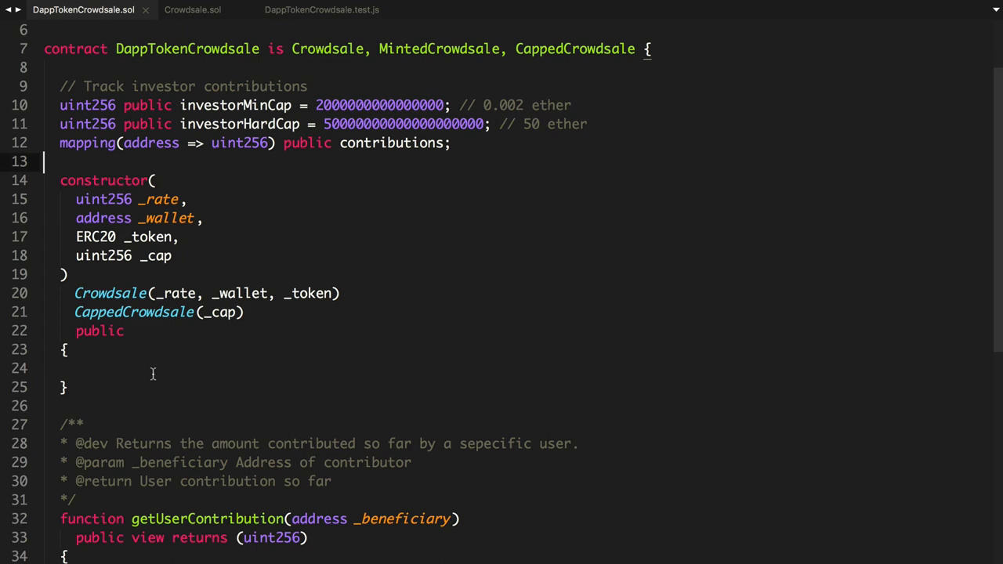
{"action": "scroll", "scroll_direction": "up", "scroll_amount": 3}
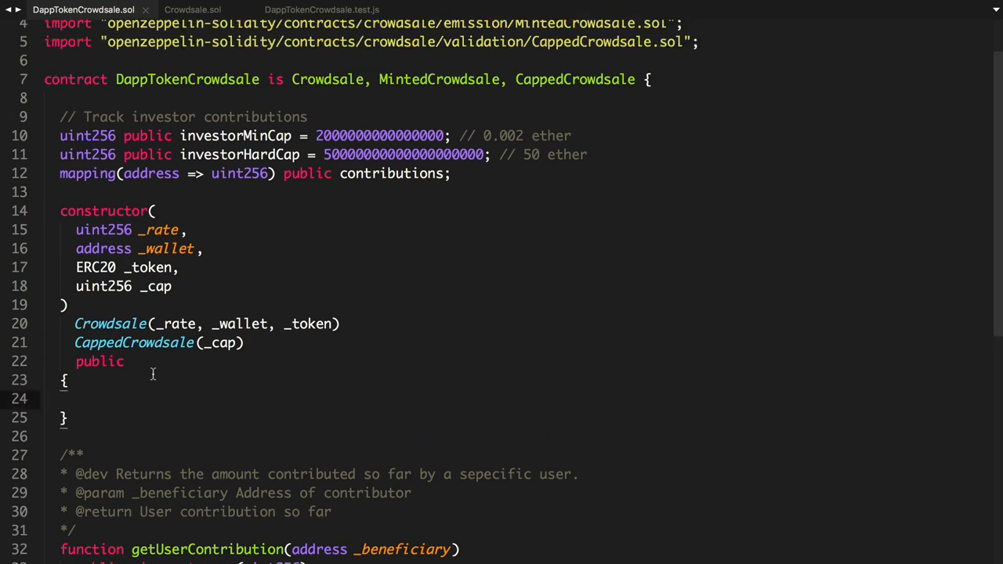
{"action": "scroll", "scroll_direction": "up", "scroll_amount": 3}
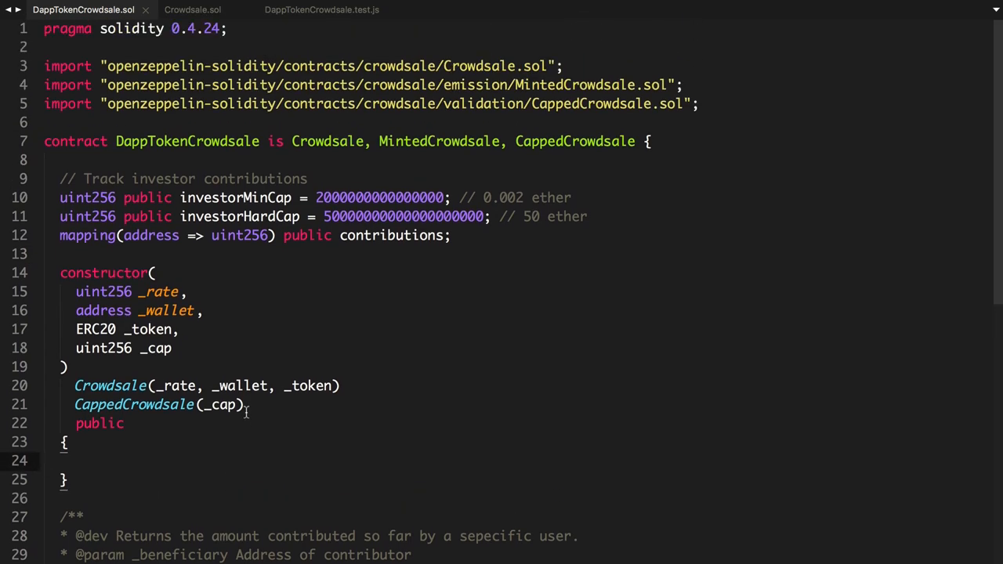
{"action": "scroll", "scroll_direction": "down", "scroll_amount": 3}
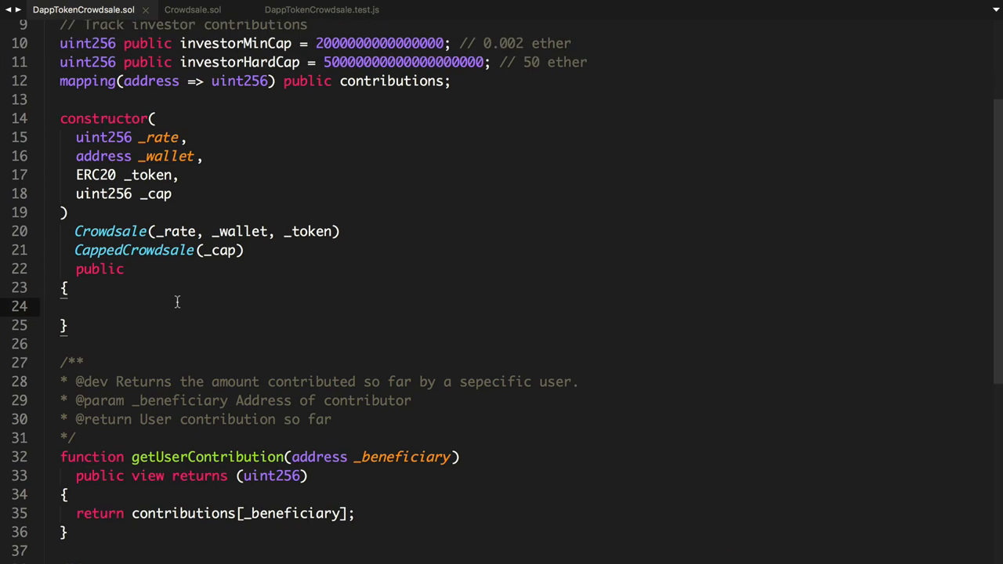
{"action": "scroll", "scroll_direction": "up", "scroll_amount": 3}
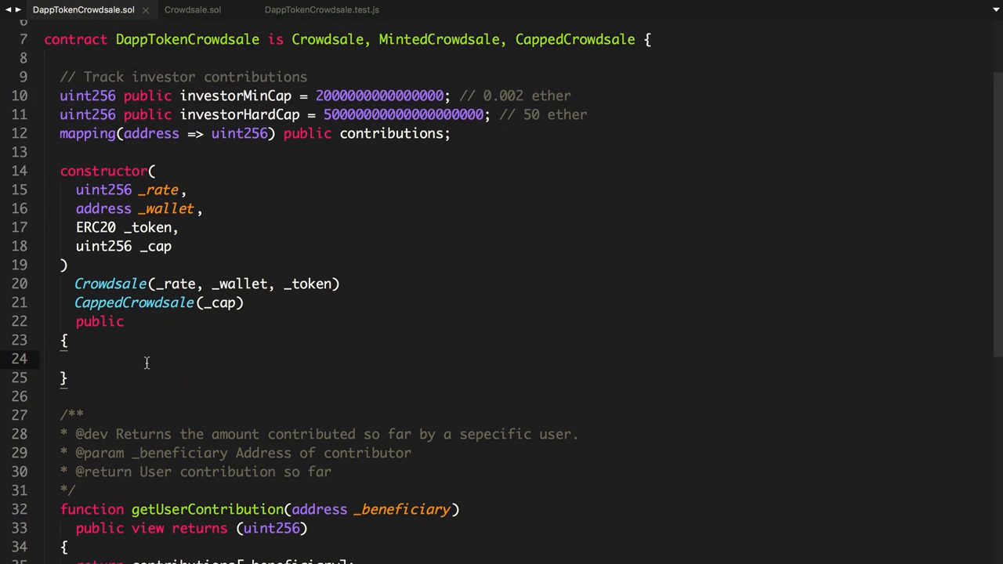
{"action": "mouse_move", "coordinate": [241, 342]}
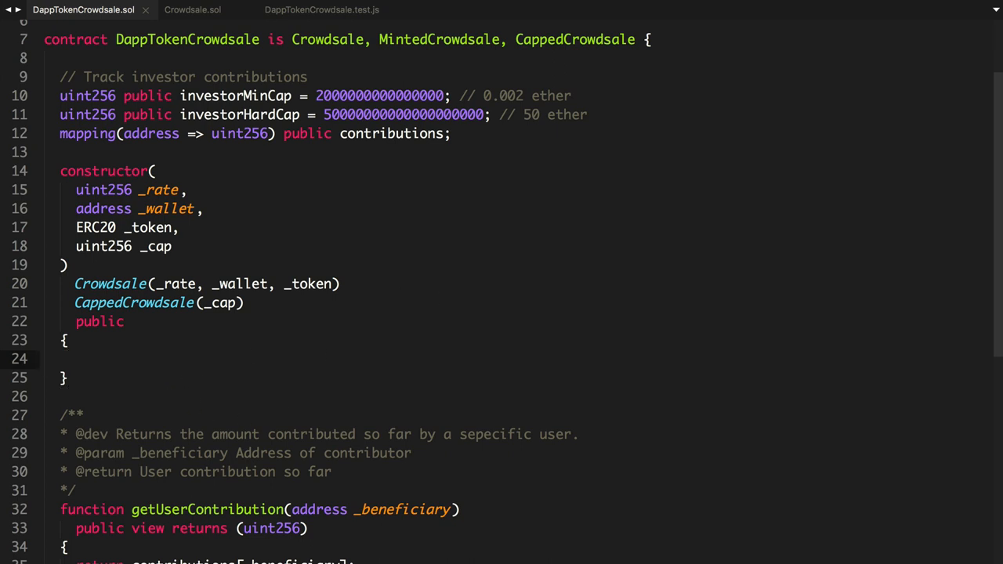
{"action": "scroll", "scroll_direction": "up", "scroll_amount": 3}
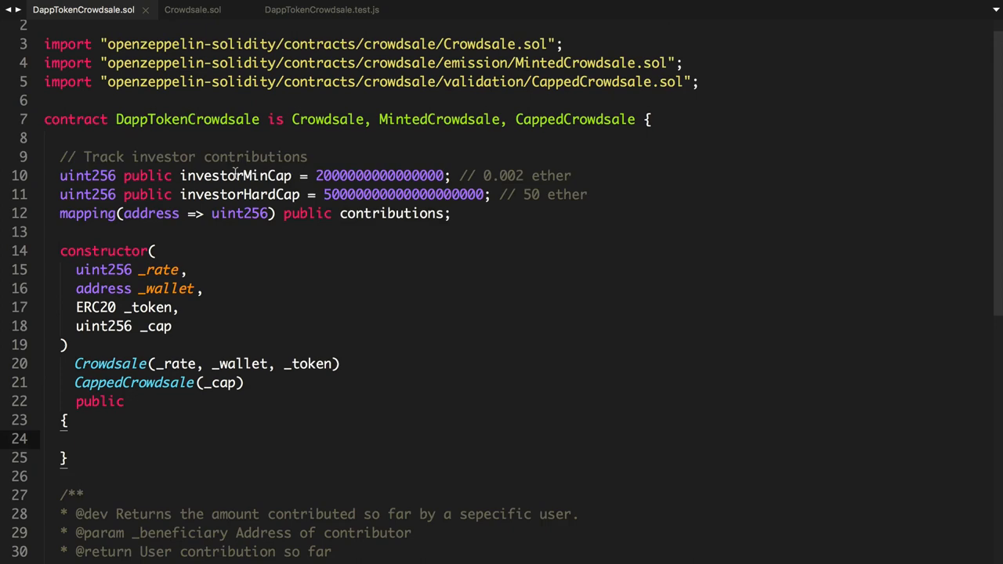
{"action": "scroll", "scroll_direction": "up", "scroll_amount": 3}
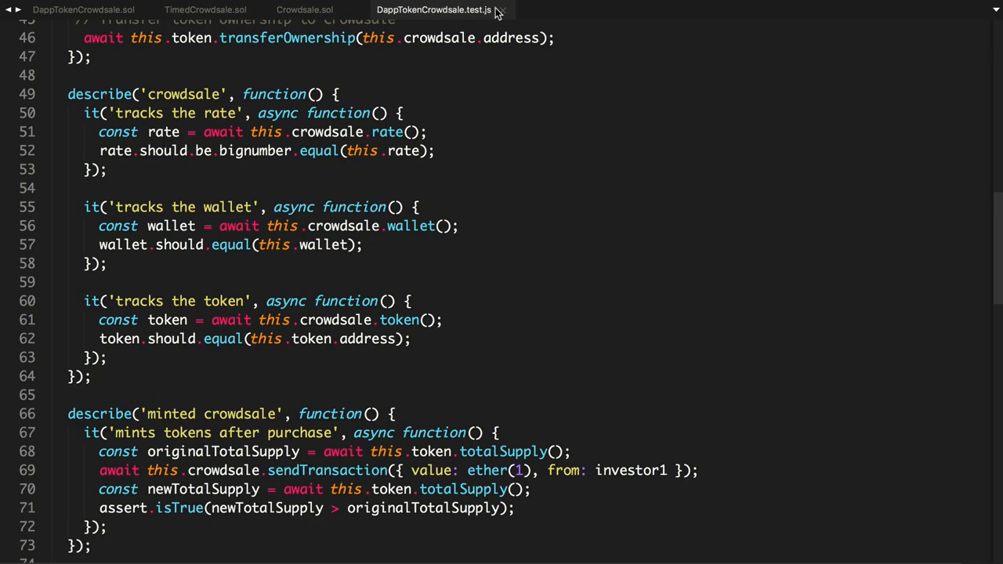
Step: Close the crowdsale test file and settle on the TimedCrowdsale contract tab
{"action": "left_click", "coordinate": [204, 9]}
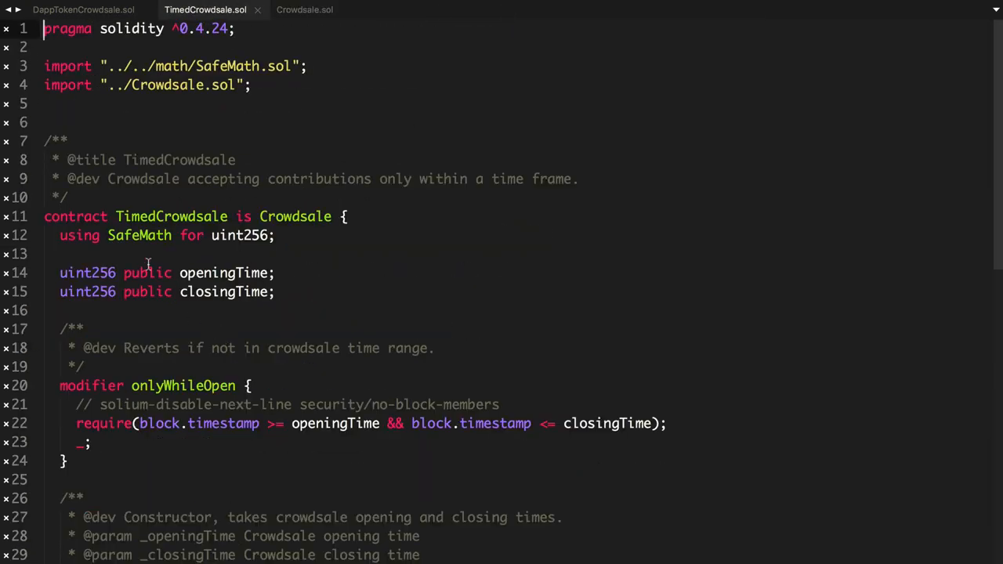
{"action": "double_click", "coordinate": [295, 216]}
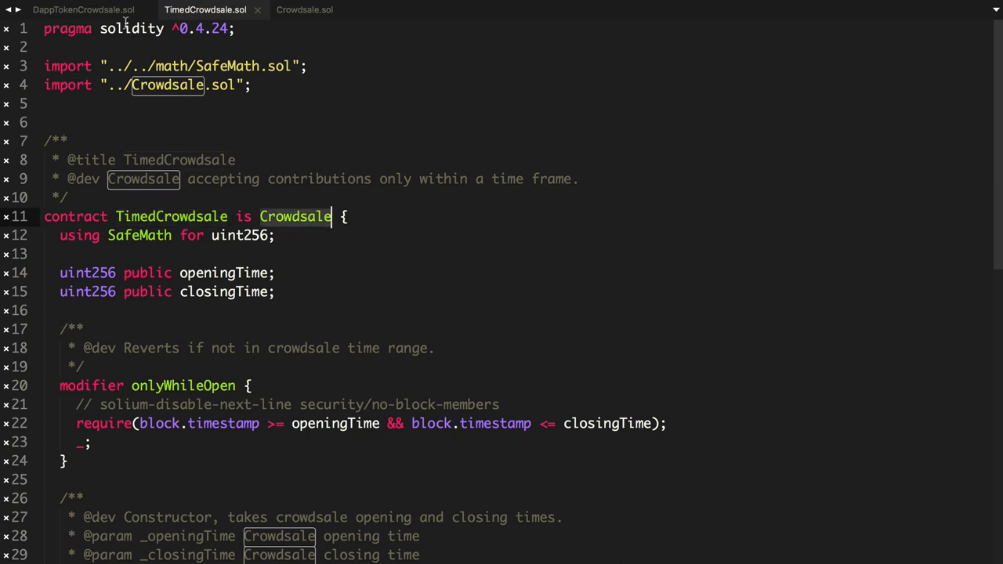
{"action": "left_click", "coordinate": [83, 9]}
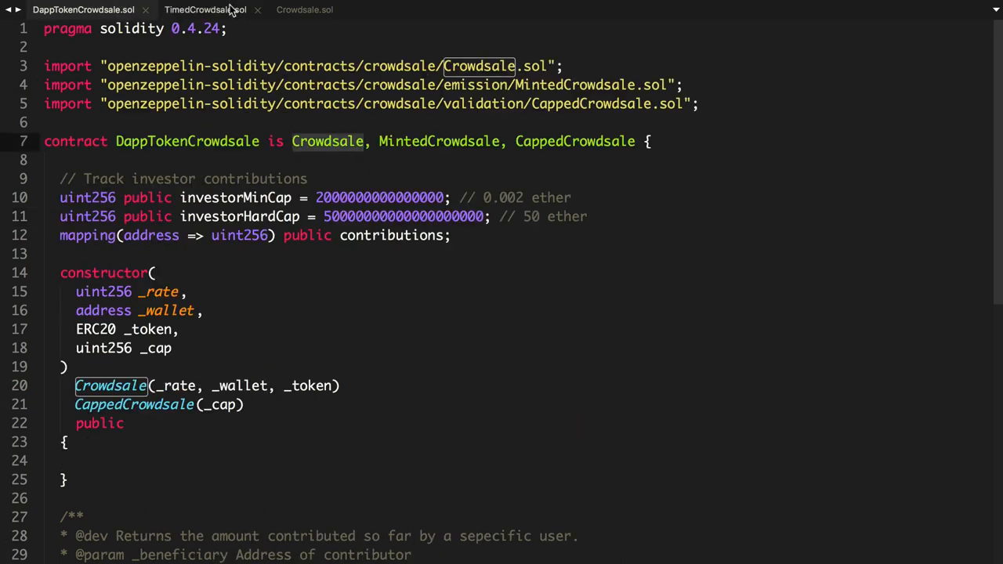
{"action": "left_click", "coordinate": [206, 10]}
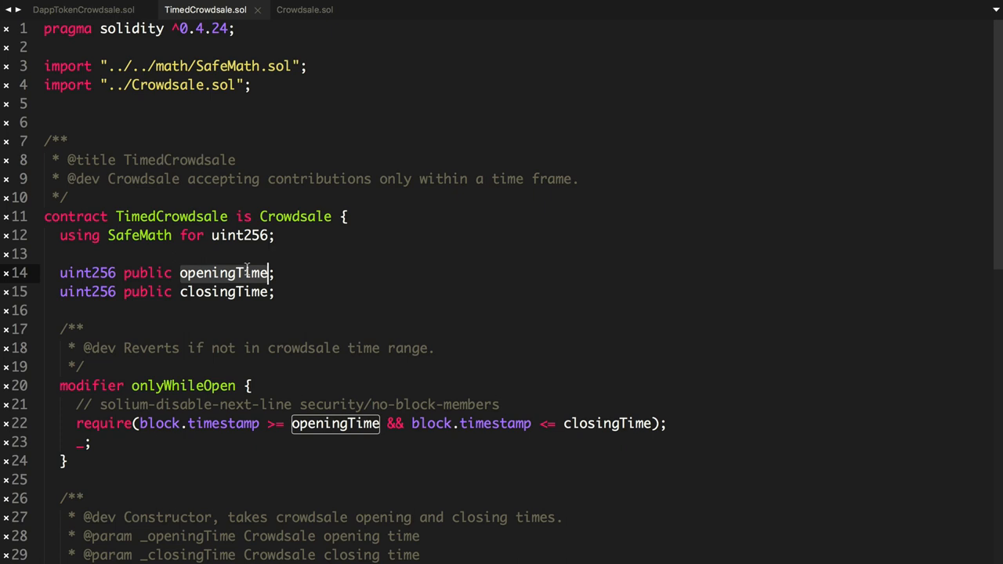
Step: Review TimedCrowdsale's openingTime/closingTime variables and select the constructor's time requirement lines
{"action": "scroll", "scroll_direction": "down", "scroll_amount": 3}
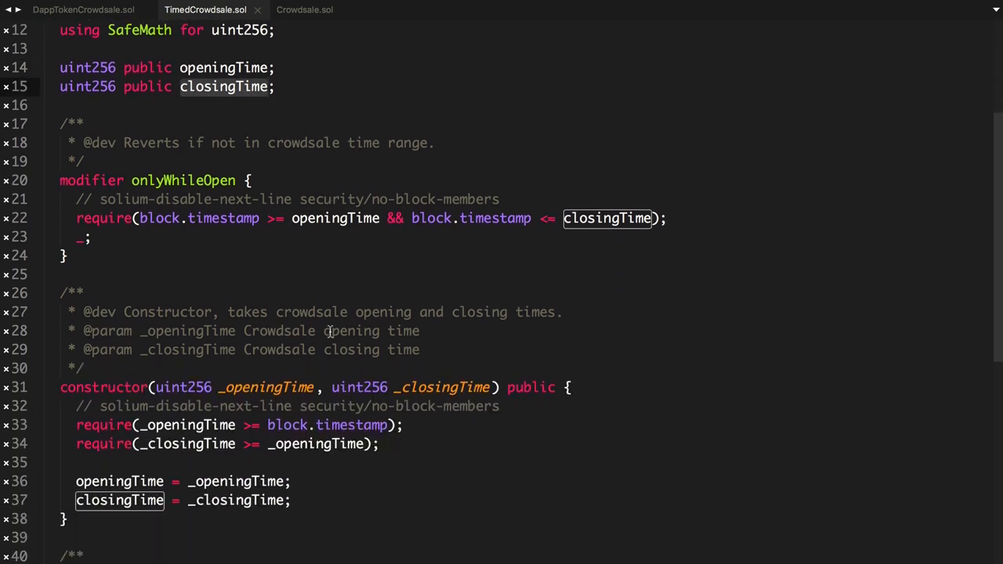
{"action": "left_click", "coordinate": [173, 273]}
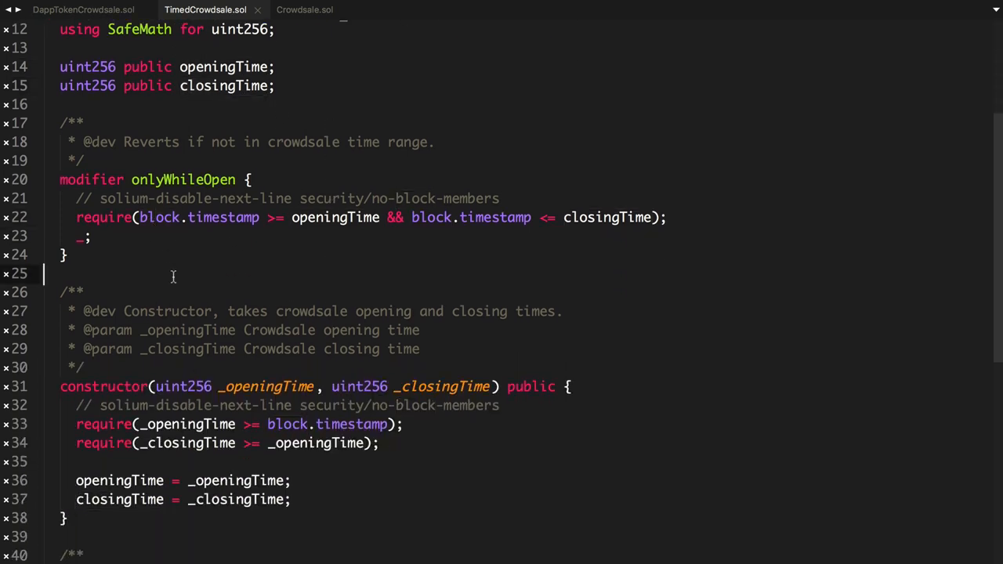
{"action": "scroll", "scroll_direction": "down", "scroll_amount": 3}
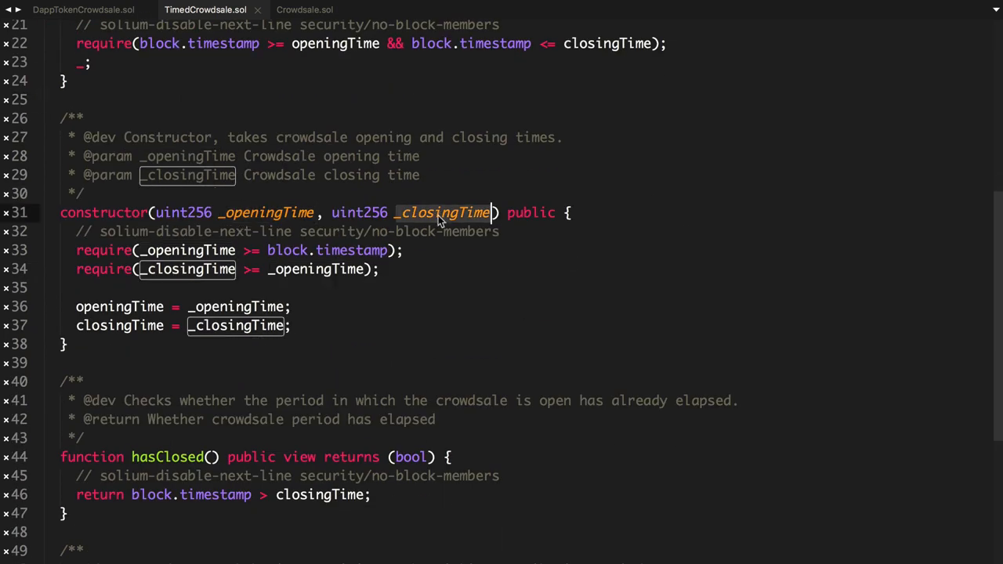
{"action": "scroll", "scroll_direction": "down", "scroll_amount": 3}
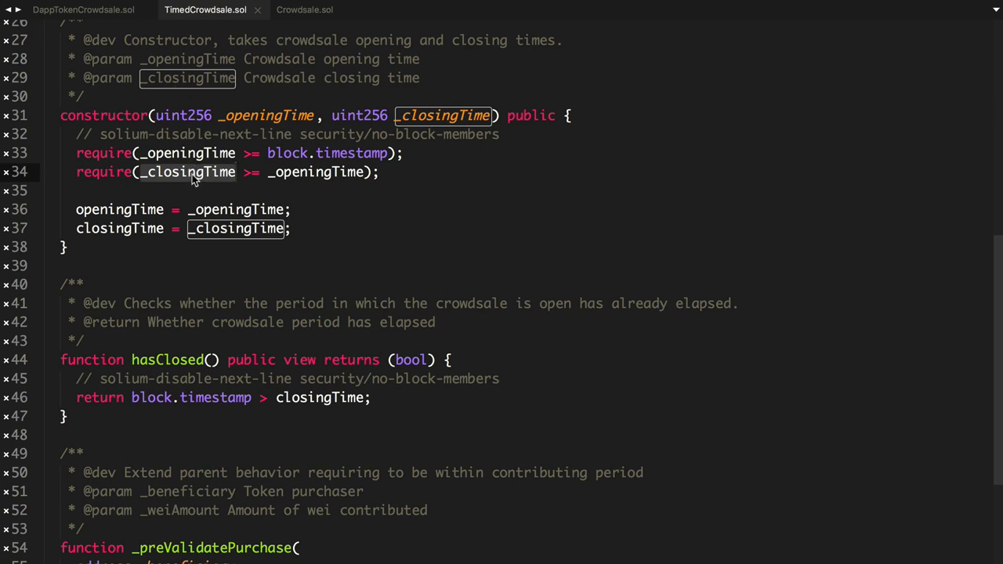
{"action": "left_click", "coordinate": [188, 153]}
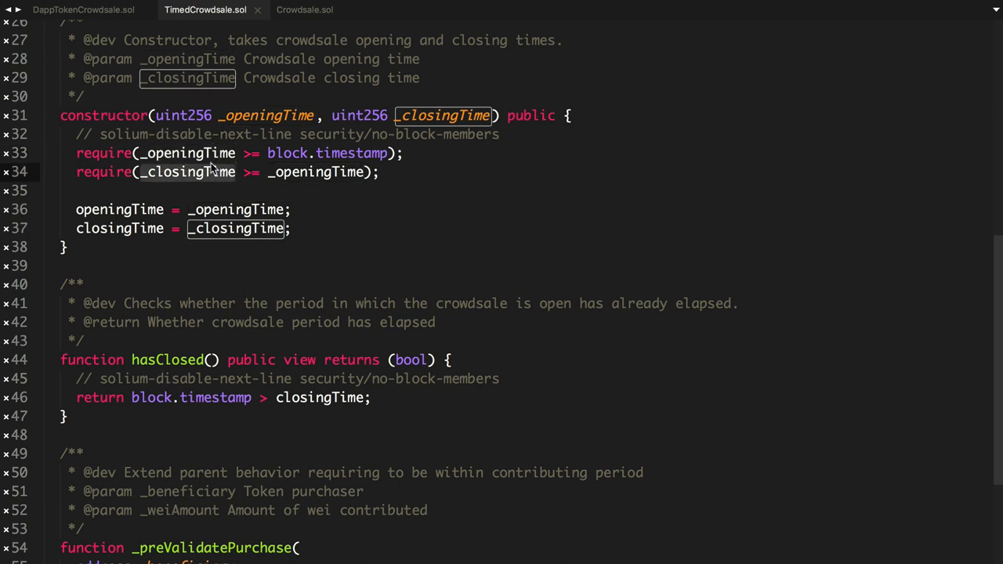
{"action": "left_click", "coordinate": [329, 171]}
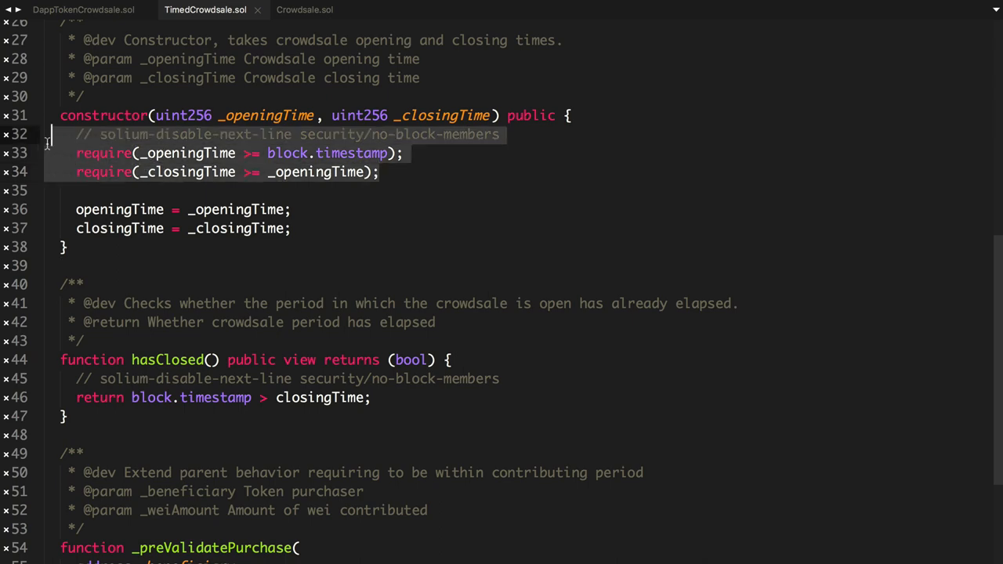
{"action": "scroll", "scroll_direction": "down", "scroll_amount": 3}
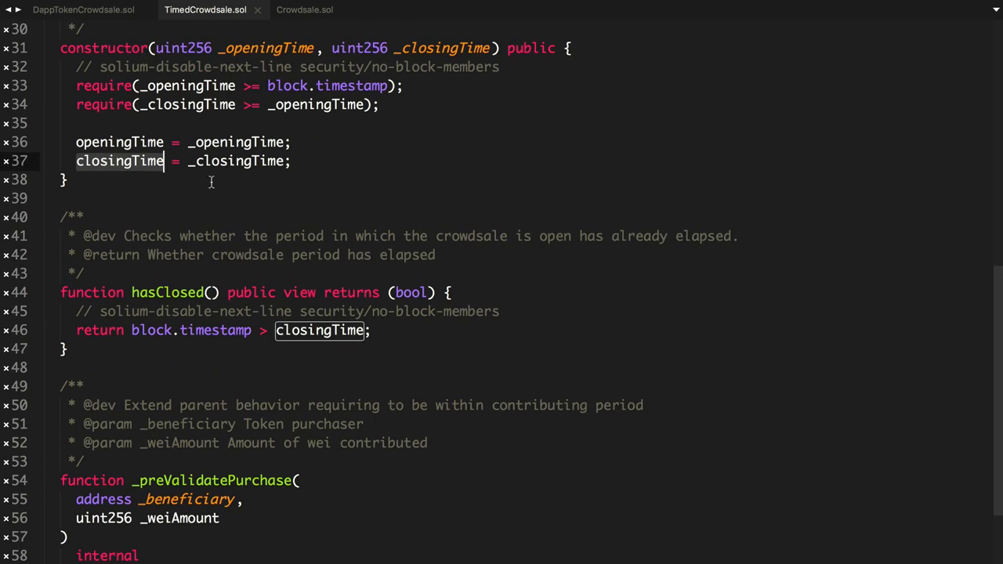
Step: Review the onlyWhileOpen modifier, hasClosed and _preValidatePurchase, then return to DappTokenCrowdsale.sol
{"action": "scroll", "scroll_direction": "down", "scroll_amount": 3}
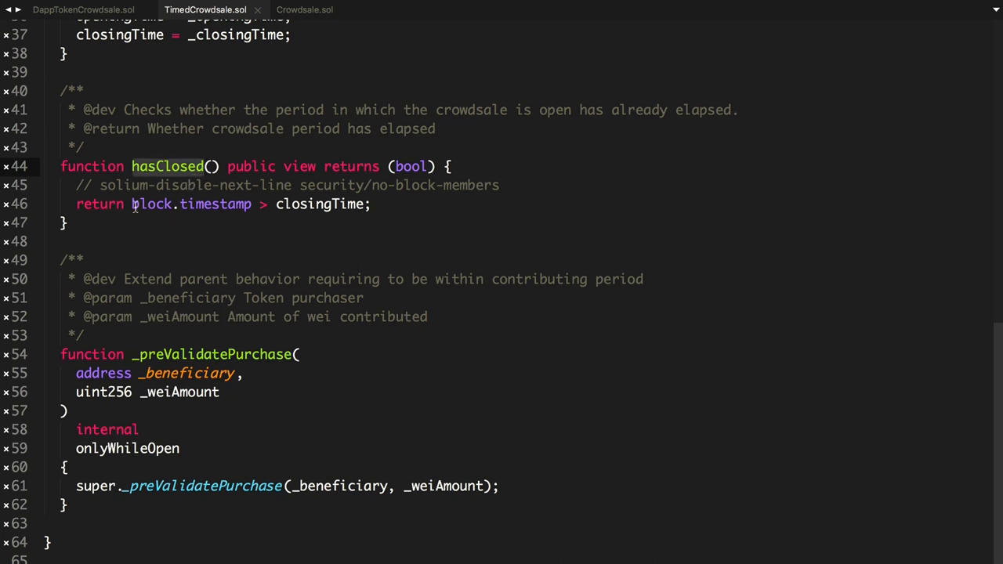
{"action": "double_click", "coordinate": [330, 185]}
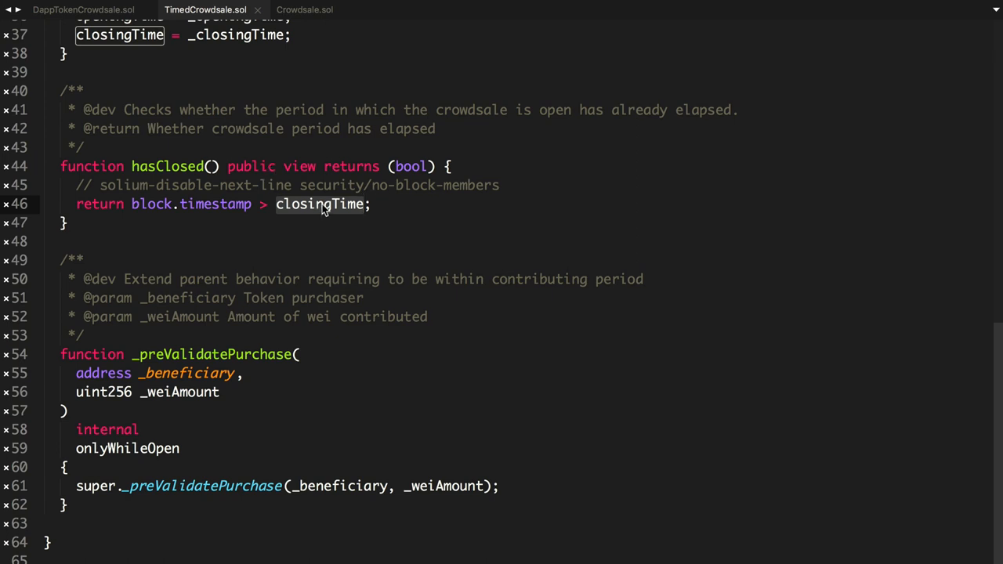
{"action": "left_click", "coordinate": [66, 222]}
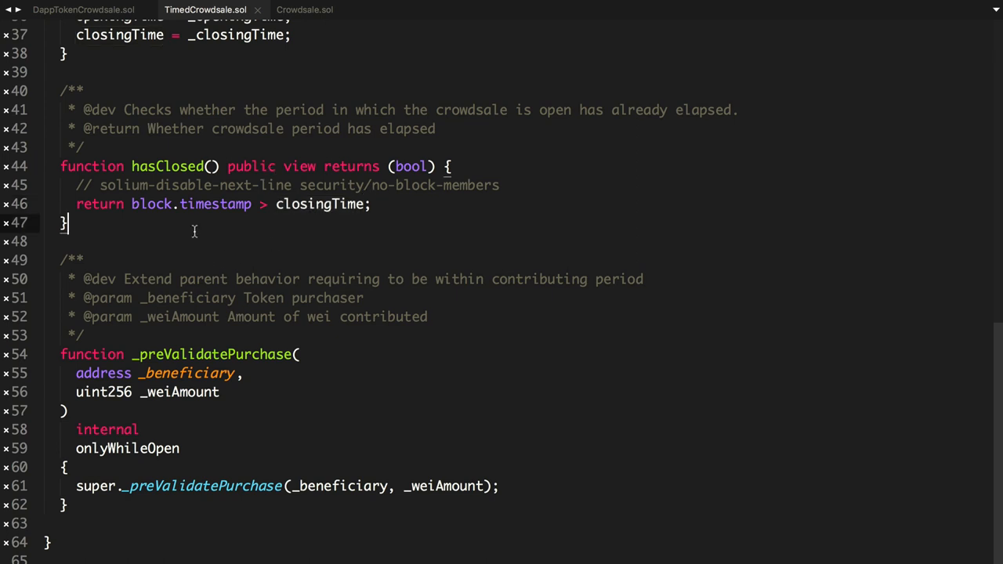
{"action": "double_click", "coordinate": [212, 354]}
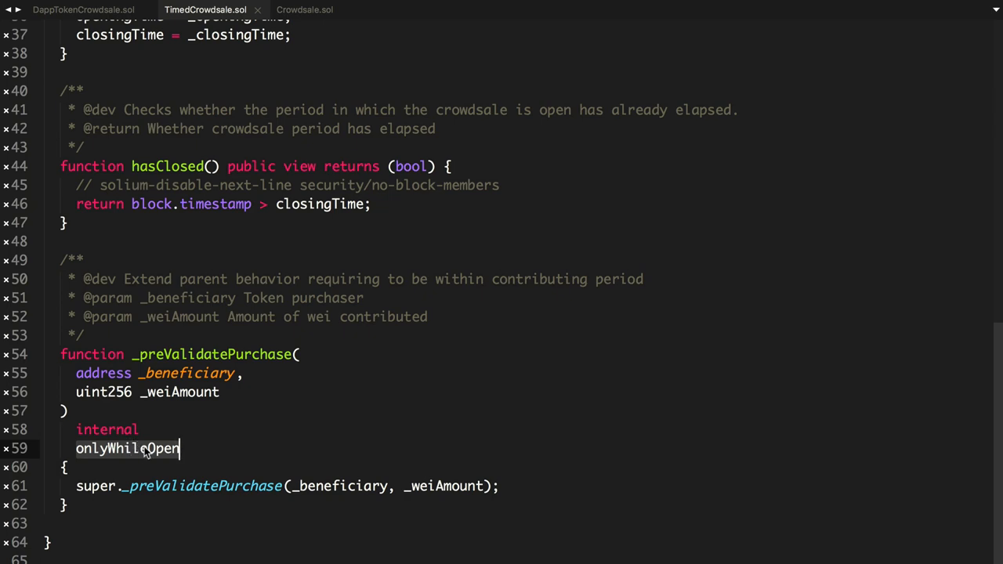
{"action": "scroll", "scroll_direction": "up", "scroll_amount": 3}
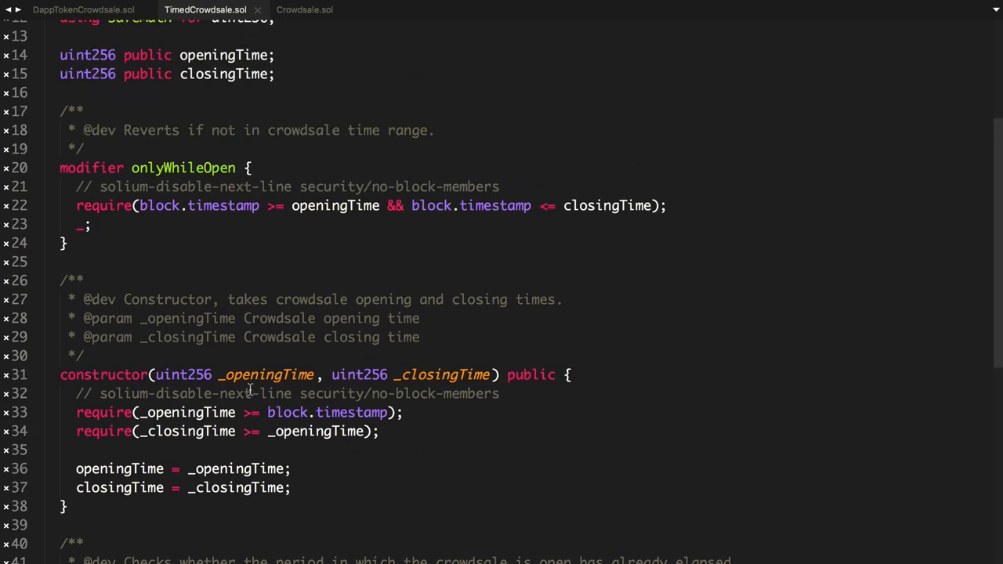
{"action": "left_click", "coordinate": [145, 205]}
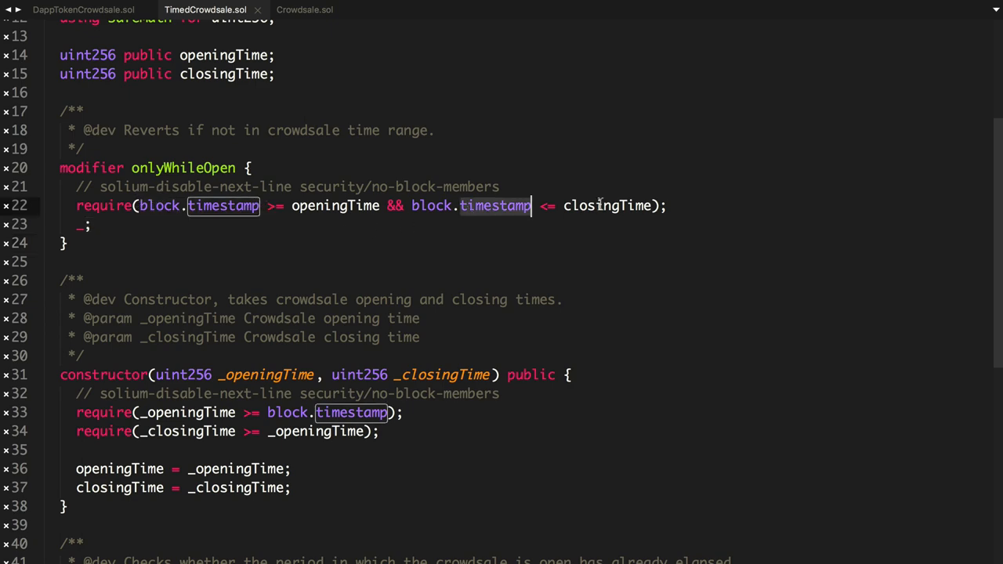
{"action": "scroll", "scroll_direction": "down", "scroll_amount": 3}
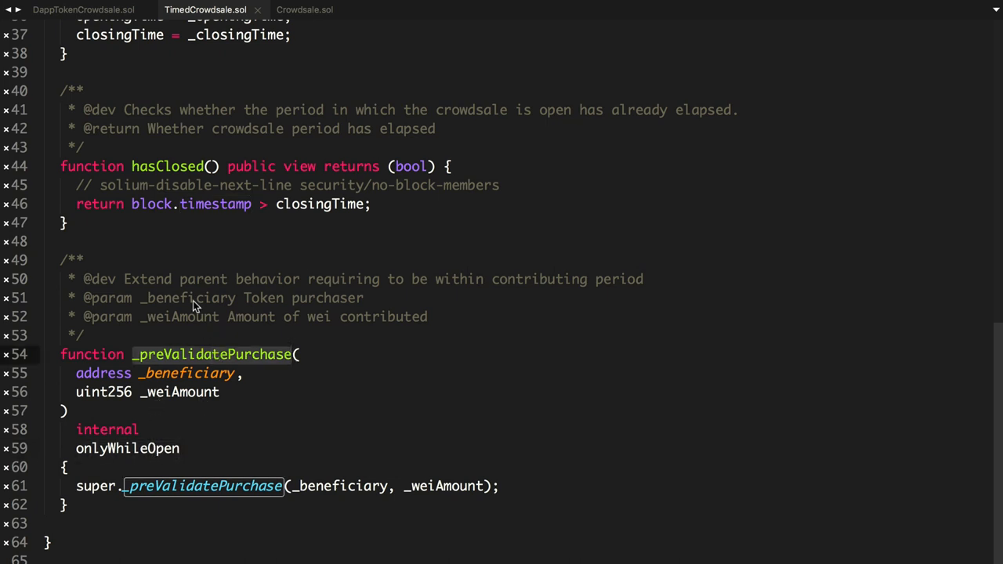
{"action": "scroll", "scroll_direction": "up", "scroll_amount": 3}
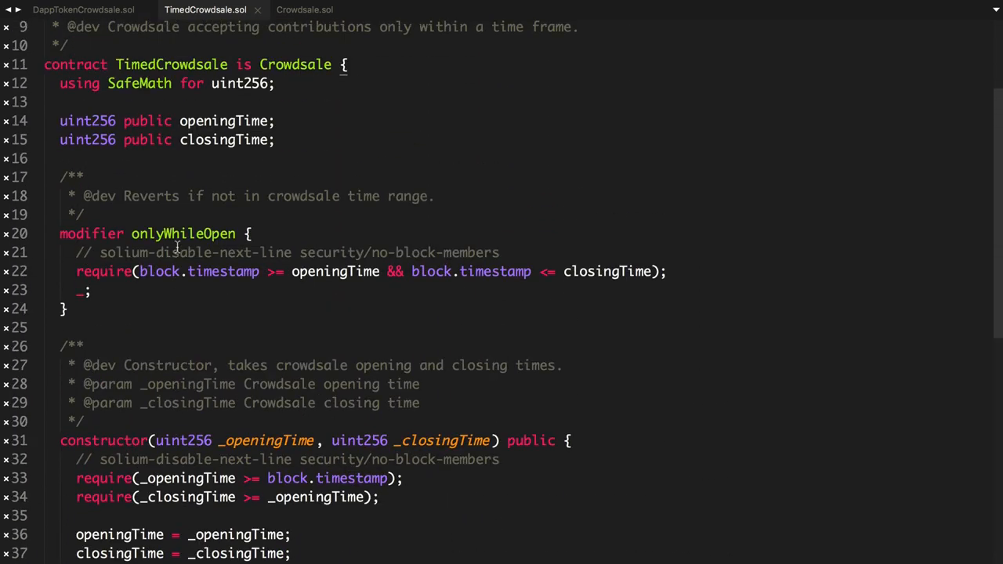
{"action": "left_click", "coordinate": [83, 9]}
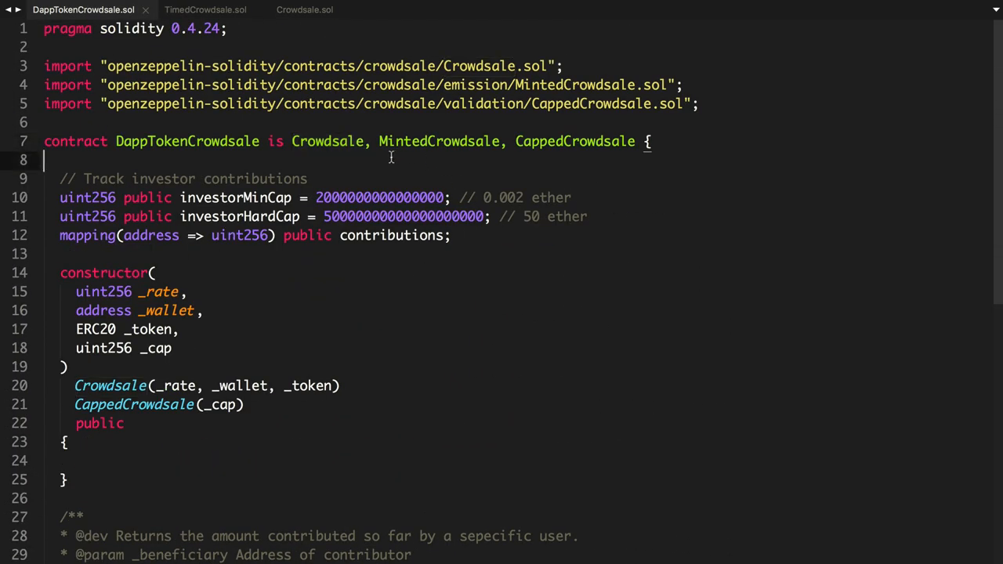
{"action": "mouse_move", "coordinate": [384, 145]}
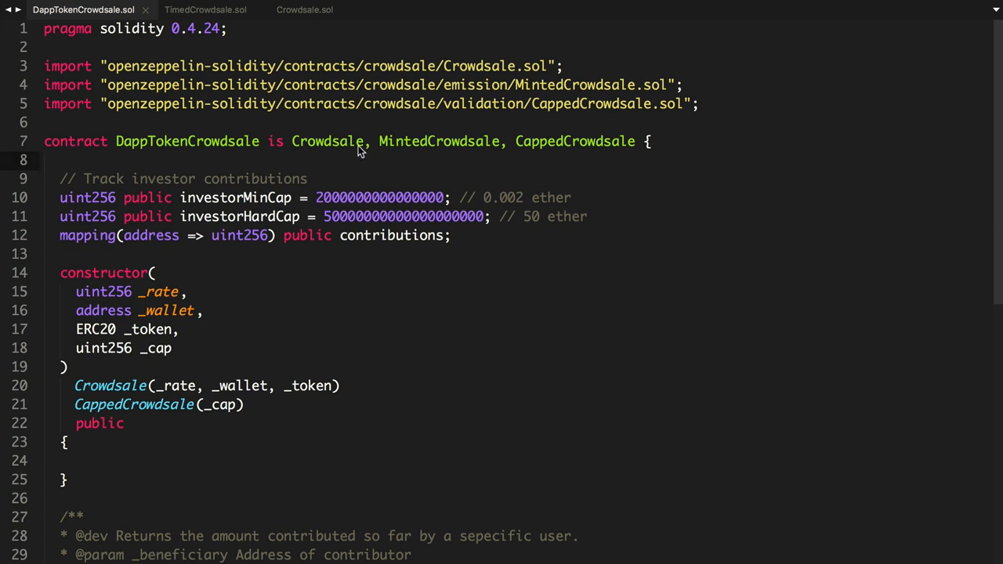
Step: Import validation/TimedCrowdsale.sol and add TimedCrowdsale to the contract's 'is' inheritance list
{"action": "type", "text": "import \"openzeppelin-solidity/contracts/crowdsale/validation/TimedCrowdsale.sol\";"}
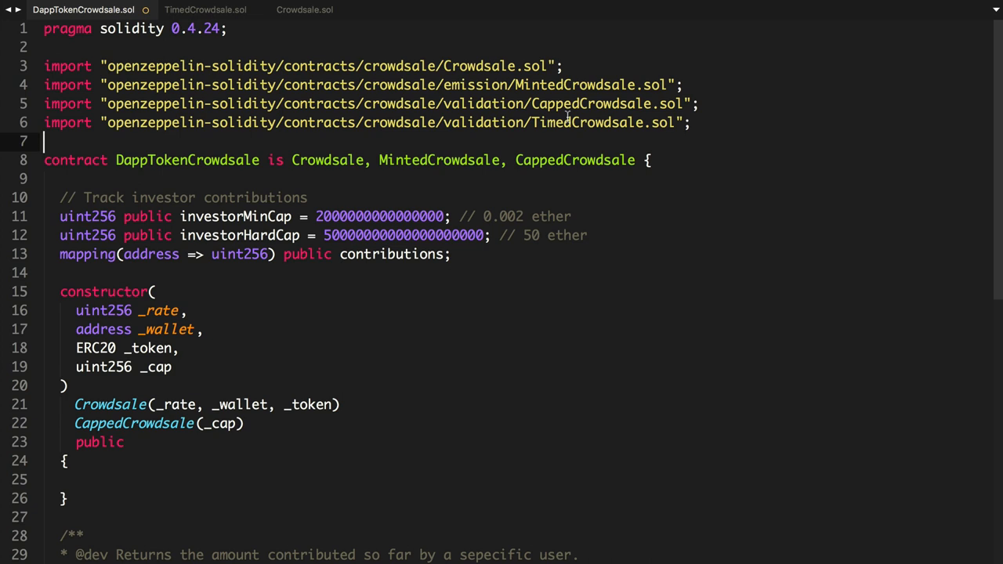
{"action": "left_click", "coordinate": [497, 123]}
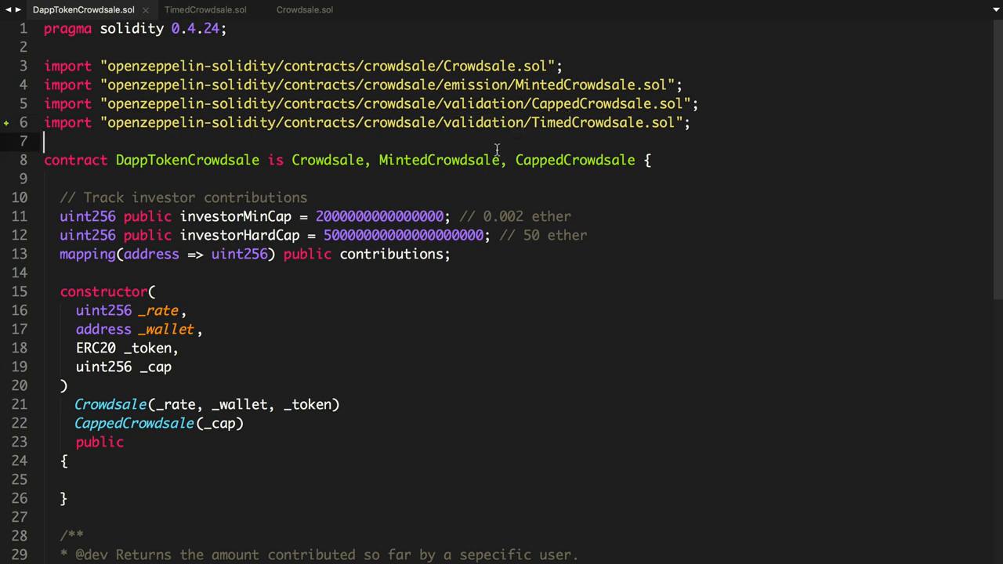
{"action": "mouse_move", "coordinate": [602, 159]}
{"action": "type", "text": ", TimedCrowdsale"}
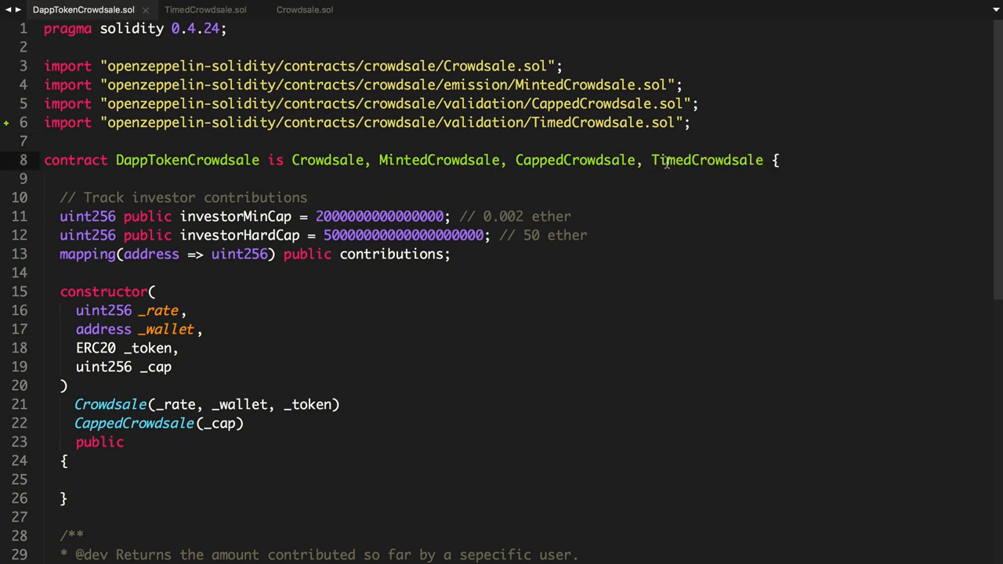
{"action": "scroll", "scroll_direction": "down", "scroll_amount": 3}
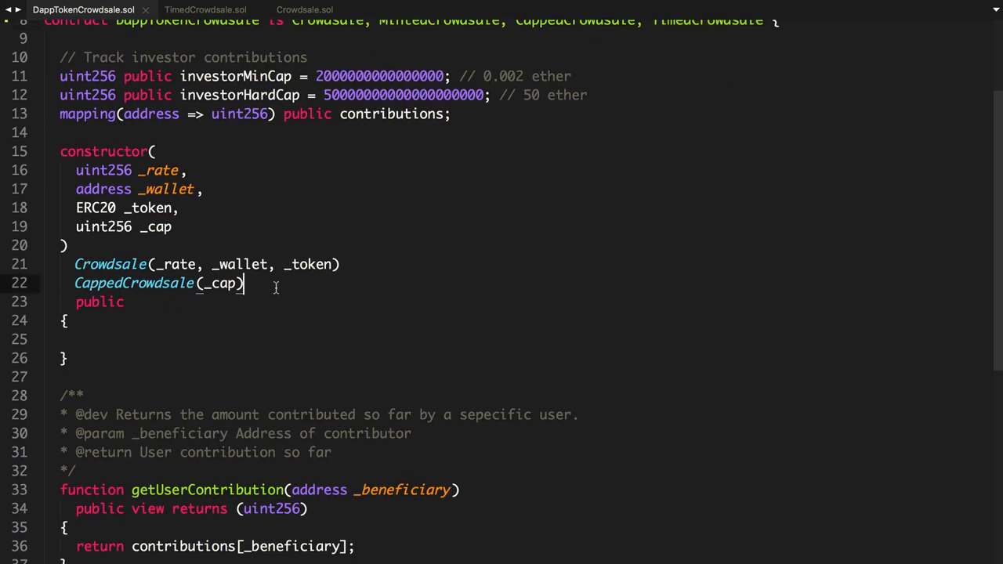
Step: Add uint256 _openingTime and _closingTime parameters and pass them to TimedCrowdsale(_openingTime, _closingTime)
{"action": "type", "text": "TimedCrowdsale()"}
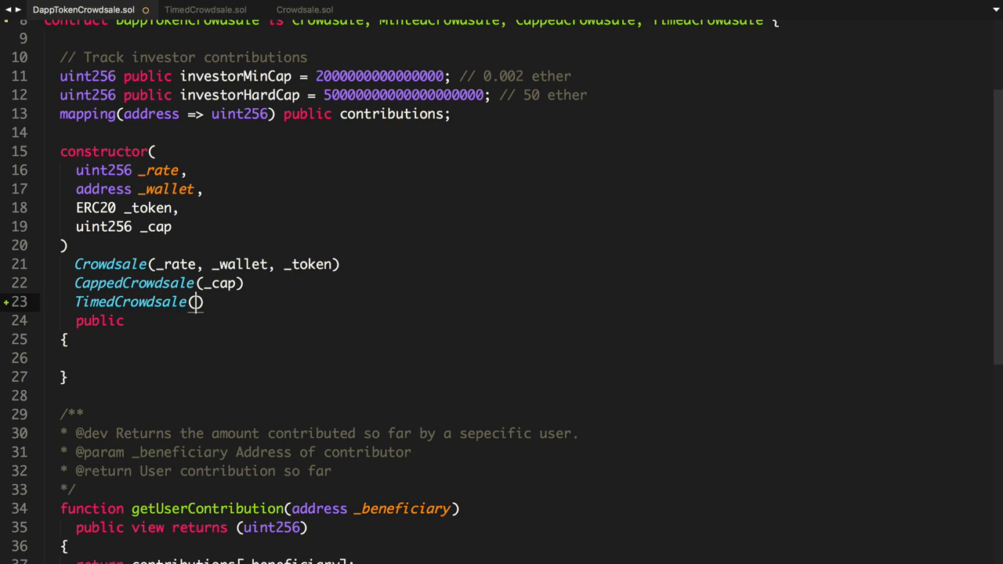
{"action": "mouse_move", "coordinate": [385, 231]}
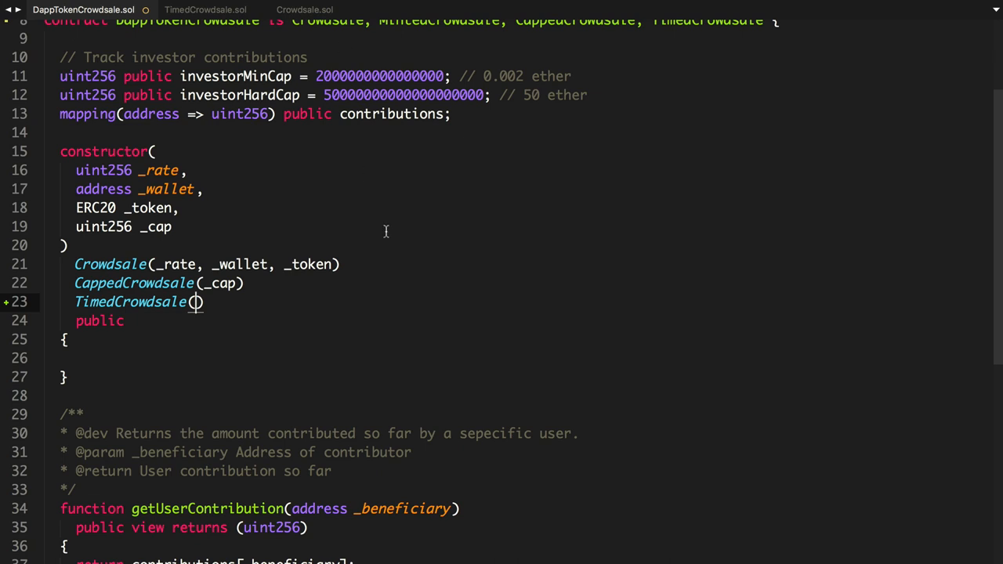
{"action": "type", "text": "_openingTime, _closingTime"}
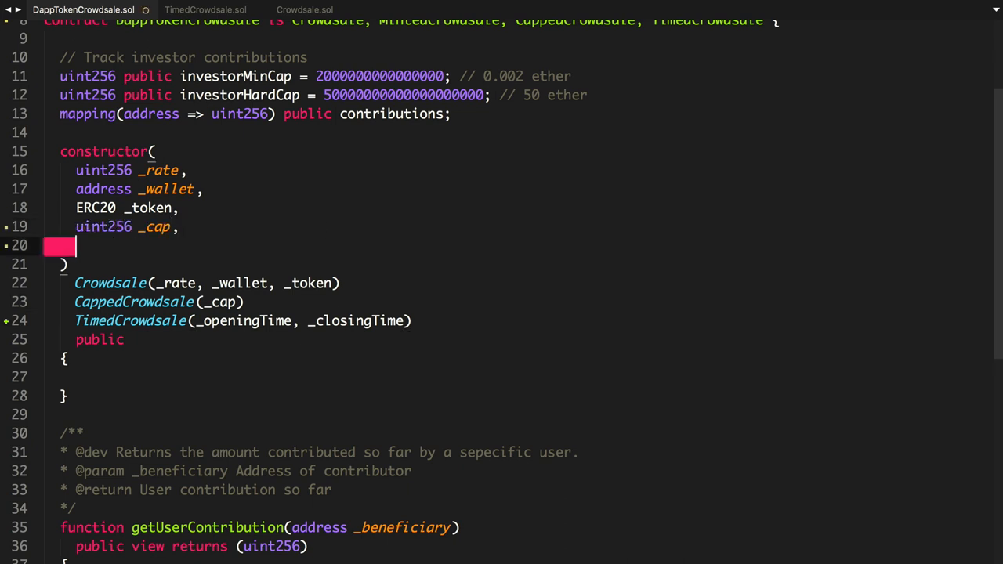
{"action": "mouse_move", "coordinate": [327, 222]}
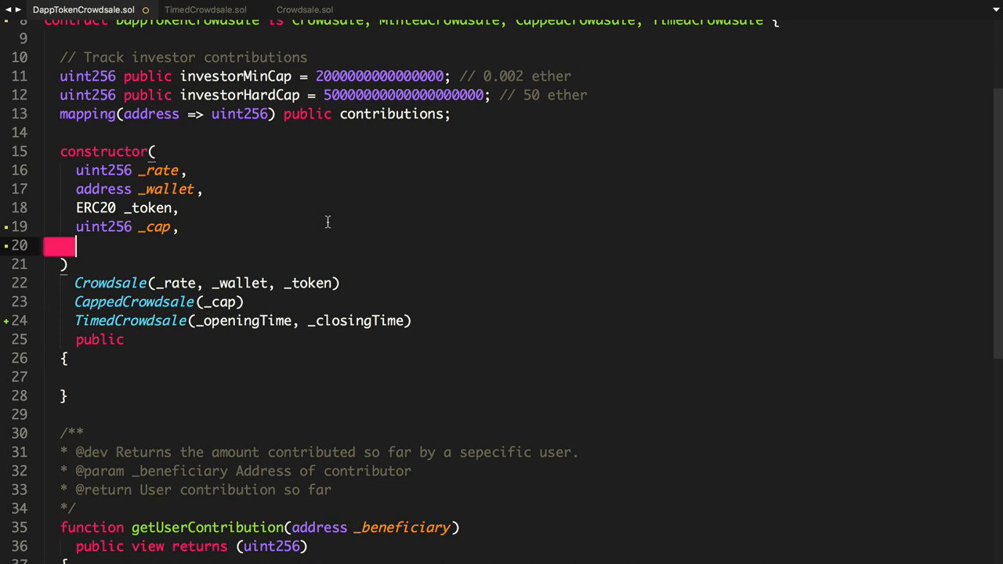
{"action": "type", "text": "u"}
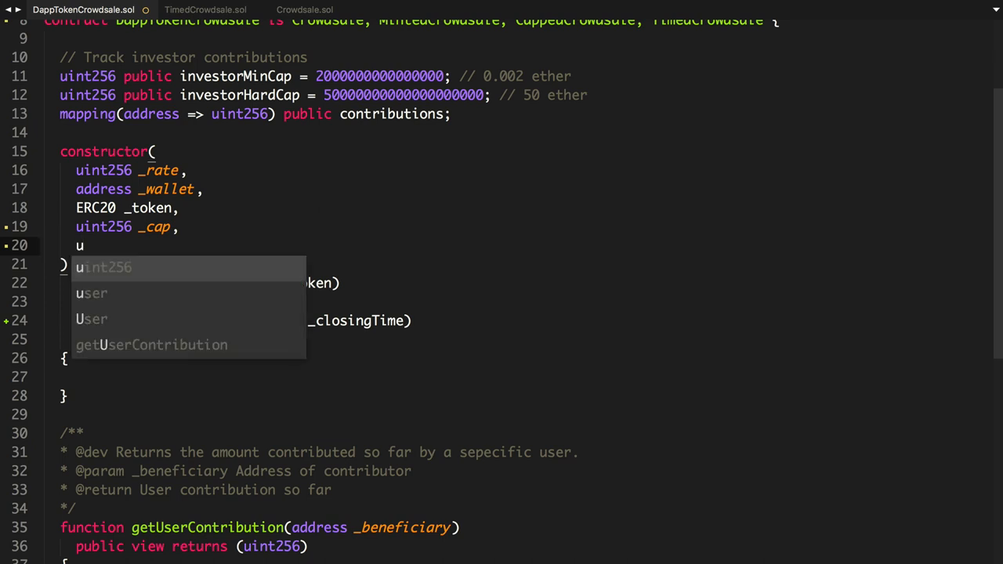
{"action": "type", "text": "int256 _openingTime,"}
{"action": "type", "text": "uint256 _closingTime"}
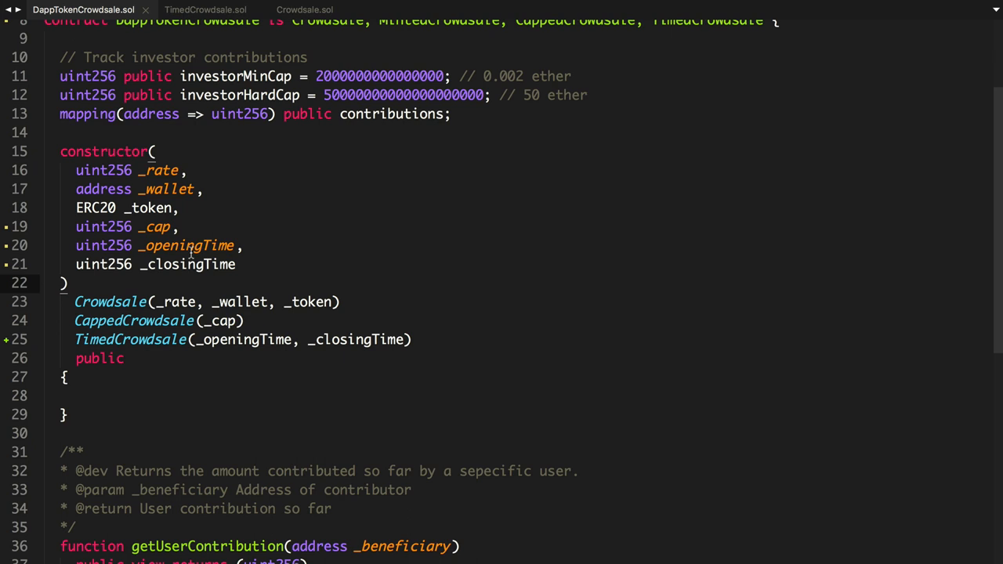
{"action": "mouse_move", "coordinate": [218, 286]}
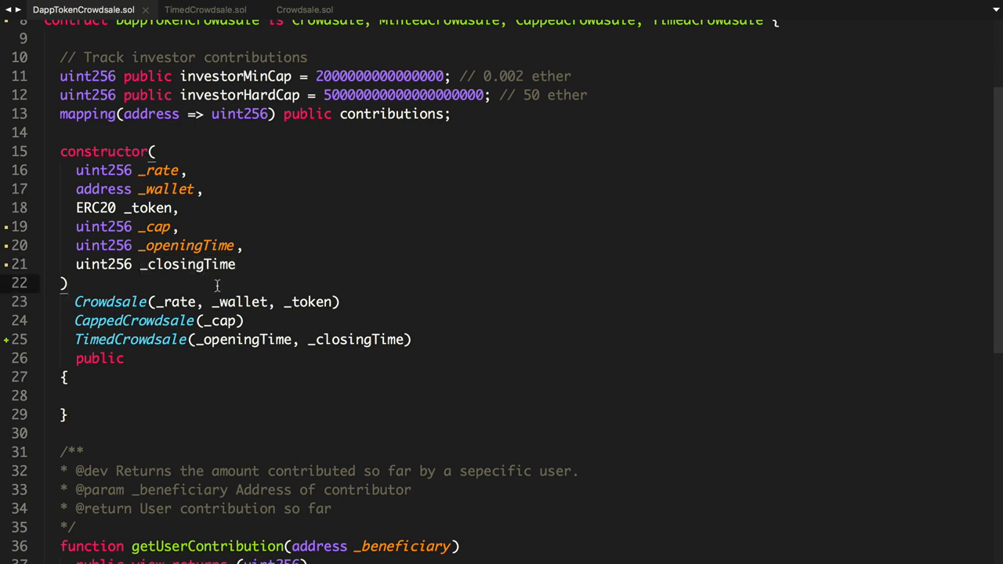
{"action": "mouse_move", "coordinate": [213, 286]}
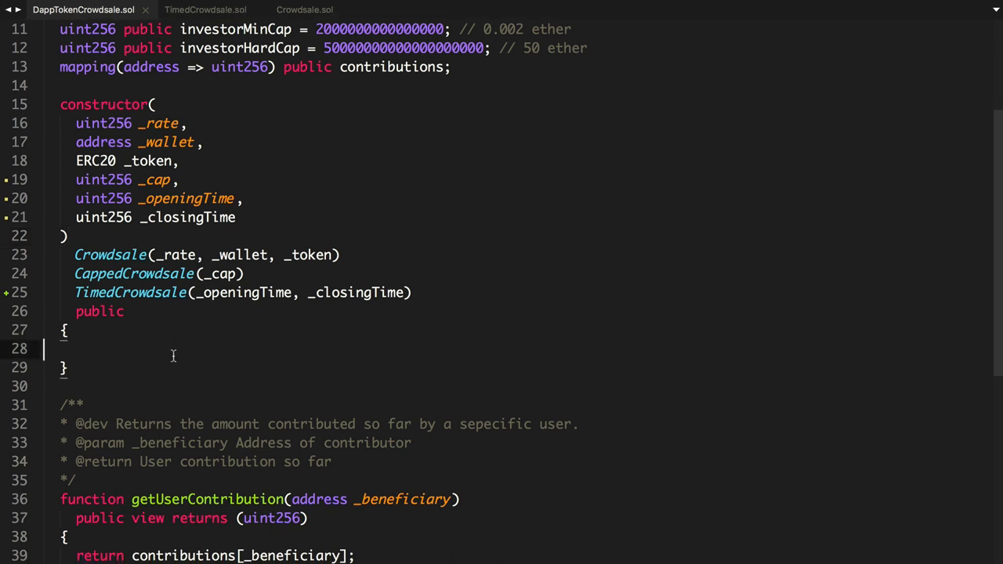
Step: Save the contract and scroll over the finished constructor to check it
{"action": "scroll", "scroll_direction": "up", "scroll_amount": 3}
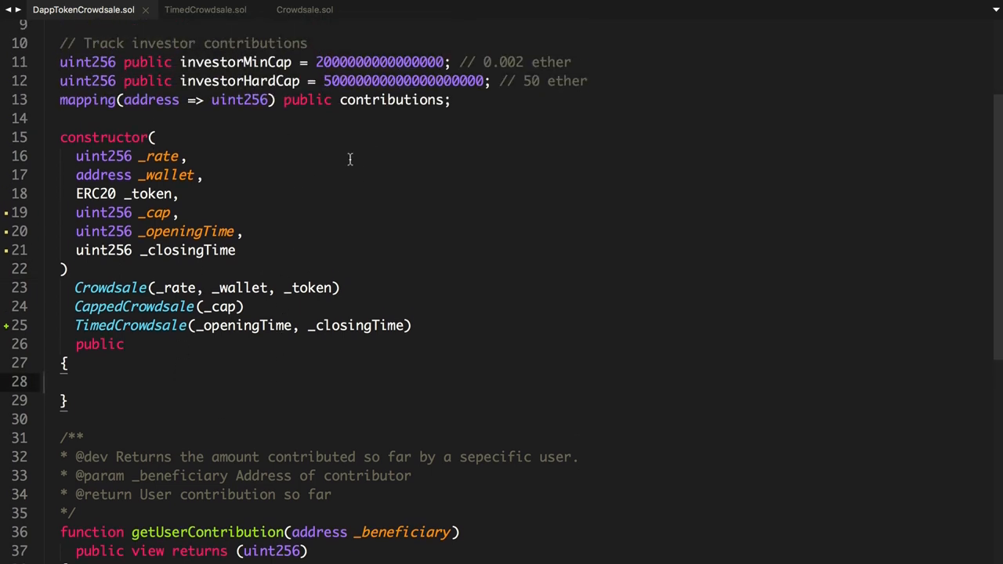
{"action": "mouse_move", "coordinate": [311, 231]}
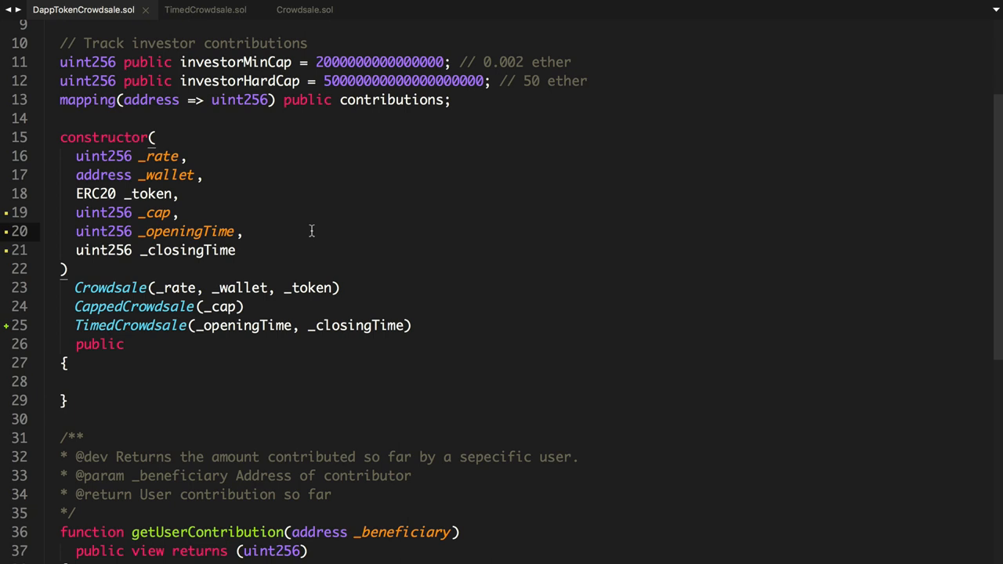
{"action": "mouse_move", "coordinate": [427, 230]}
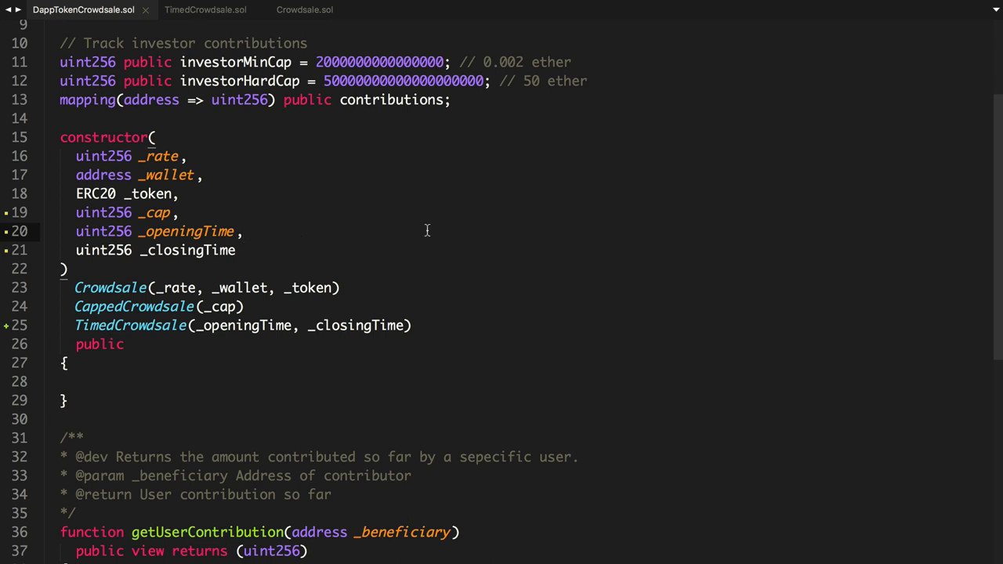
{"action": "scroll", "scroll_direction": "down", "scroll_amount": 3}
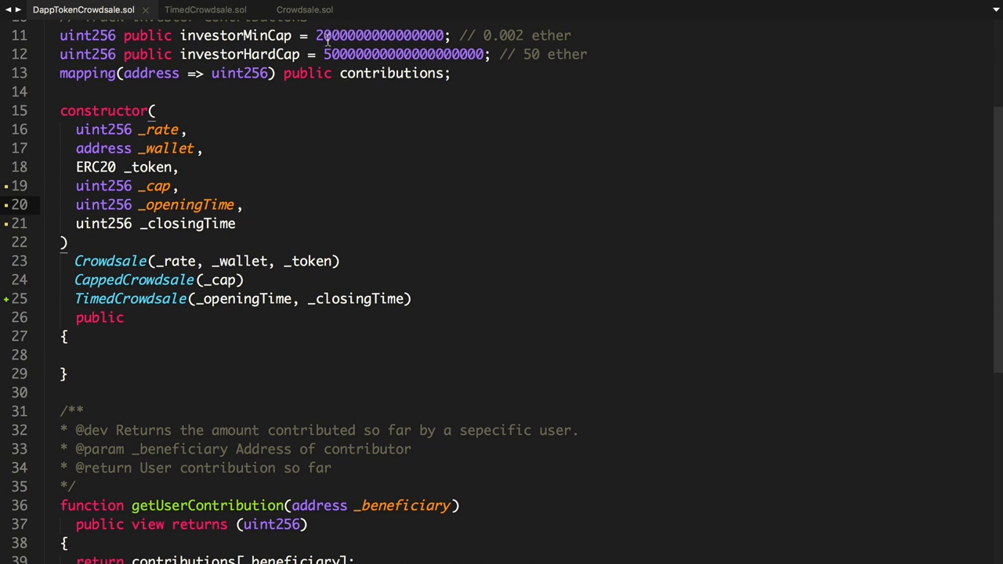
{"action": "scroll", "scroll_direction": "down", "scroll_amount": 3}
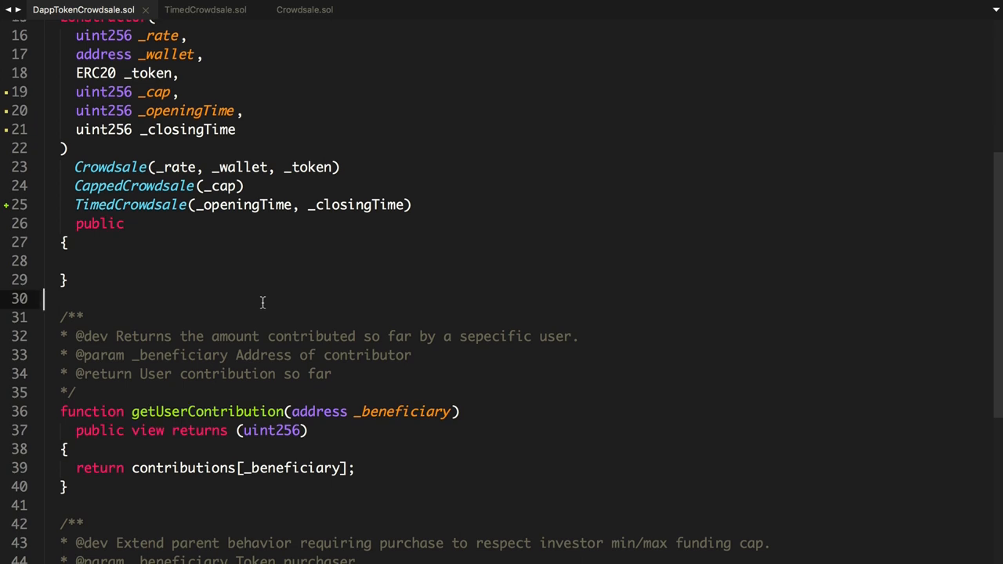
{"action": "scroll", "scroll_direction": "up", "scroll_amount": 3}
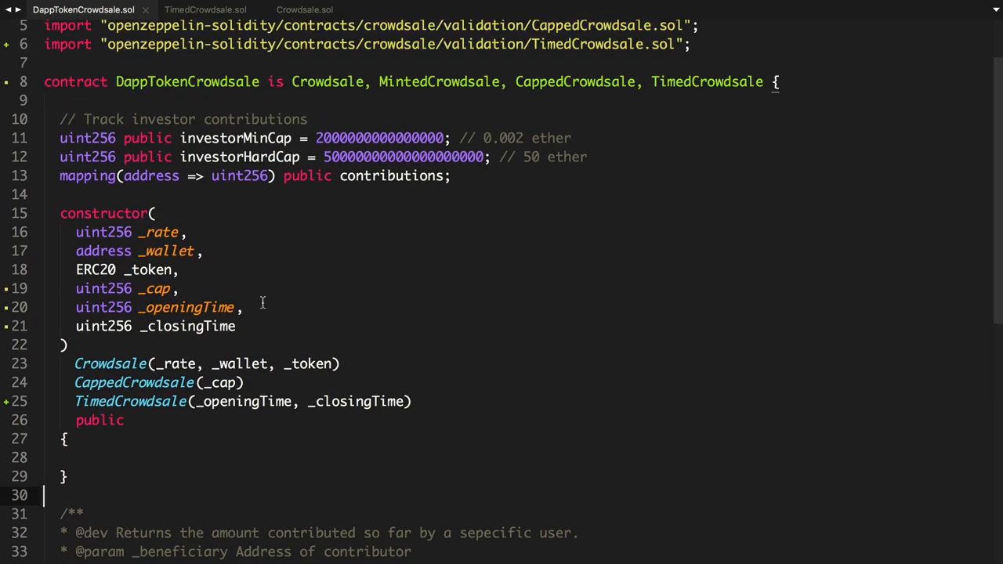
{"action": "scroll", "scroll_direction": "down", "scroll_amount": 3}
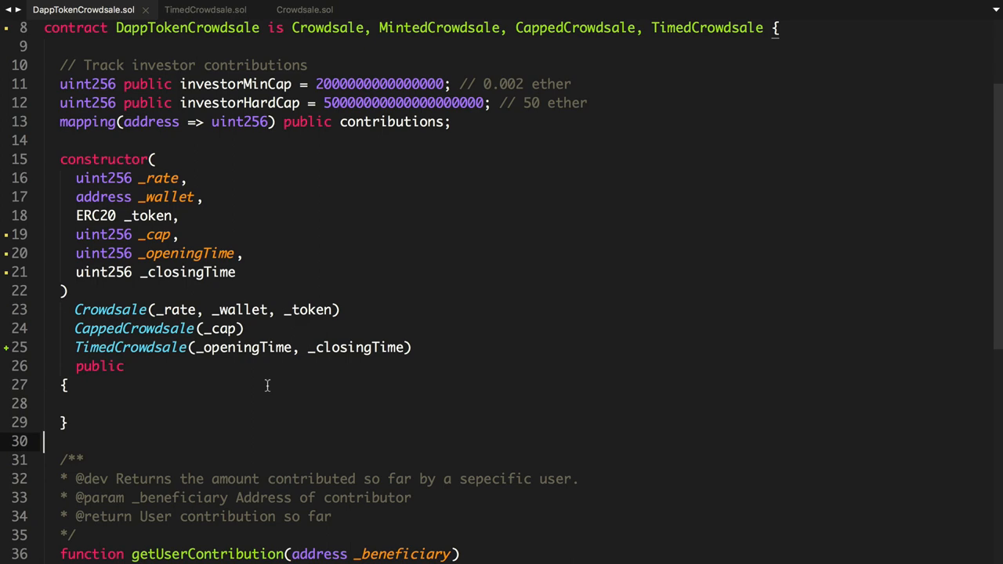
{"action": "scroll", "scroll_direction": "down", "scroll_amount": 3}
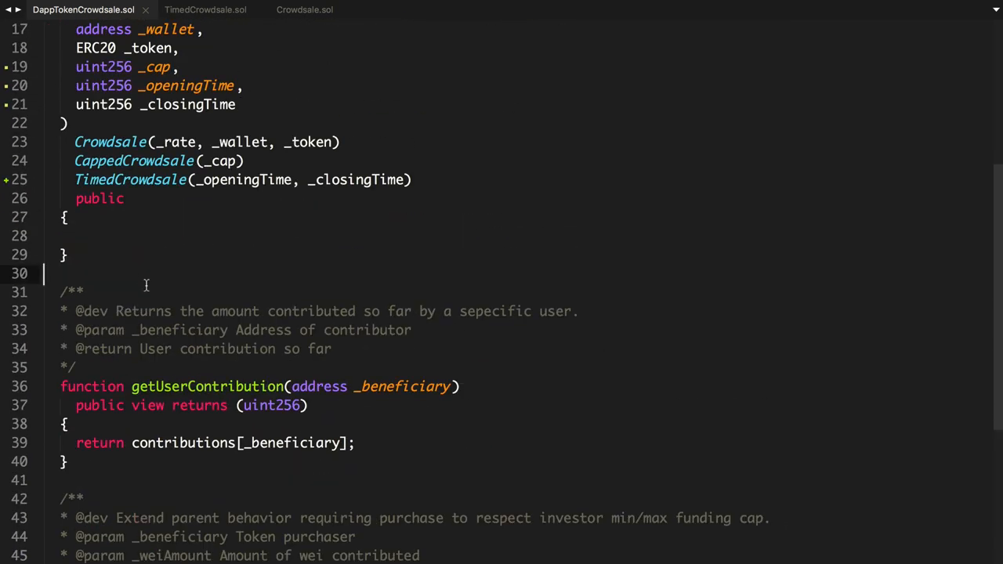
{"action": "mouse_move", "coordinate": [244, 67]}
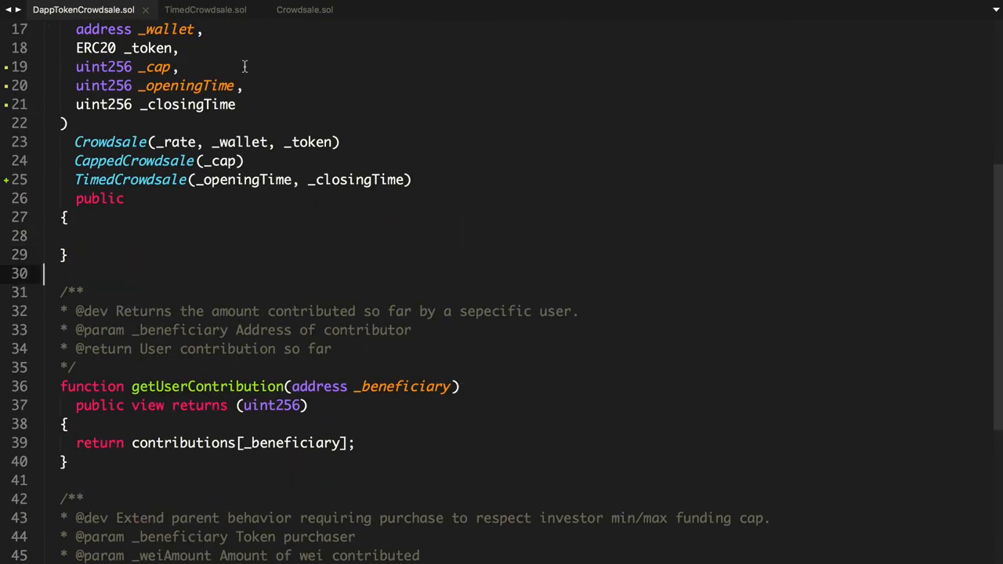
{"action": "left_click", "coordinate": [304, 9]}
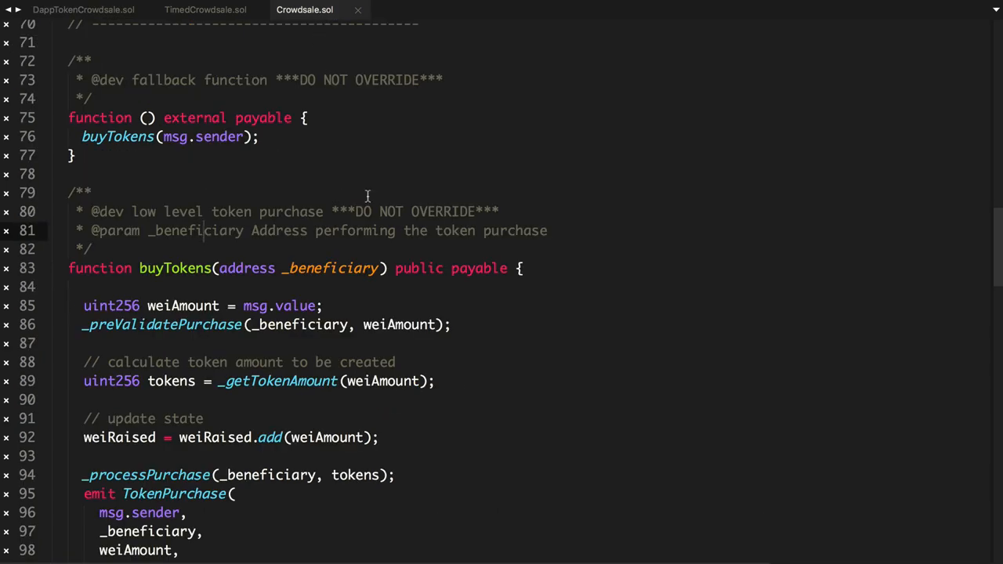
{"action": "left_click", "coordinate": [83, 9]}
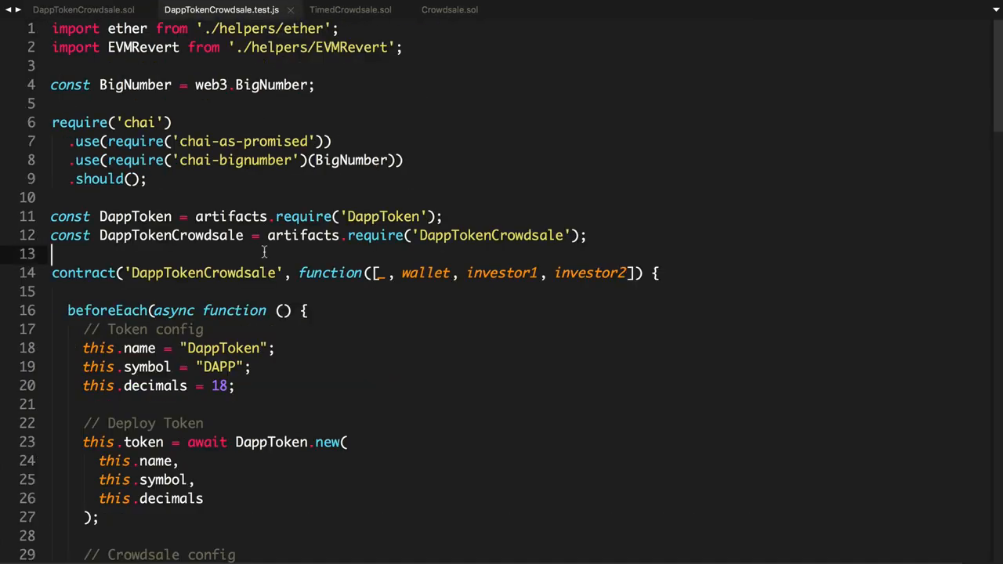
{"action": "scroll", "scroll_direction": "down", "scroll_amount": 3}
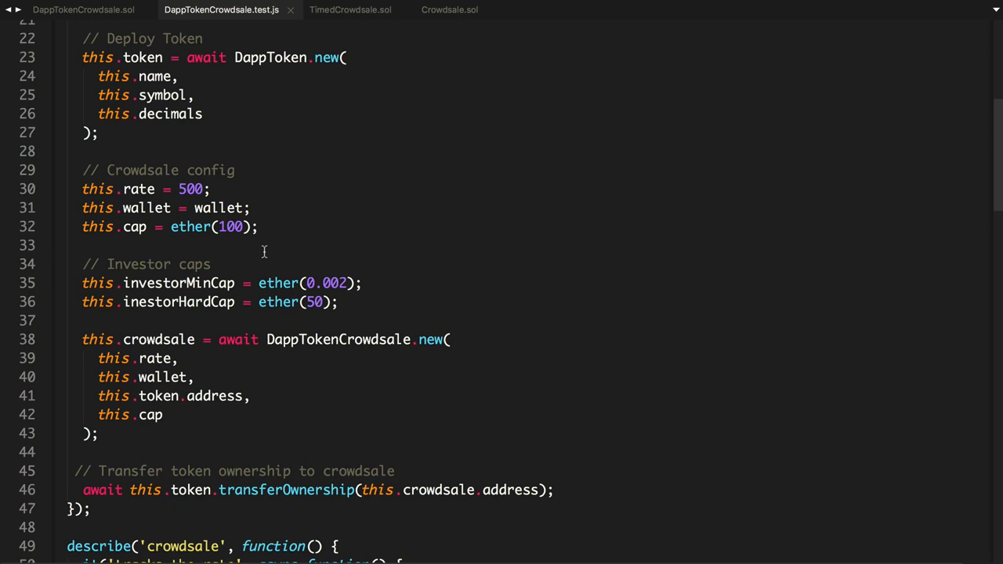
{"action": "scroll", "scroll_direction": "down", "scroll_amount": 3}
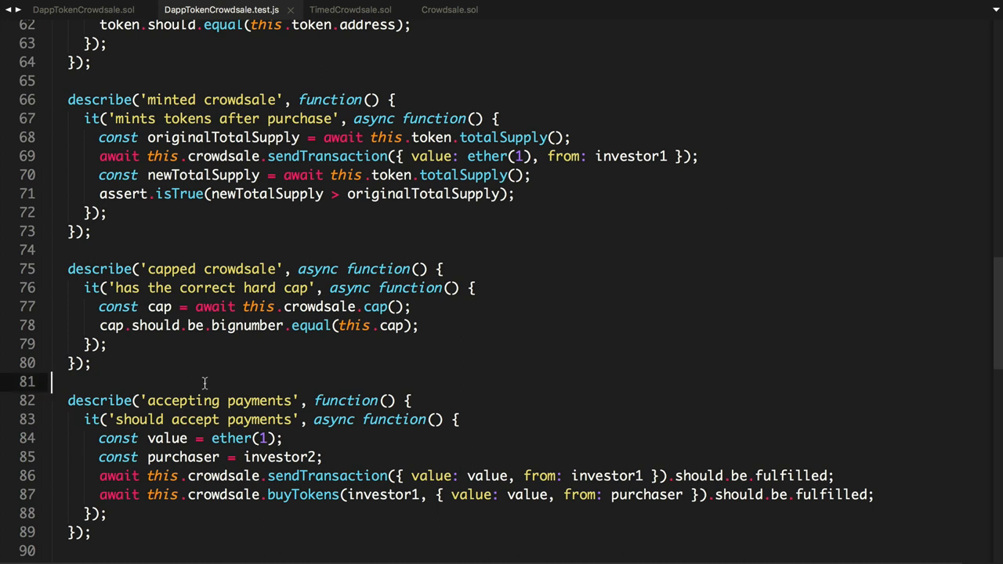
{"action": "scroll", "scroll_direction": "down", "scroll_amount": 3}
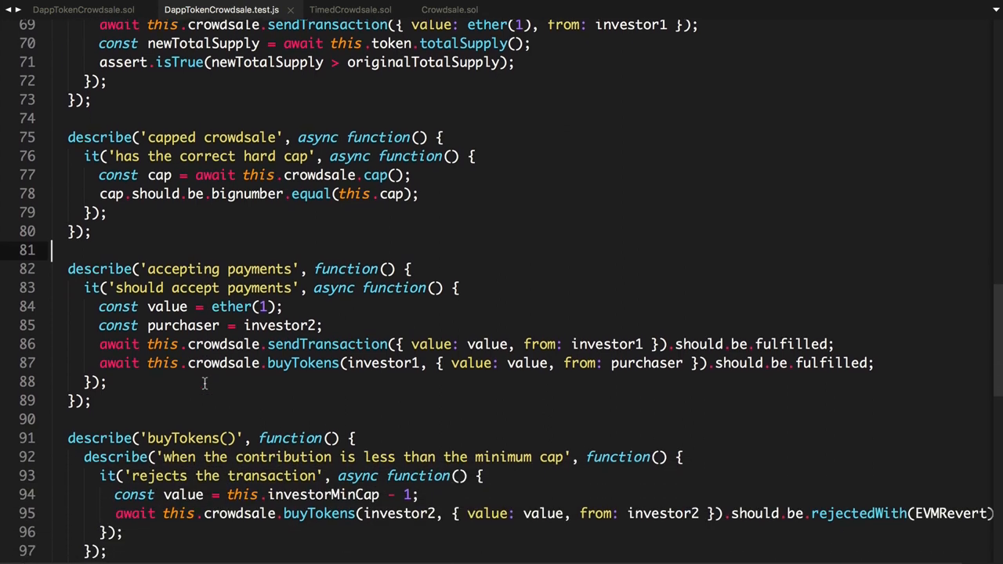
{"action": "scroll", "scroll_direction": "up", "scroll_amount": 3}
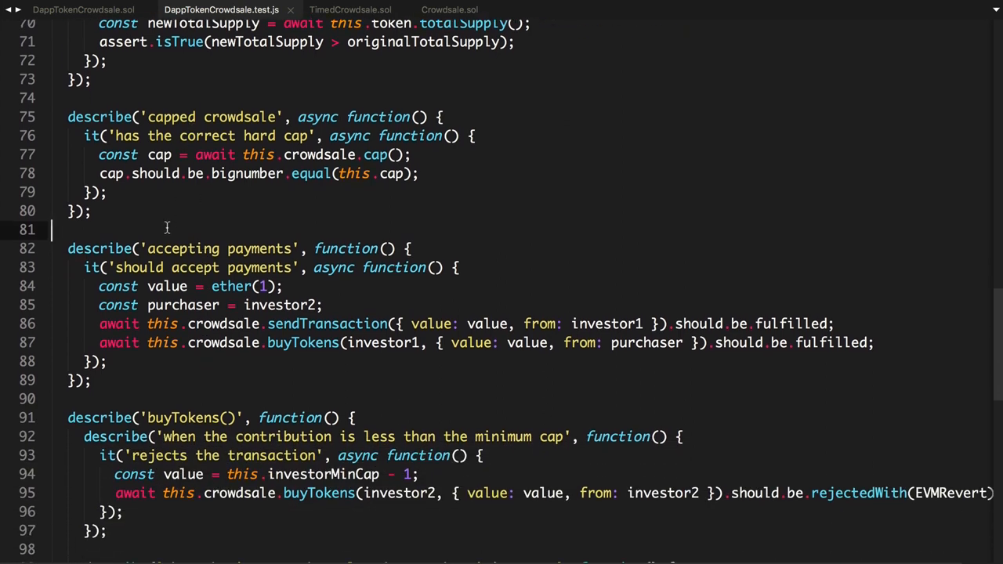
Step: Start a describe('timed crowdsale') block with an it('is open', async function) test
{"action": "type", "text": "describe"}
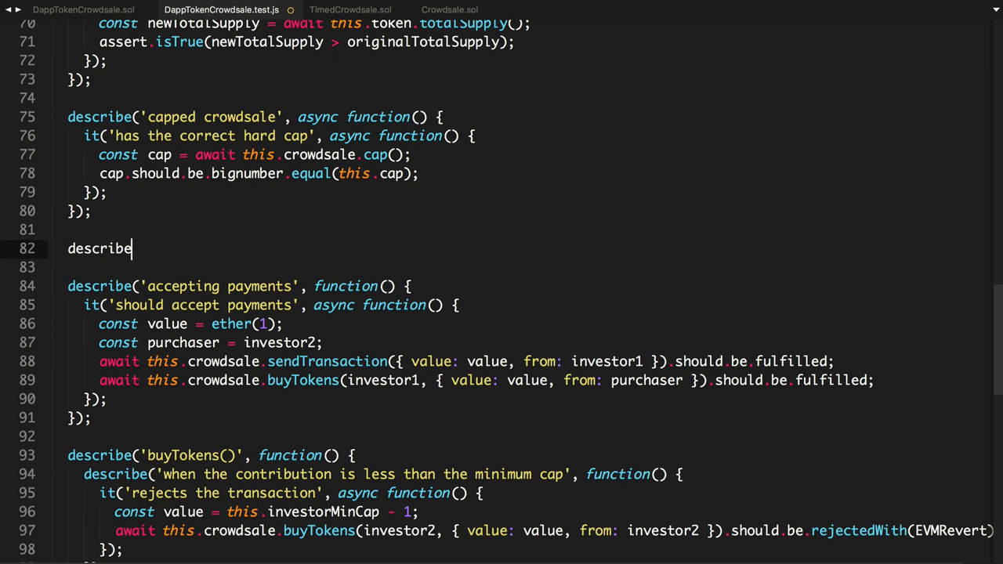
{"action": "type", "text": "('timed crowdsale"}
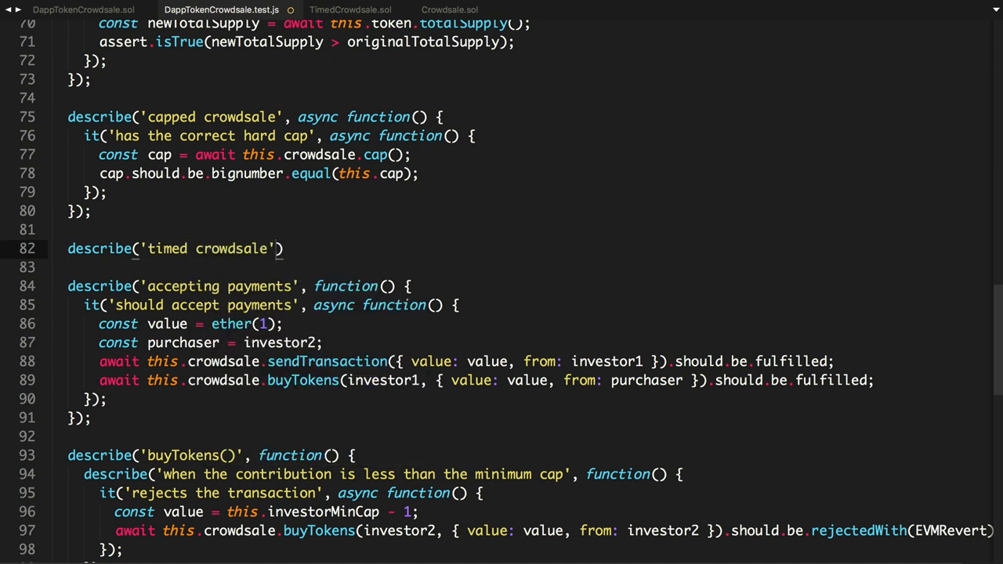
{"action": "type", "text": ", function("}
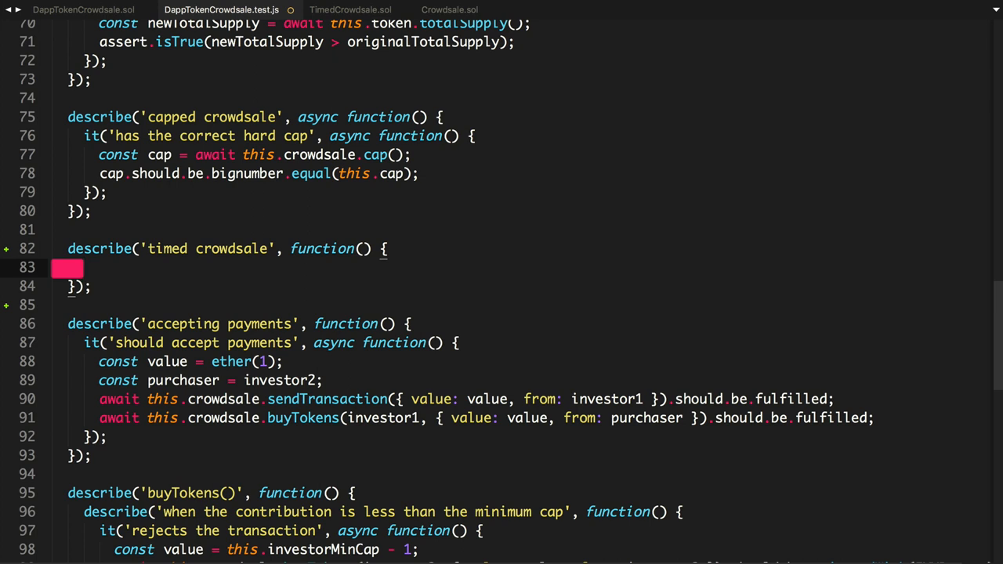
{"action": "type", "text": "it('is open')"}
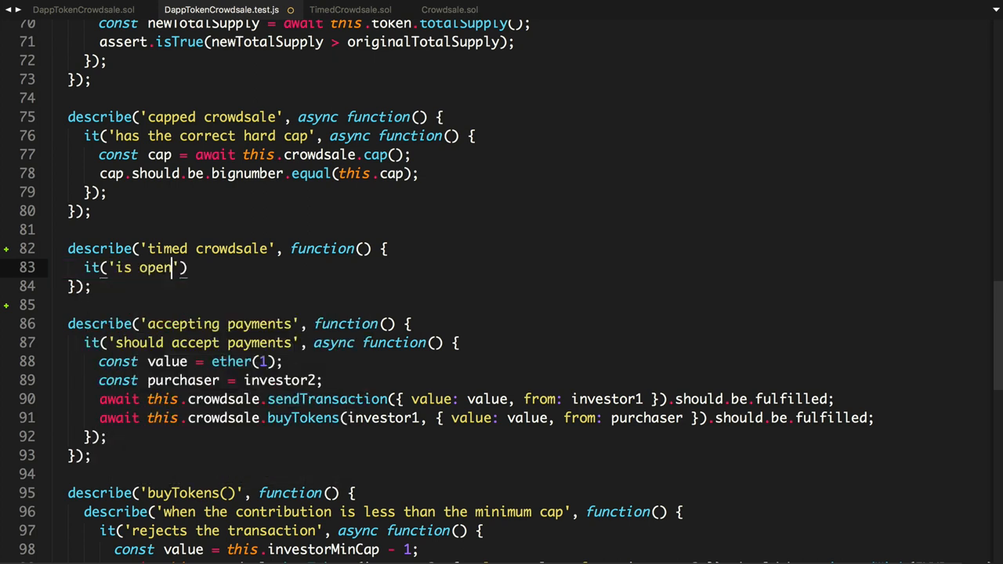
{"action": "type", "text": ", async"}
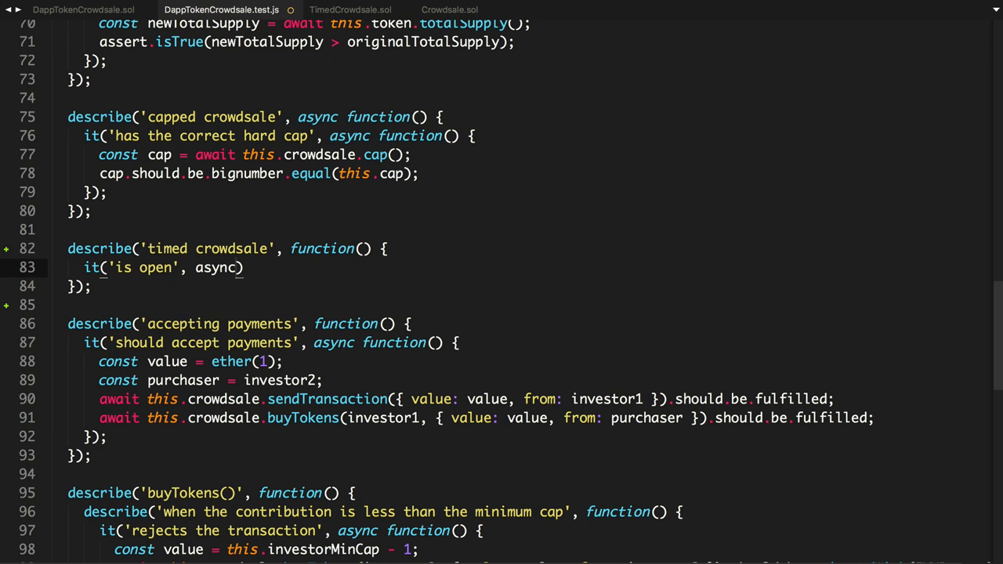
{"action": "type", "text": "funct"}
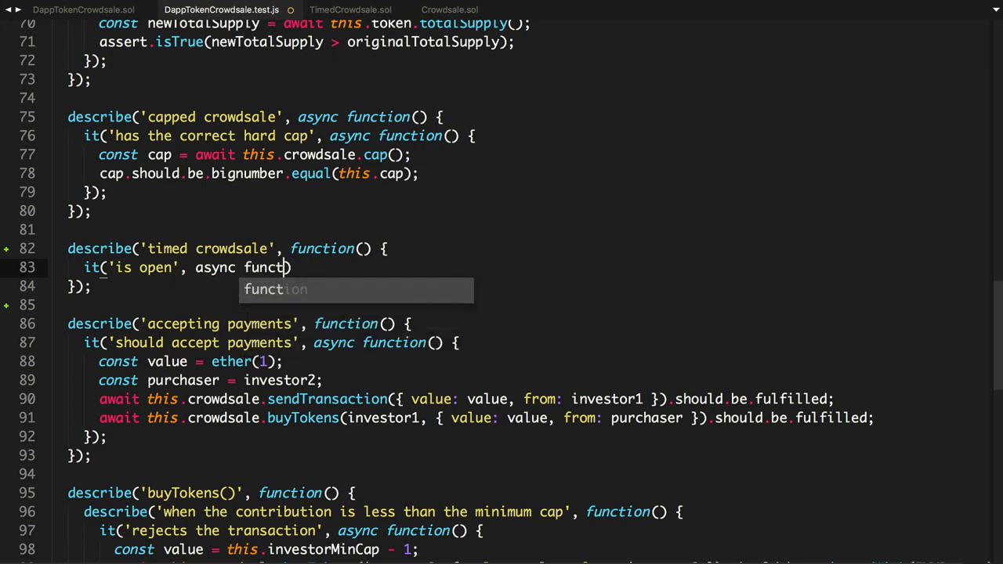
{"action": "key", "text": "Enter"}
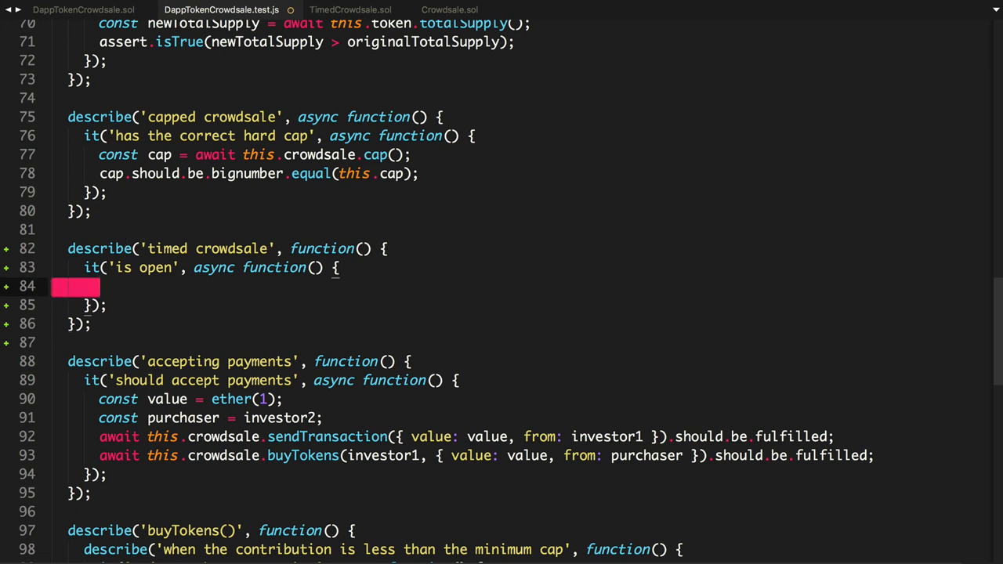
Step: Store await this.crowdsale.hasClosed() in const isClosed inside the test
{"action": "type", "text": "const isClosed ="}
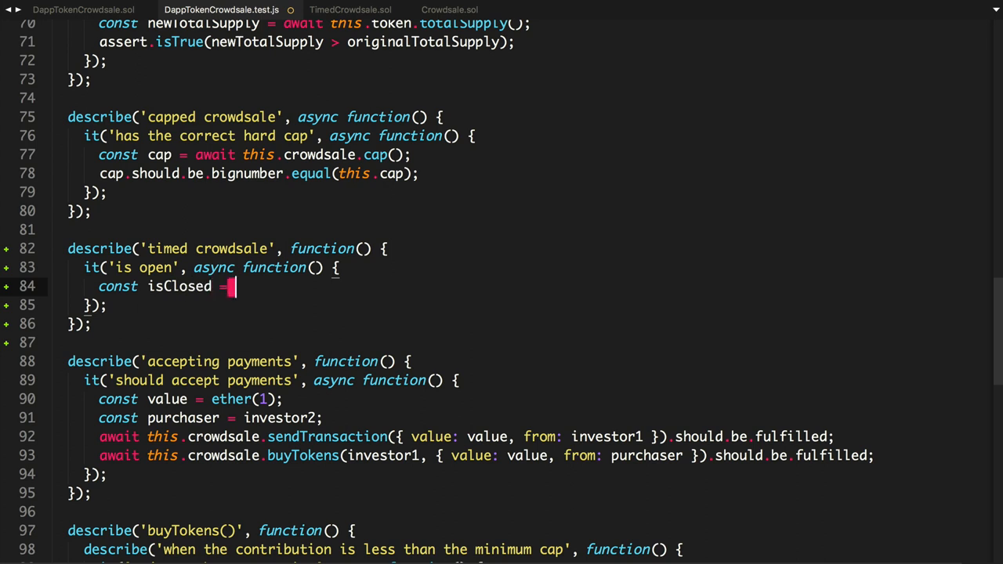
{"action": "type", "text": "await this."}
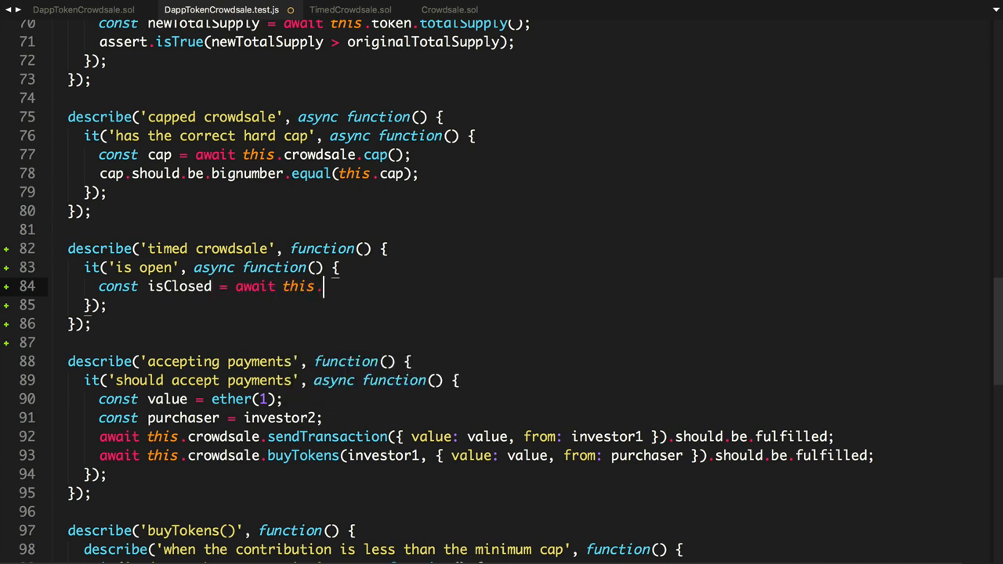
{"action": "type", "text": "crowdsale."}
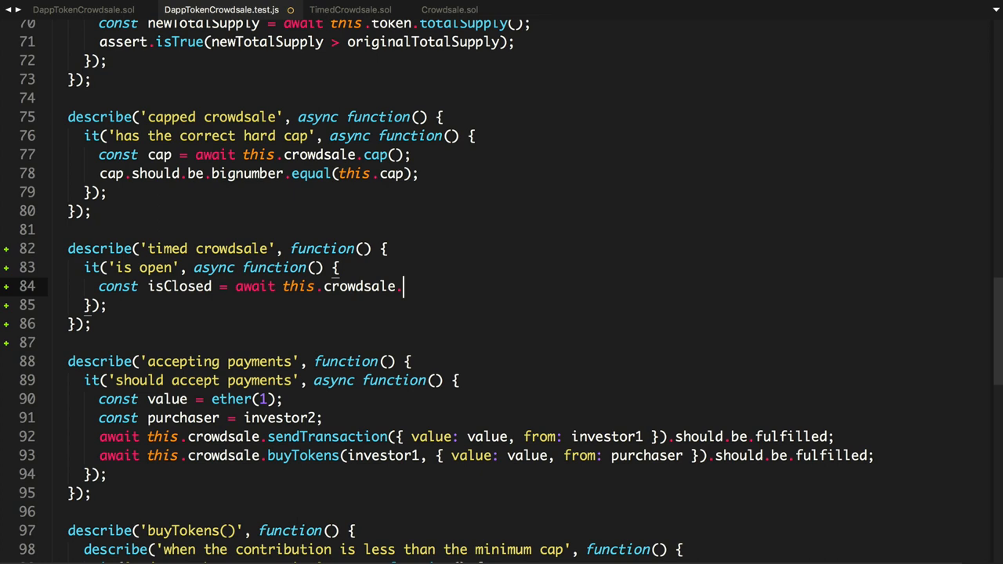
{"action": "type", "text": "has"}
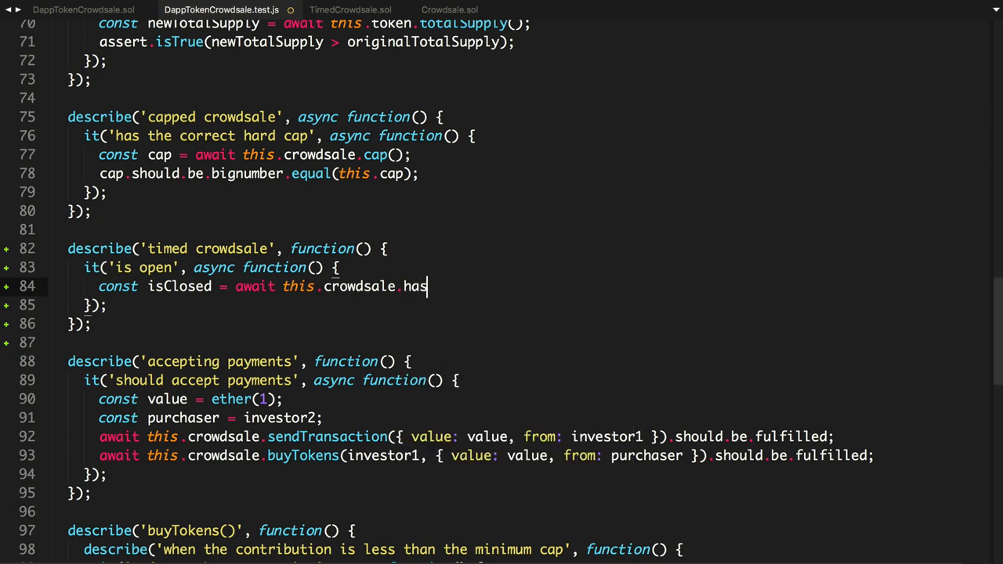
{"action": "type", "text": "Closed();"}
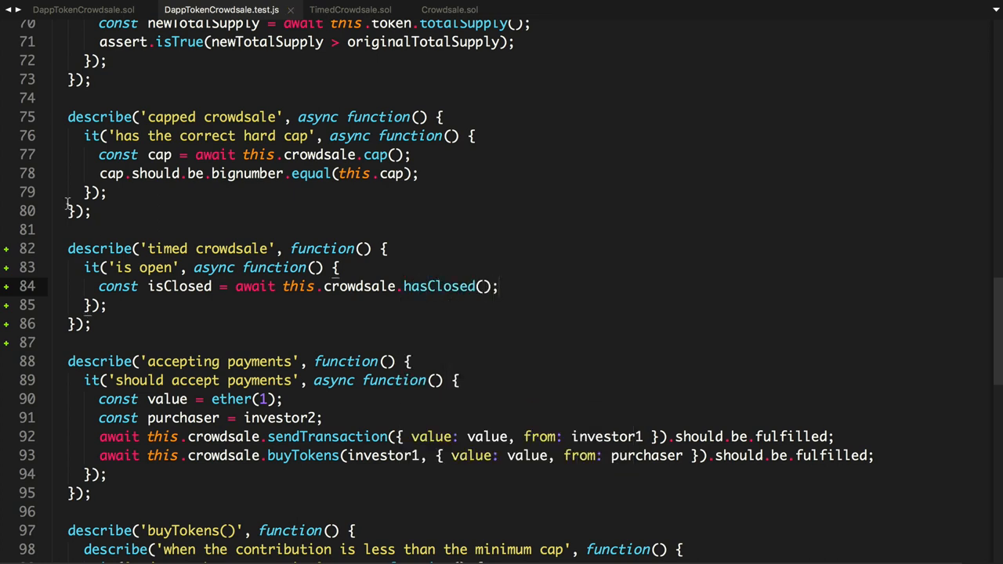
{"action": "left_click", "coordinate": [449, 10]}
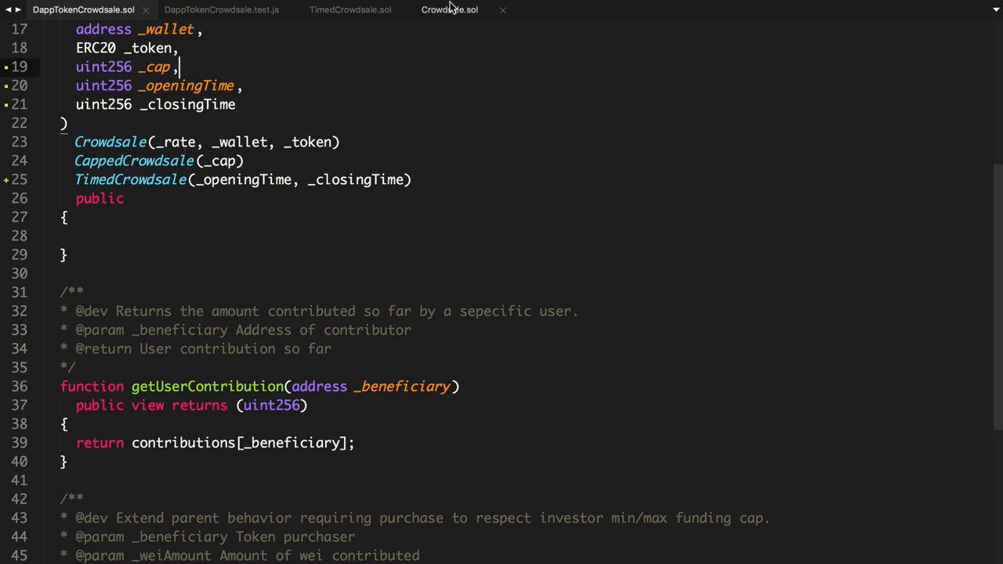
{"action": "left_click", "coordinate": [350, 9]}
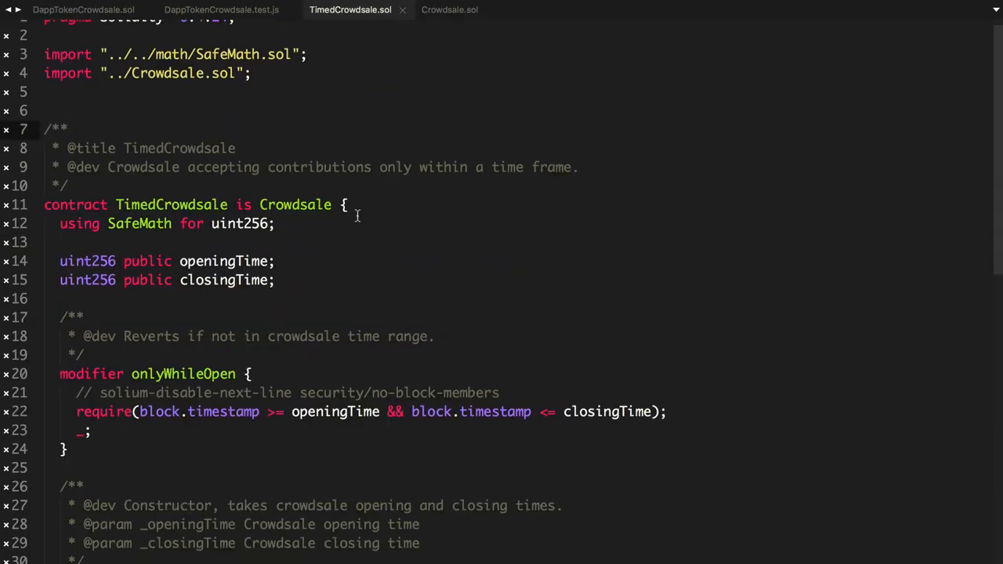
{"action": "scroll", "scroll_direction": "down", "scroll_amount": 3}
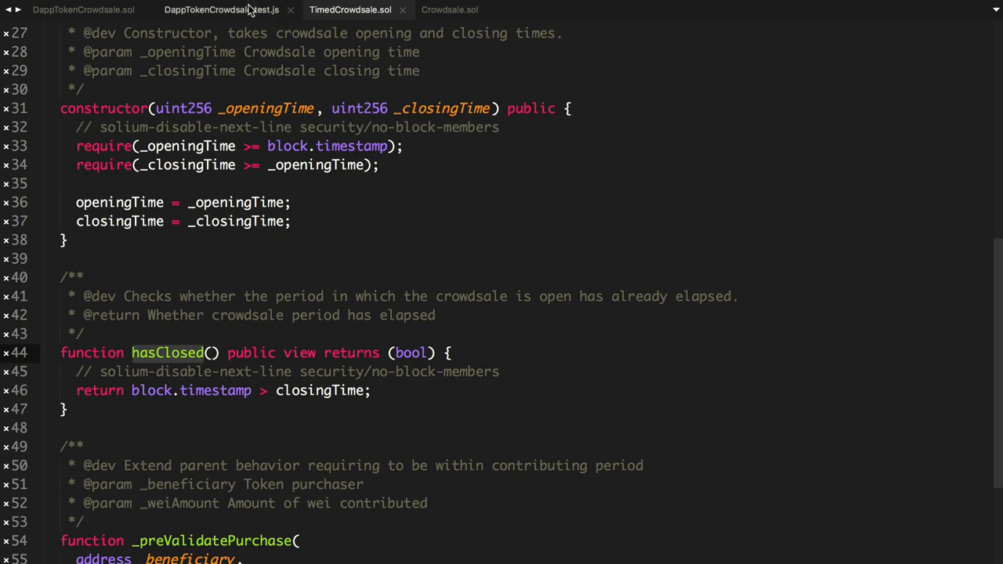
{"action": "left_click", "coordinate": [221, 9]}
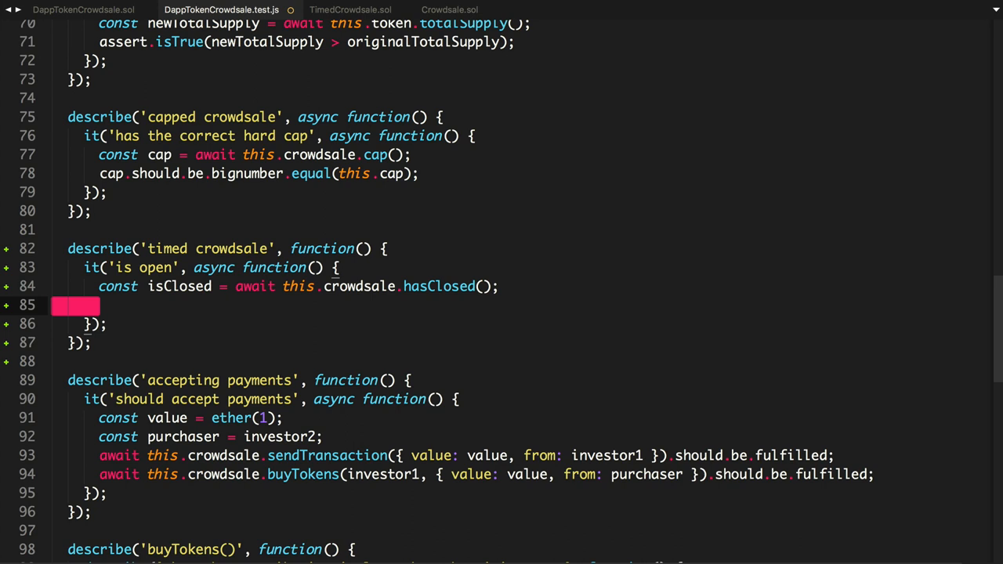
Step: Assert isClosed.should.be.false in the 'is open' test
{"action": "type", "text": "isClosed"}
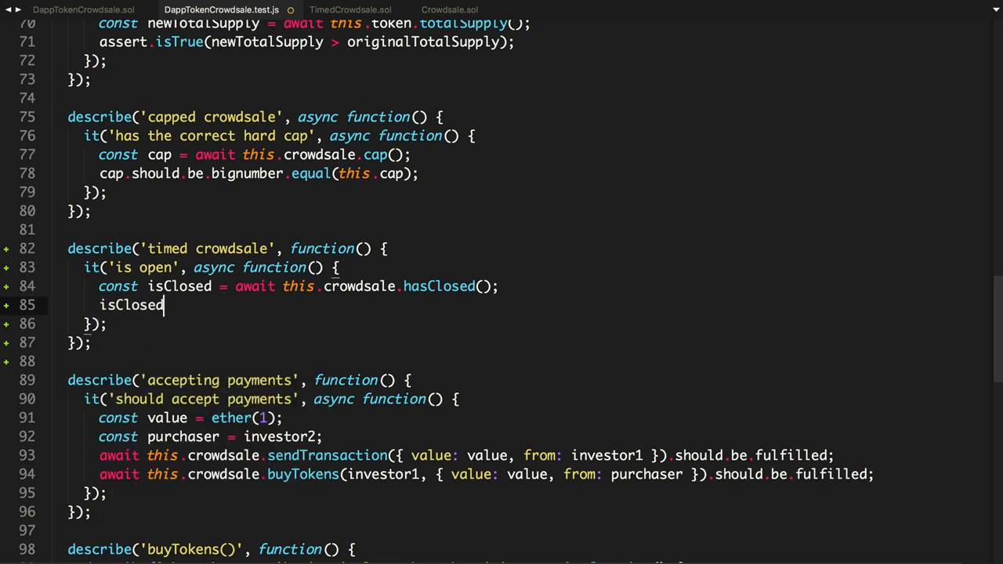
{"action": "type", "text": ".should.be.f"}
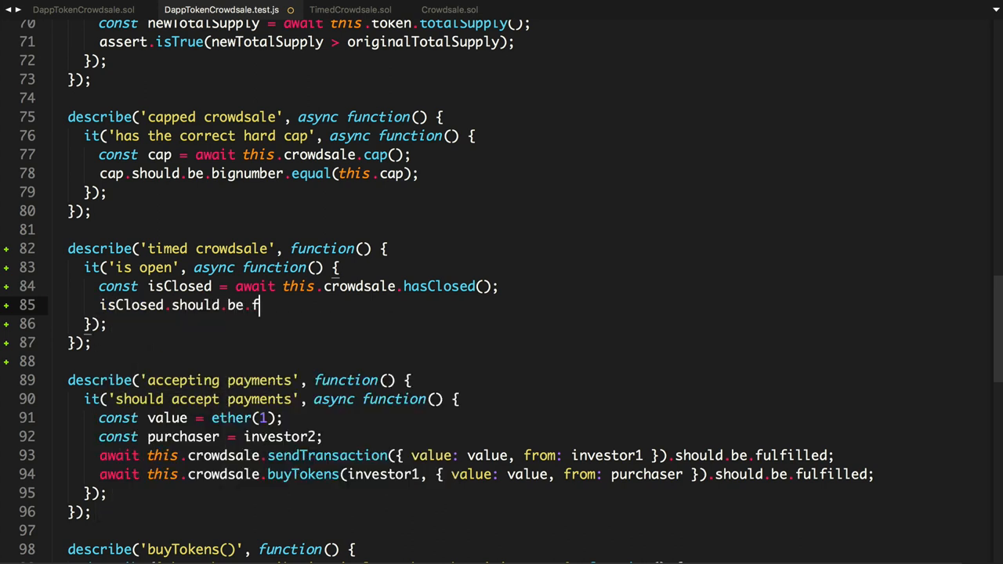
{"action": "type", "text": "alse;"}
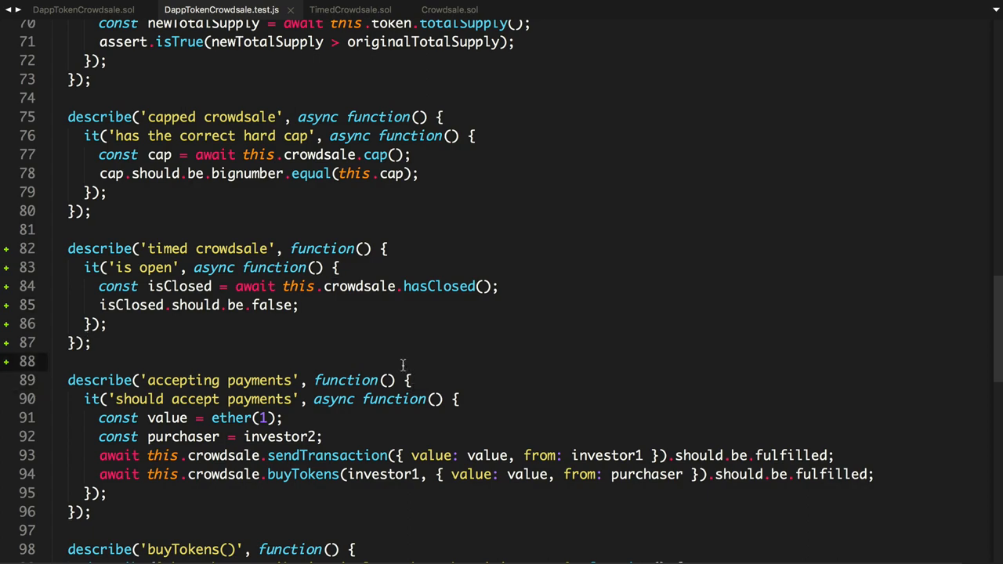
Step: Pass openingTime and closingTime as extra arguments to DappTokenCrowdsale.new() in the test setup
{"action": "scroll", "scroll_direction": "up", "scroll_amount": 3}
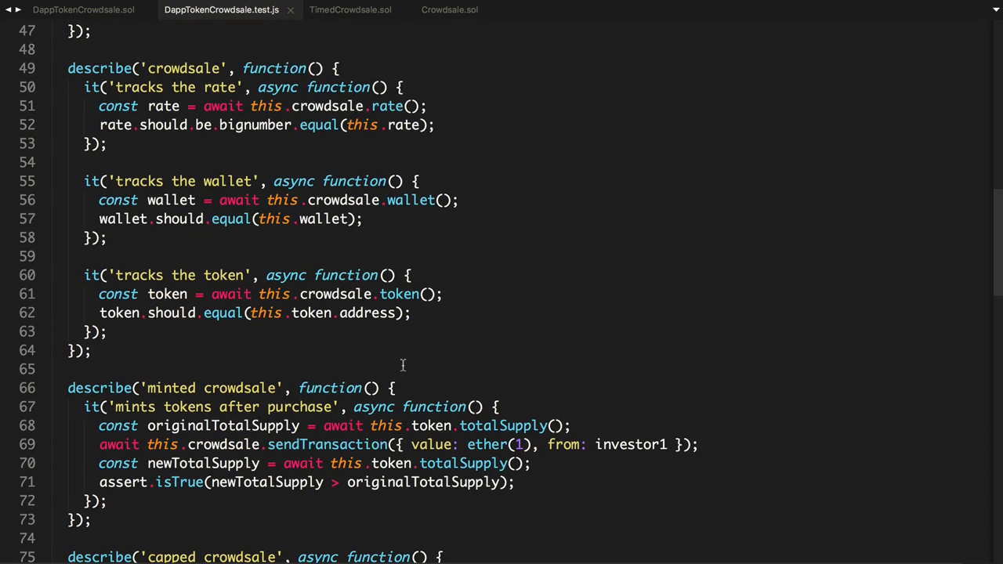
{"action": "scroll", "scroll_direction": "up", "scroll_amount": 3}
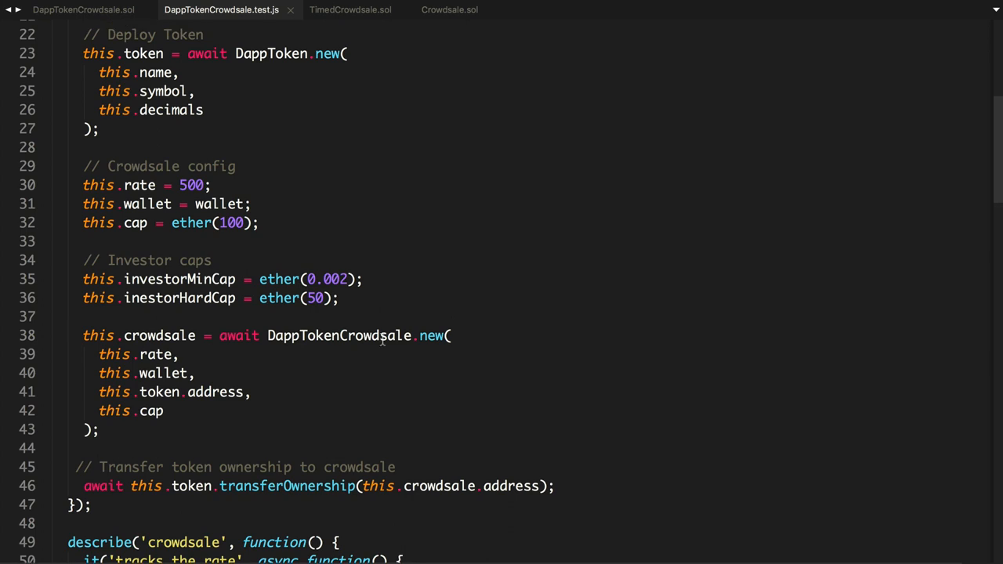
{"action": "type", "text": ","}
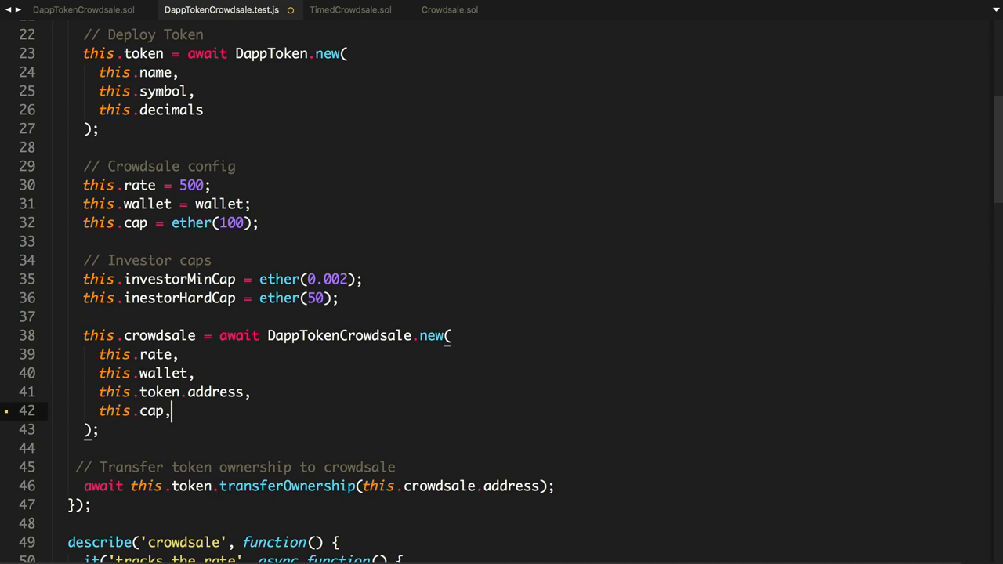
{"action": "scroll", "scroll_direction": "up", "scroll_amount": 3}
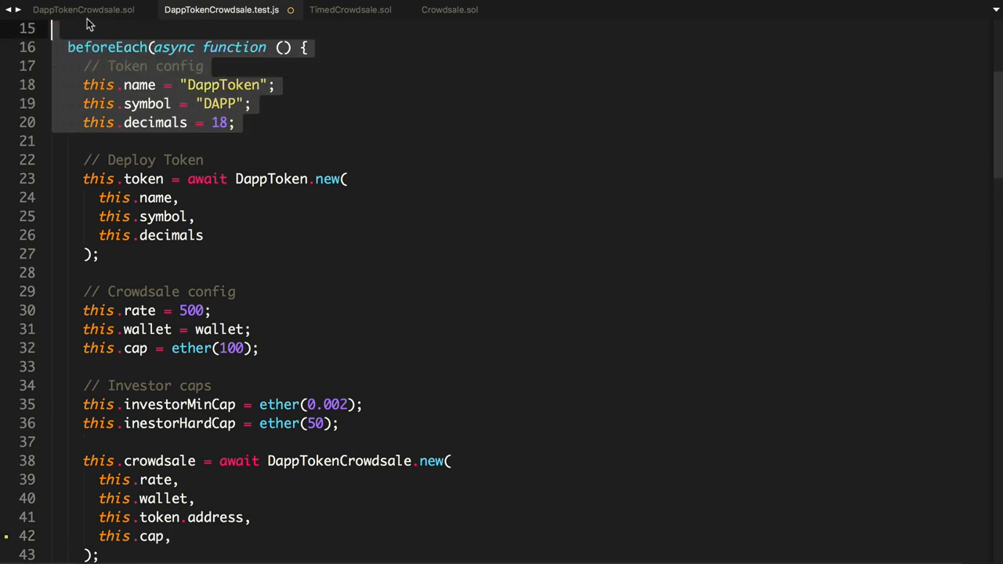
{"action": "left_click", "coordinate": [83, 9]}
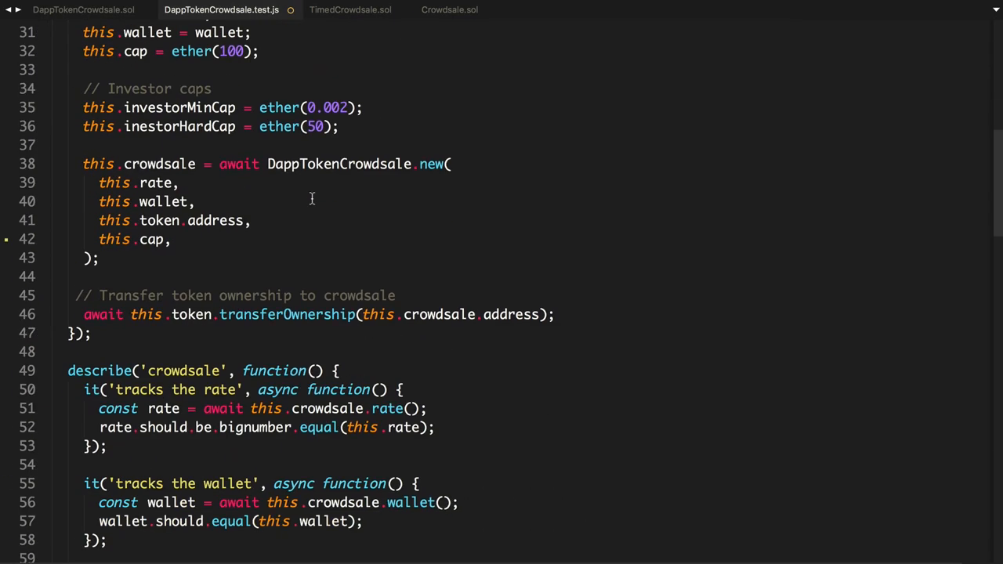
Step: Declare this.openingTime = '' and this.closingTime = '' in the test config
{"action": "scroll", "scroll_direction": "up", "scroll_amount": 3}
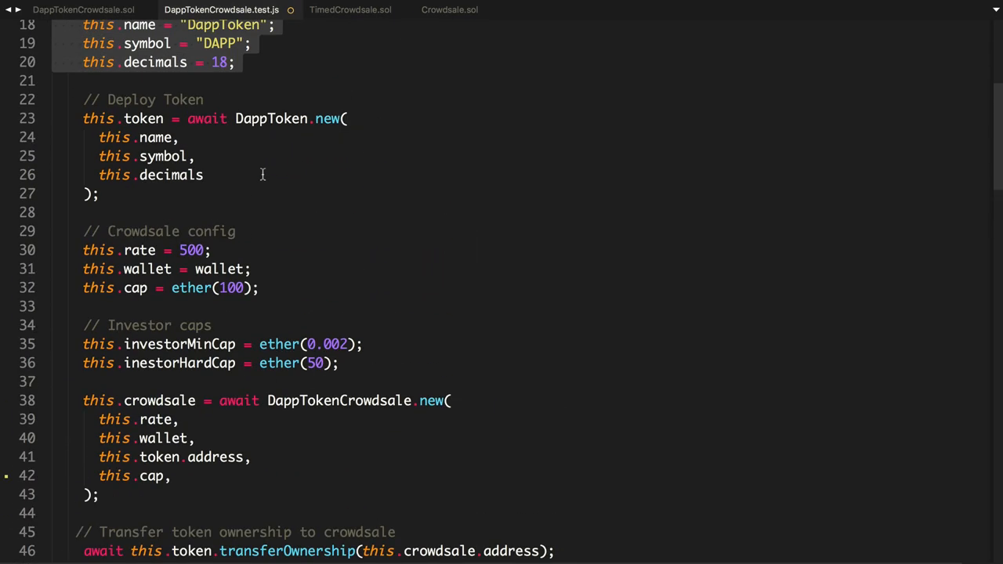
{"action": "scroll", "scroll_direction": "down", "scroll_amount": 3}
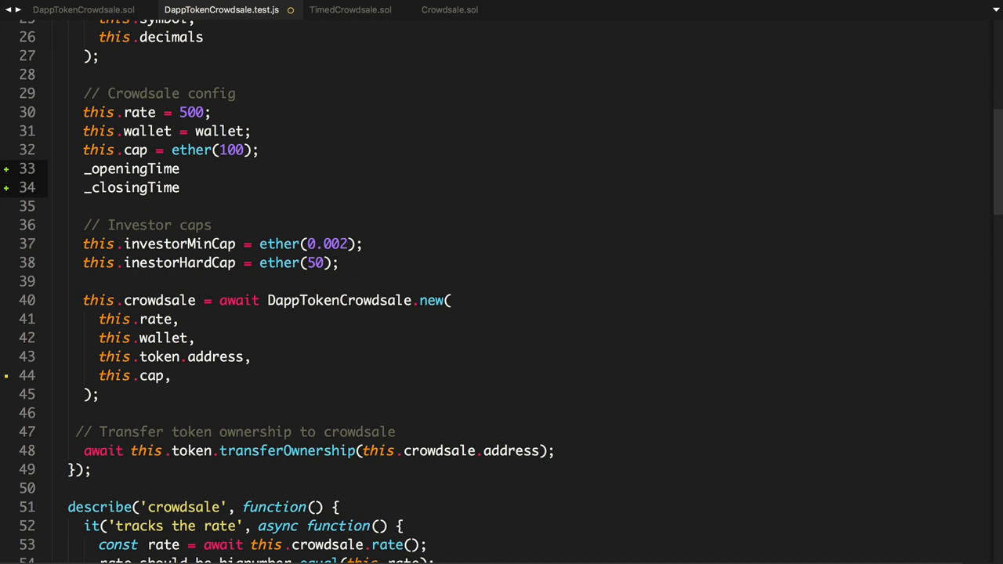
{"action": "type", "text": "tis"}
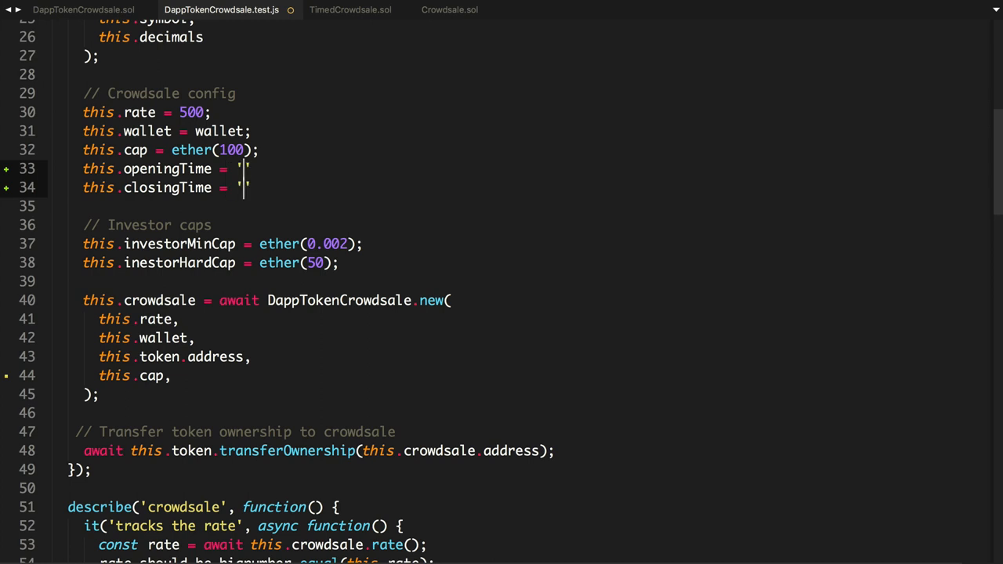
{"action": "type", "text": ";"}
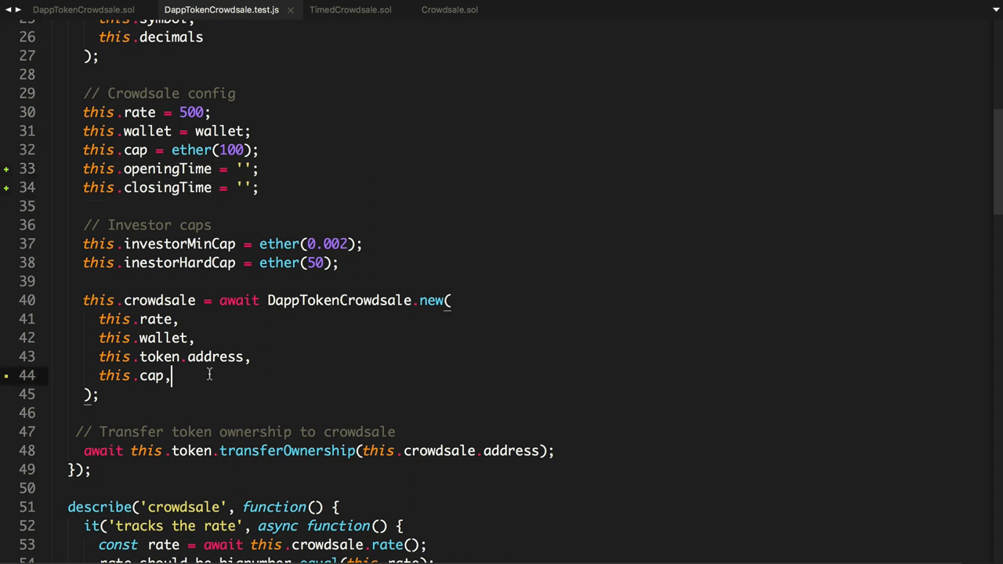
{"action": "type", "text": "this.openingTime"}
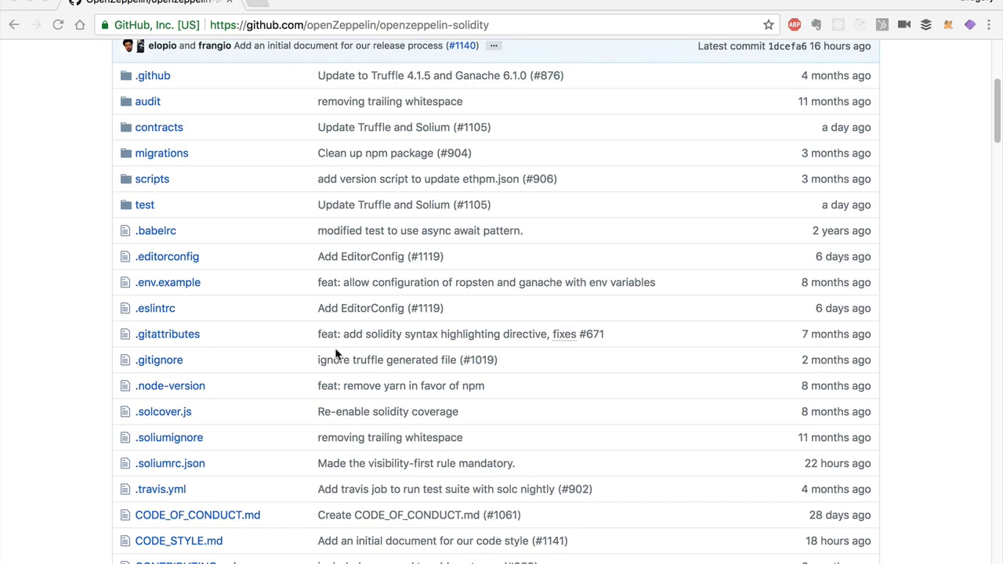
Step: On the openzeppelin-solidity GitHub repo, navigate test > helpers and open increaseTime.js
{"action": "scroll", "scroll_direction": "up", "scroll_amount": 3}
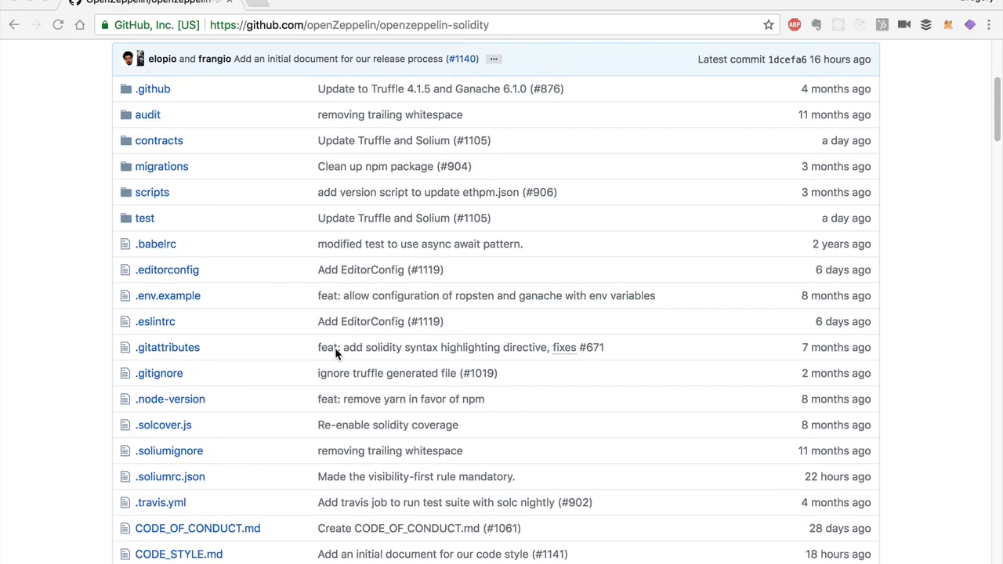
{"action": "left_click", "coordinate": [145, 218]}
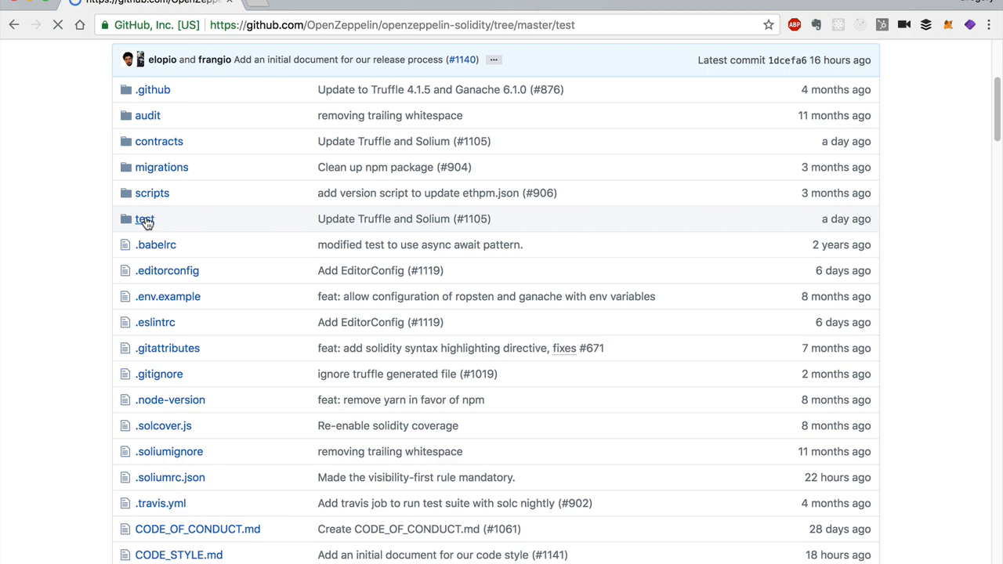
{"action": "left_click", "coordinate": [144, 219]}
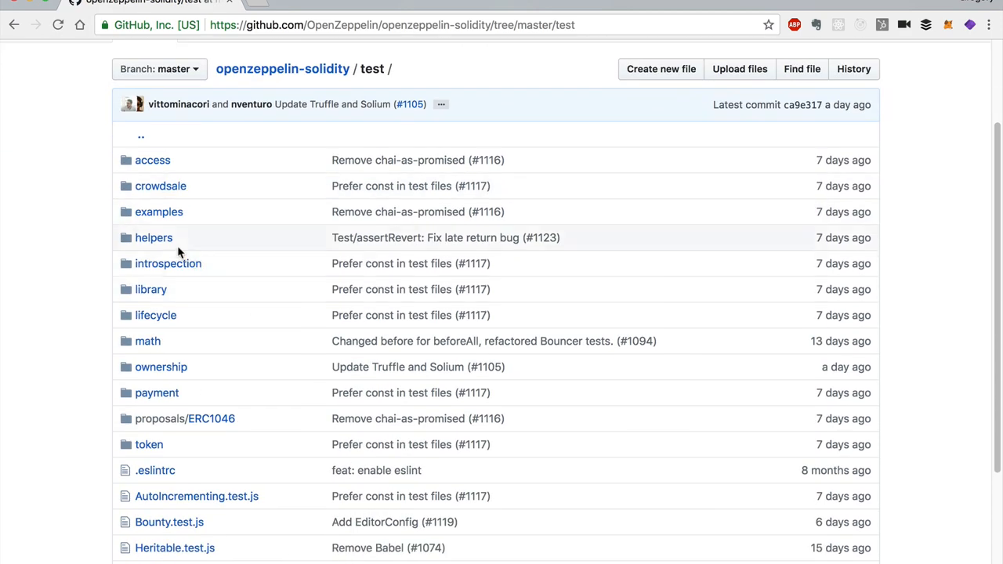
{"action": "left_click", "coordinate": [154, 238]}
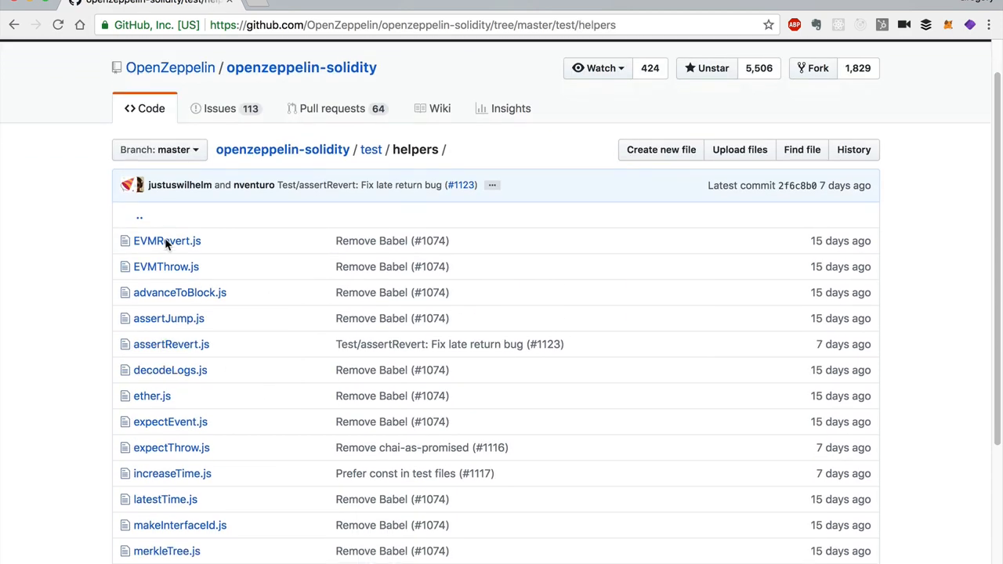
{"action": "scroll", "scroll_direction": "down", "scroll_amount": 3}
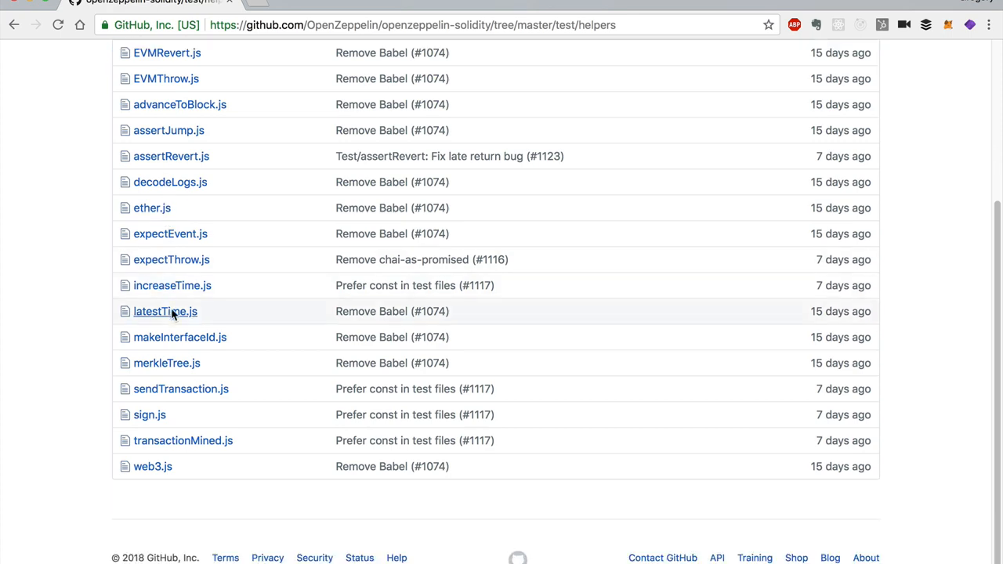
{"action": "left_click", "coordinate": [171, 285]}
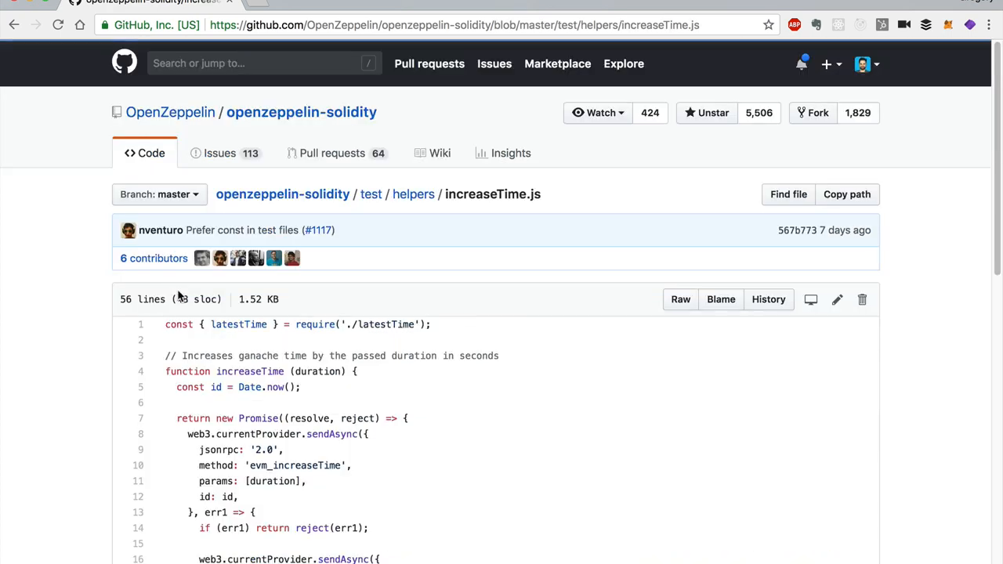
Step: Read through increaseTime, increaseTimeTo and the seconds-based duration conversions
{"action": "scroll", "scroll_direction": "down", "scroll_amount": 3}
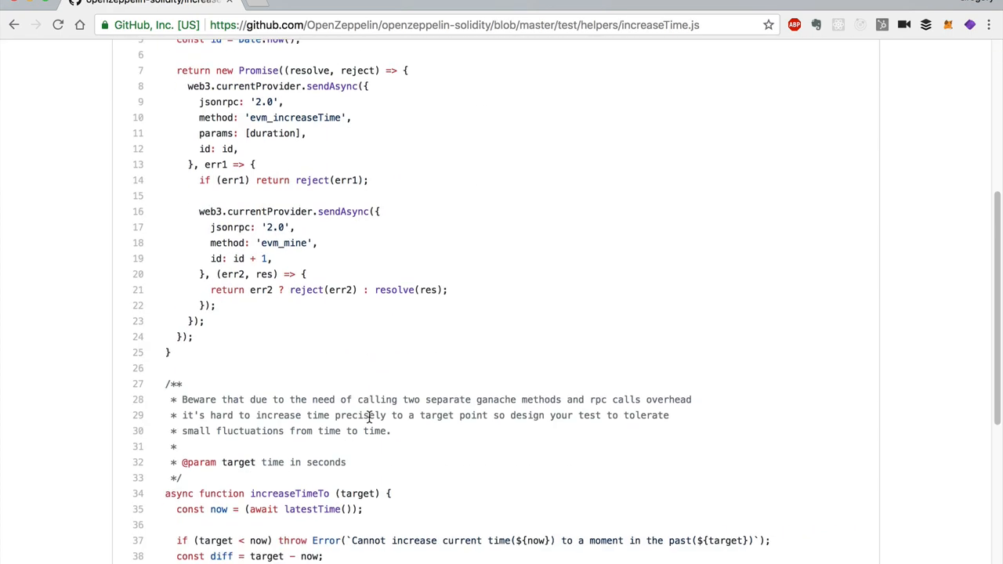
{"action": "scroll", "scroll_direction": "down", "scroll_amount": 3}
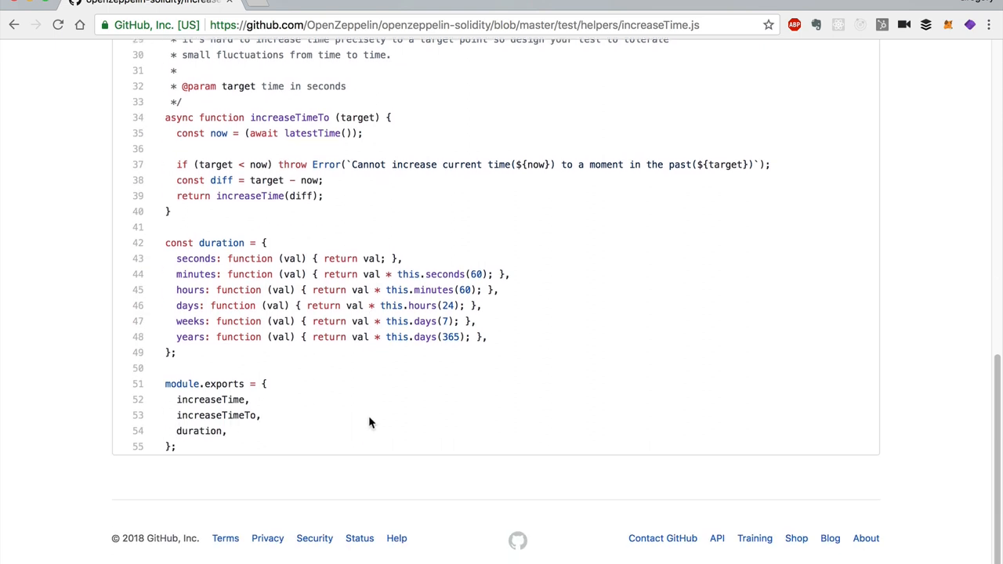
{"action": "scroll", "scroll_direction": "up", "scroll_amount": 3}
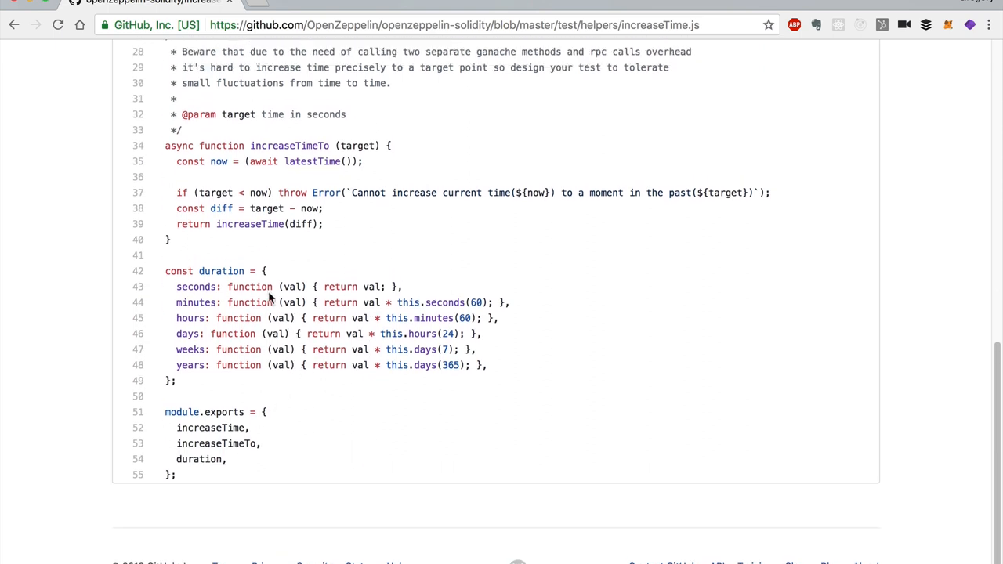
{"action": "double_click", "coordinate": [249, 286]}
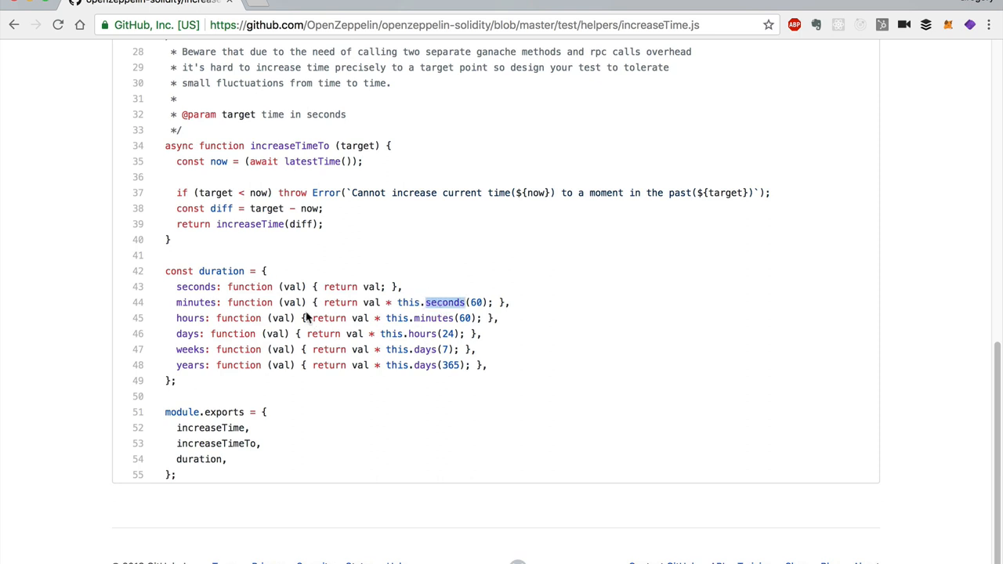
{"action": "mouse_move", "coordinate": [430, 334]}
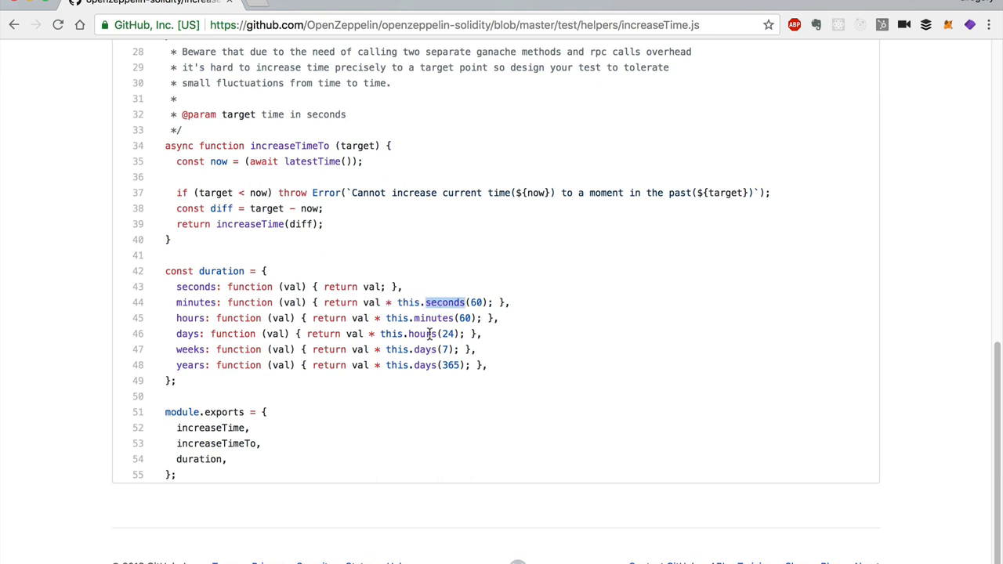
{"action": "scroll", "scroll_direction": "down", "scroll_amount": 3}
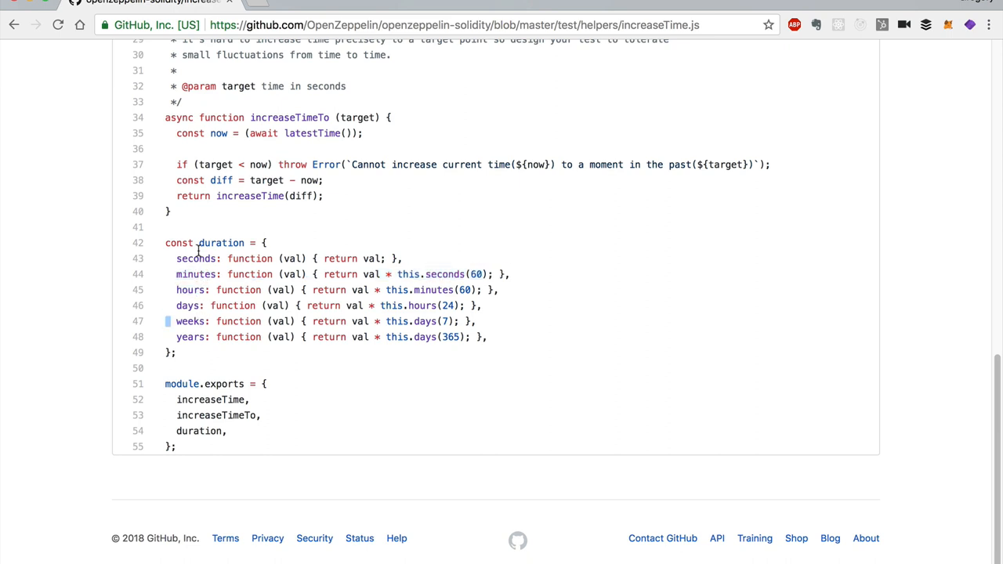
{"action": "scroll", "scroll_direction": "up", "scroll_amount": 3}
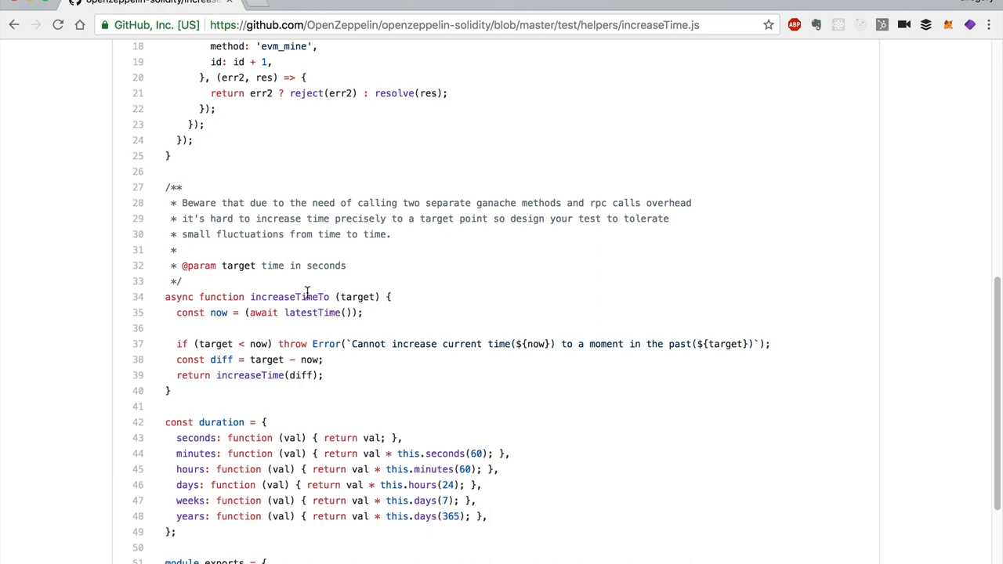
{"action": "scroll", "scroll_direction": "up", "scroll_amount": 3}
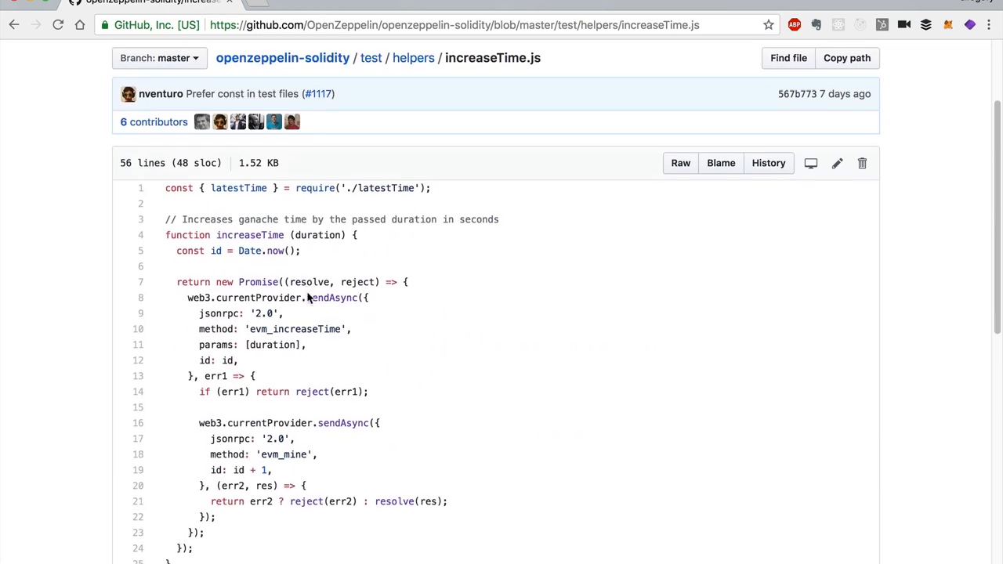
{"action": "scroll", "scroll_direction": "down", "scroll_amount": 3}
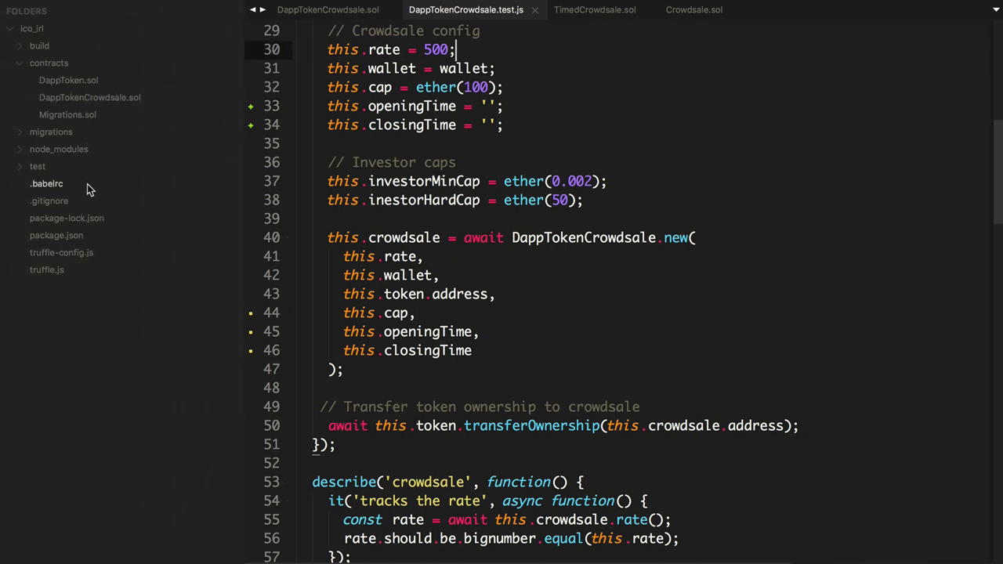
Step: Create test/helpers/increaseTime.js in the project and paste the OpenZeppelin helper code
{"action": "left_click", "coordinate": [37, 166]}
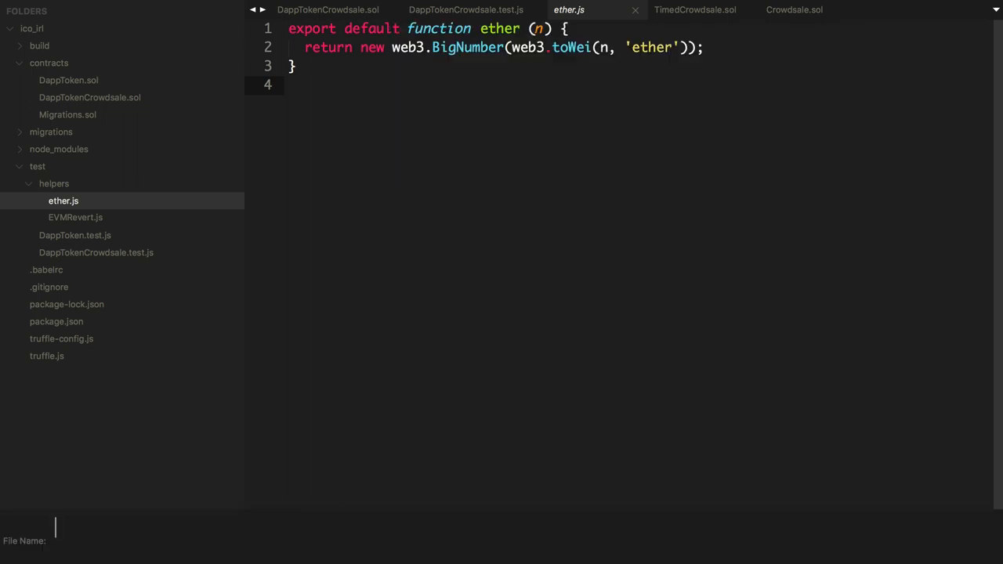
{"action": "type", "text": "increase"}
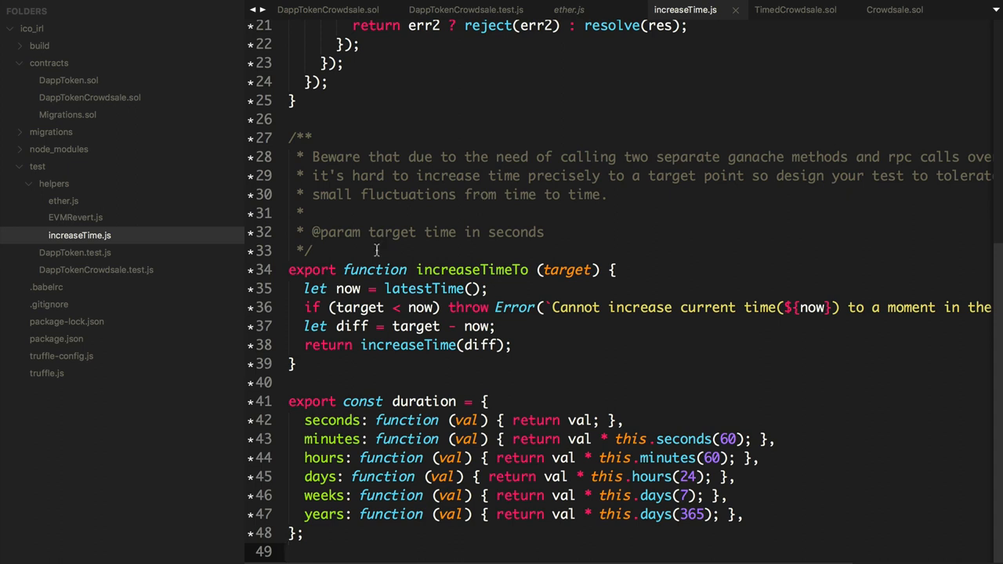
{"action": "left_click", "coordinate": [355, 393]}
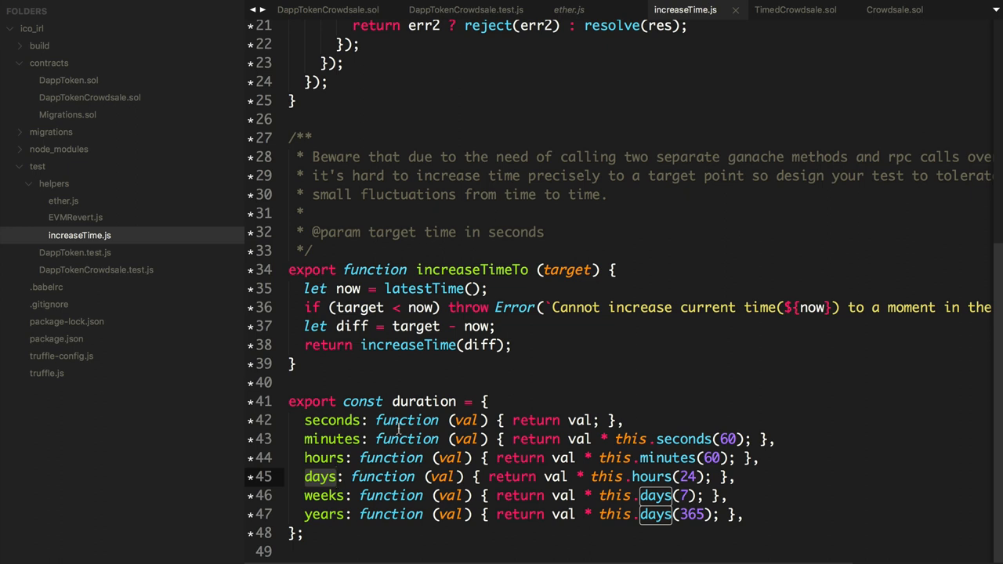
{"action": "left_click", "coordinate": [290, 382]}
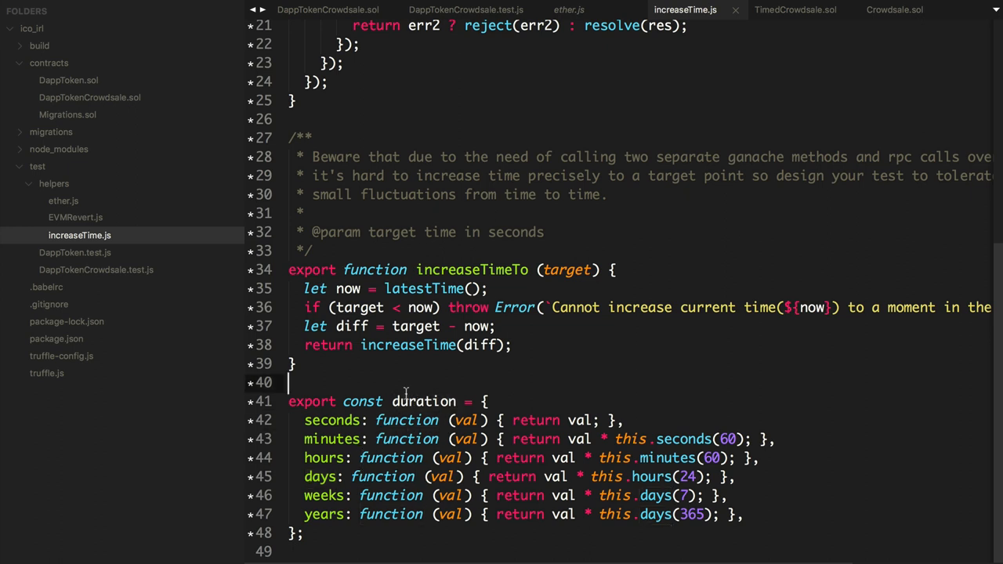
Step: Adapt the file to import latestTime and export increaseTime, increaseTimeTo and duration
{"action": "scroll", "scroll_direction": "up", "scroll_amount": 3}
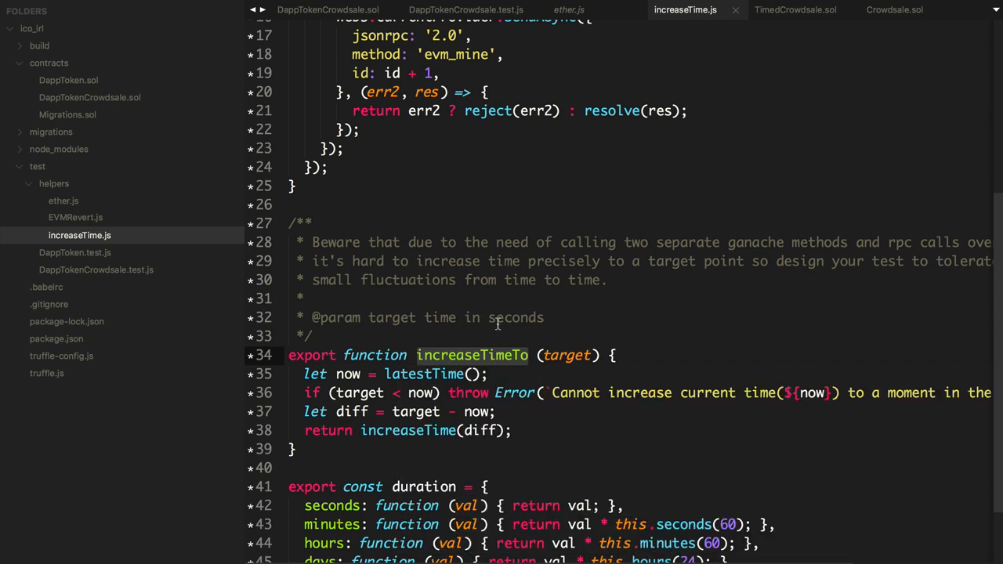
{"action": "scroll", "scroll_direction": "up", "scroll_amount": 3}
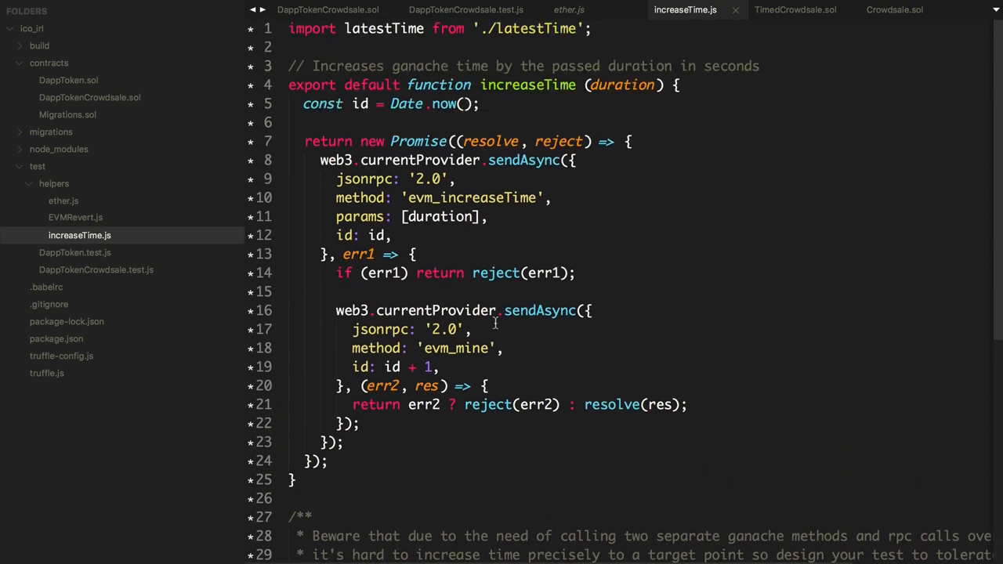
{"action": "scroll", "scroll_direction": "down", "scroll_amount": 3}
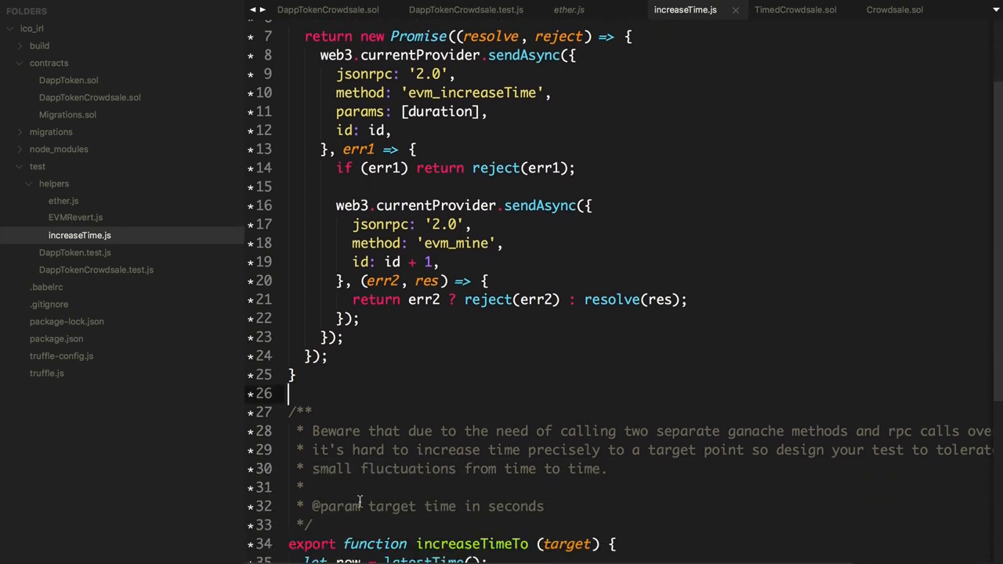
{"action": "scroll", "scroll_direction": "down", "scroll_amount": 3}
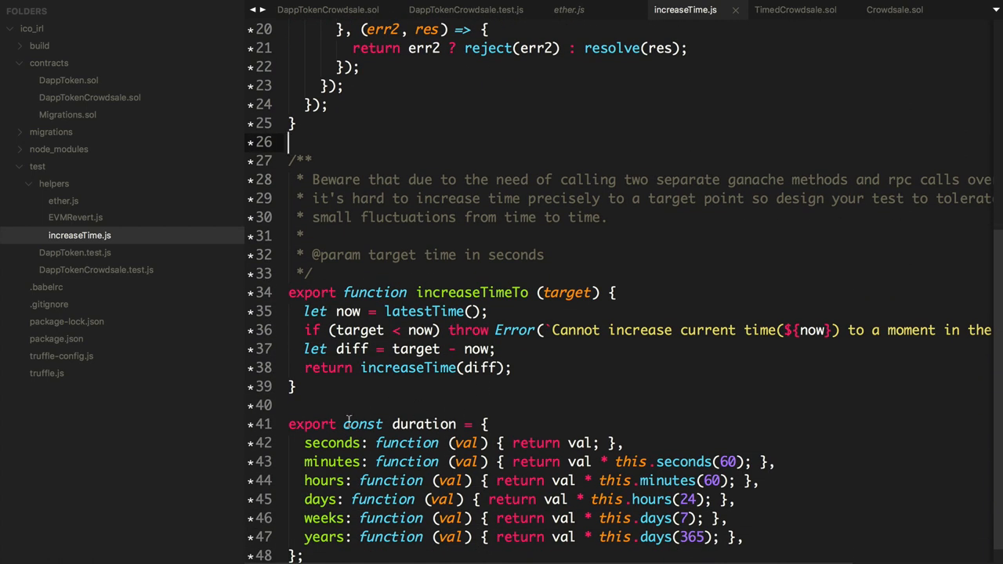
{"action": "scroll", "scroll_direction": "up", "scroll_amount": 3}
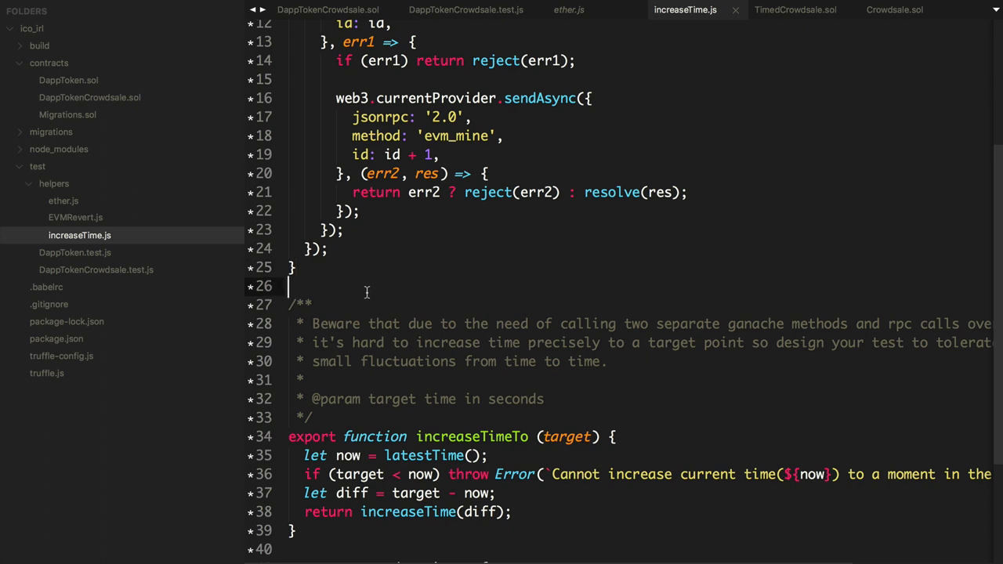
{"action": "scroll", "scroll_direction": "up", "scroll_amount": 3}
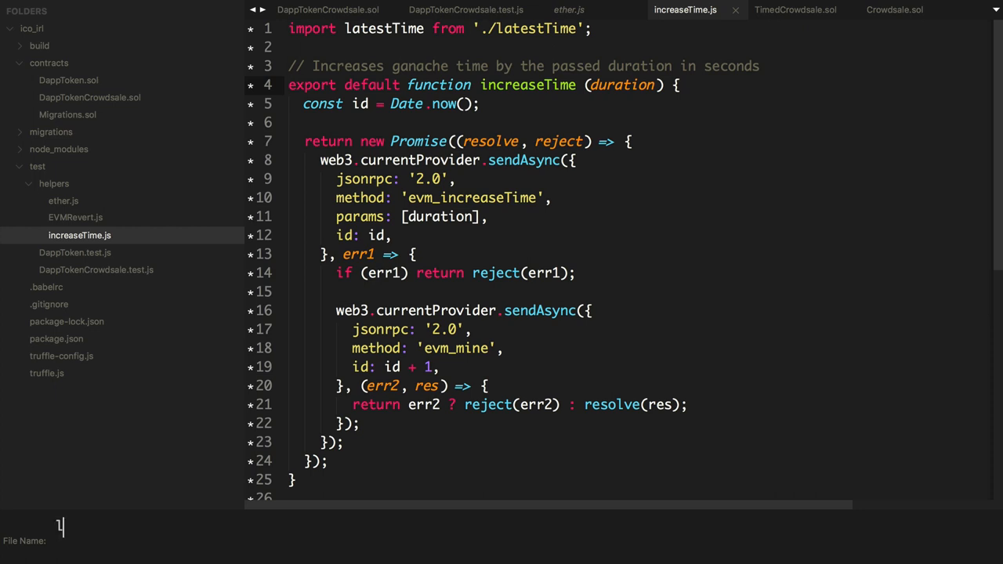
{"action": "type", "text": "latestTime.js"}
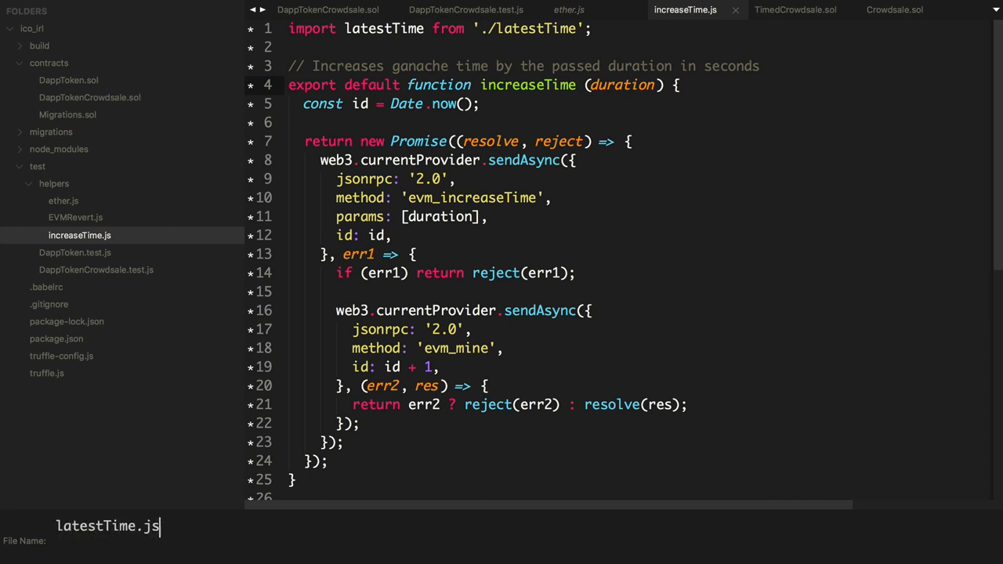
{"action": "key", "text": "Enter"}
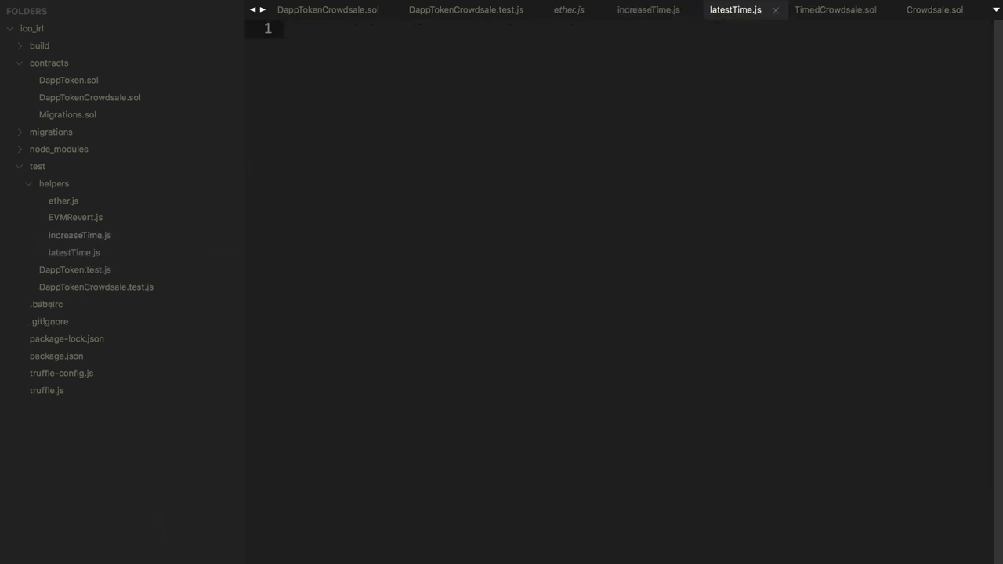
{"action": "left_click", "coordinate": [74, 253]}
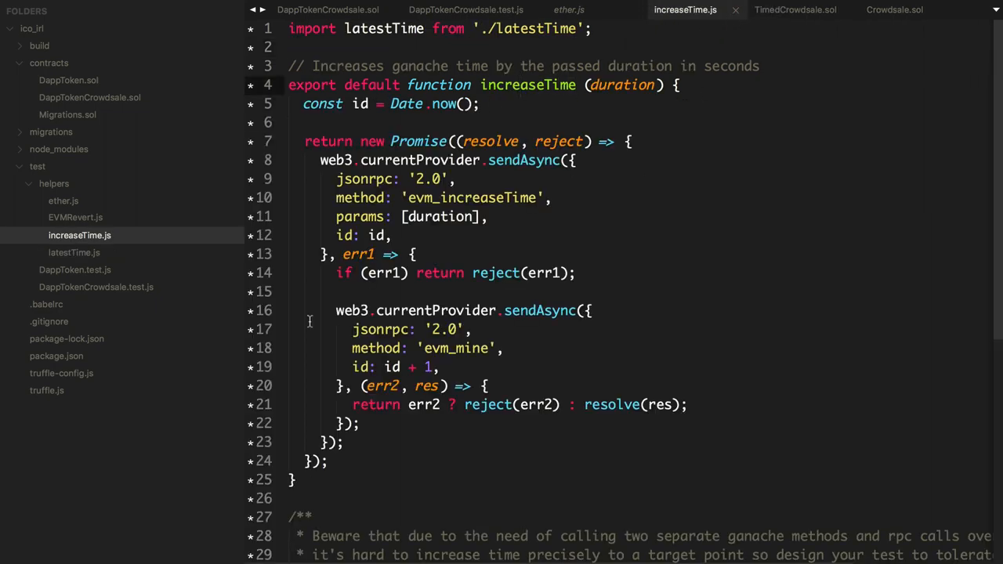
{"action": "scroll", "scroll_direction": "down", "scroll_amount": 3}
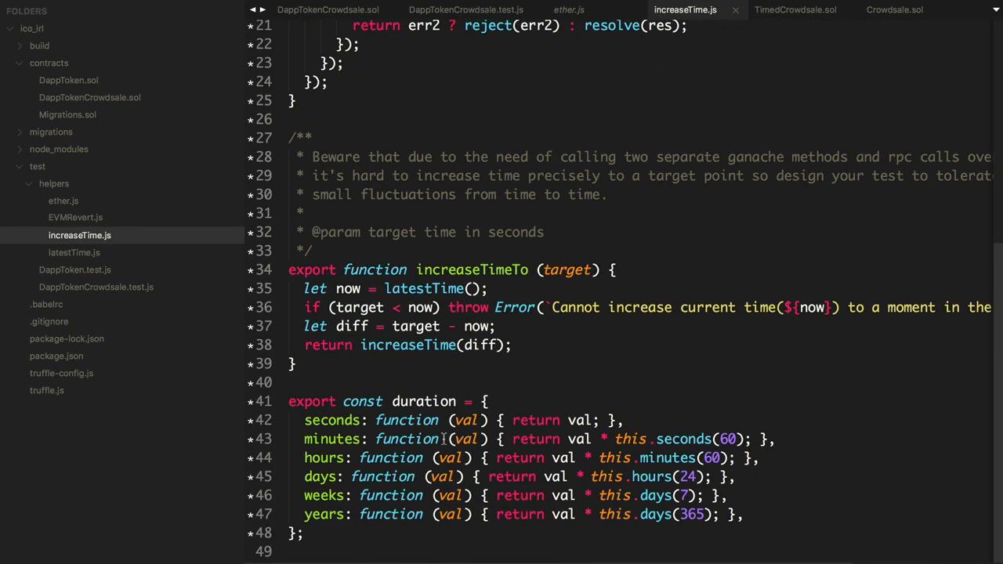
{"action": "scroll", "scroll_direction": "up", "scroll_amount": 3}
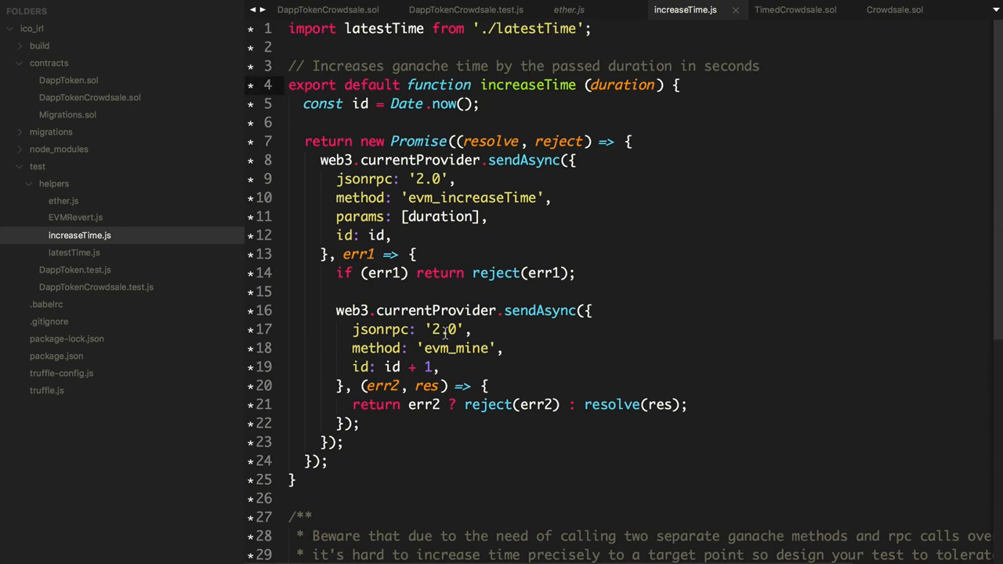
{"action": "left_click", "coordinate": [568, 9]}
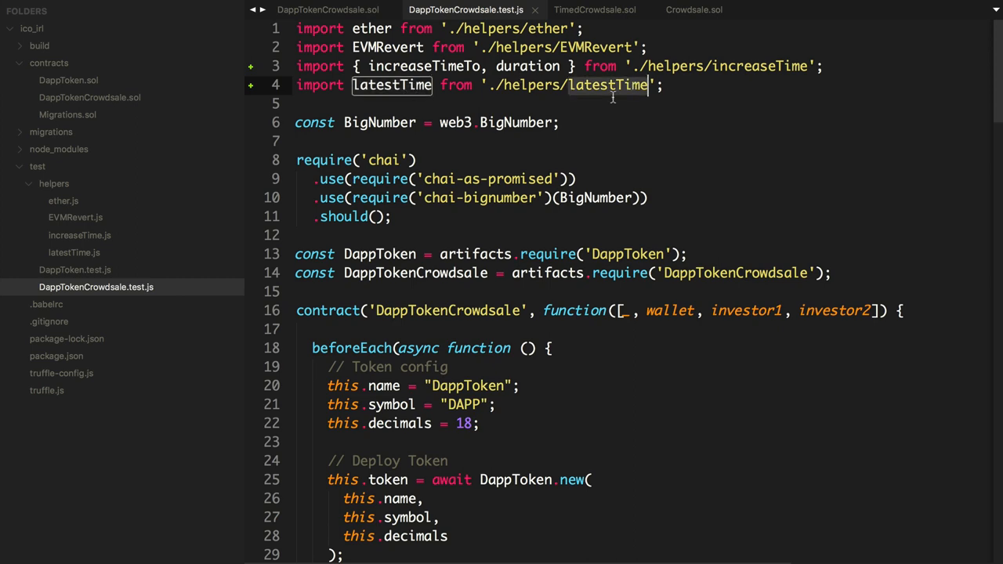
Step: Scroll down to the crowdsale config where openingTime and closingTime are still empty
{"action": "scroll", "scroll_direction": "down", "scroll_amount": 3}
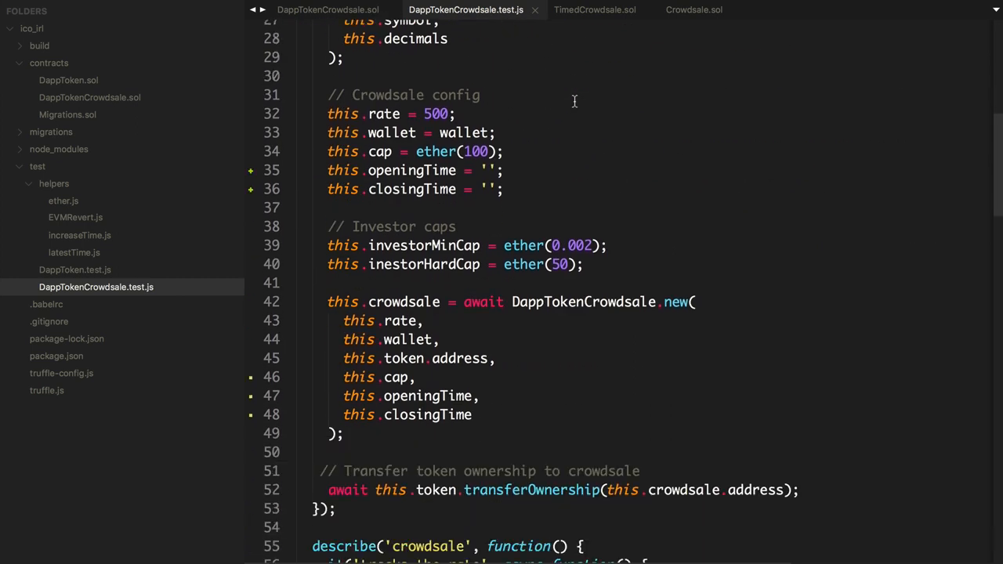
{"action": "scroll", "scroll_direction": "down", "scroll_amount": 3}
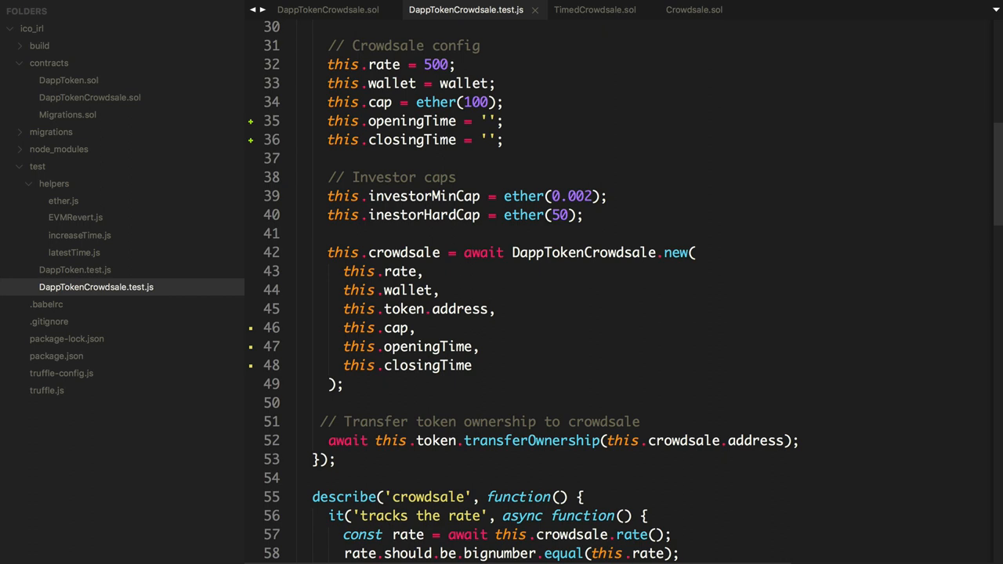
{"action": "mouse_move", "coordinate": [493, 125]}
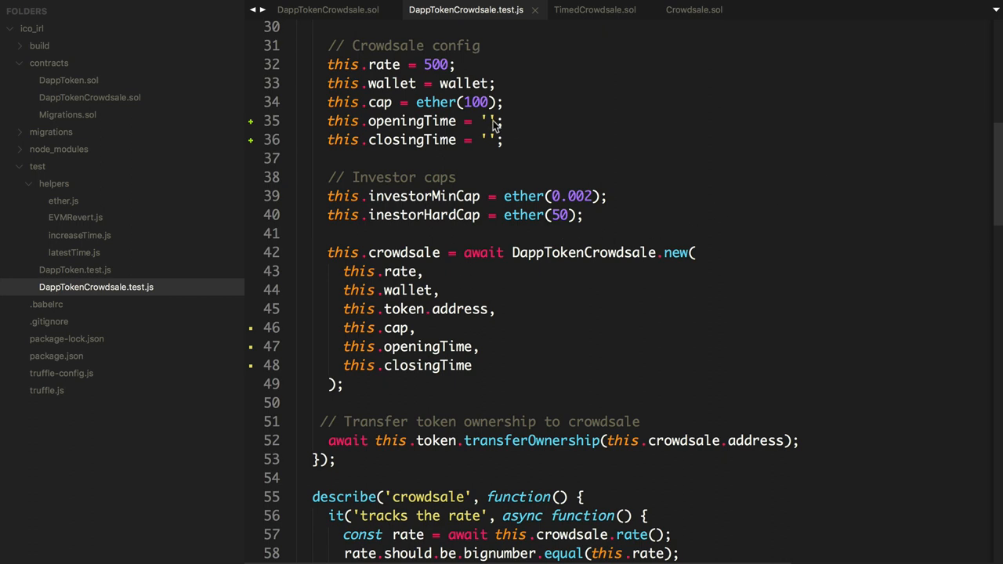
Step: Set openingTime to latestTime() + duration.weeks(1)
{"action": "key", "text": "Backspace"}
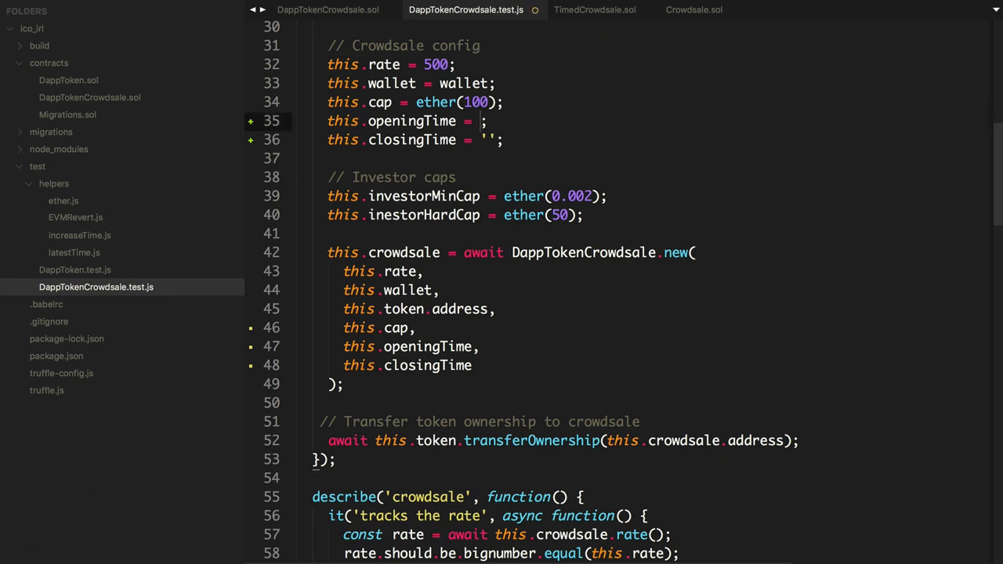
{"action": "type", "text": "latestTime()"}
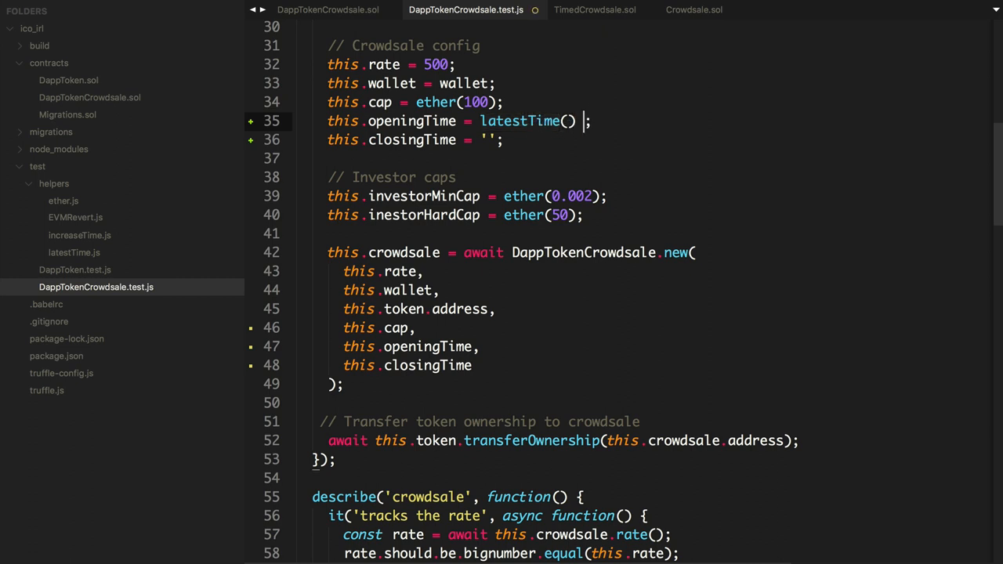
{"action": "type", "text": "+ duration"}
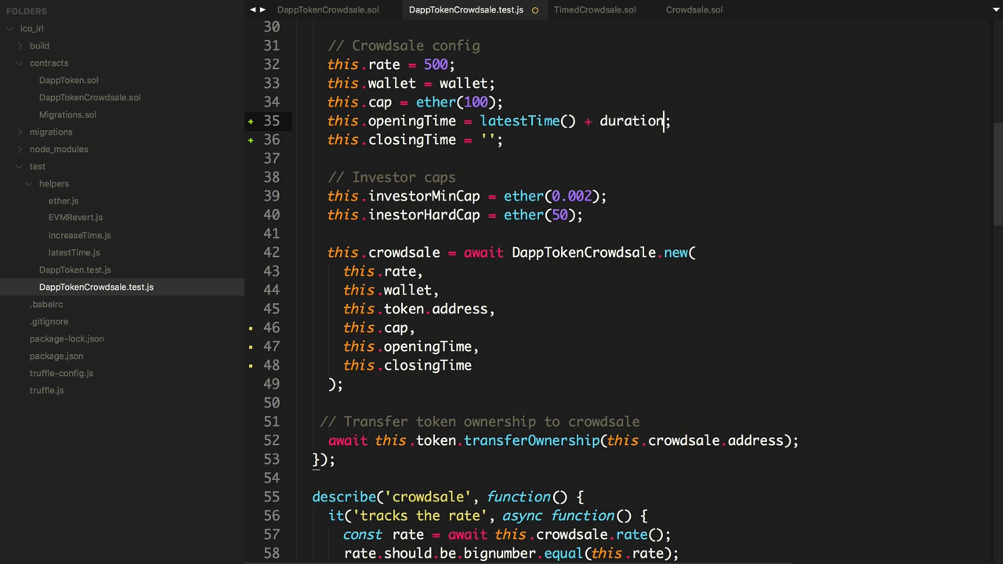
{"action": "type", "text": ".weeks()"}
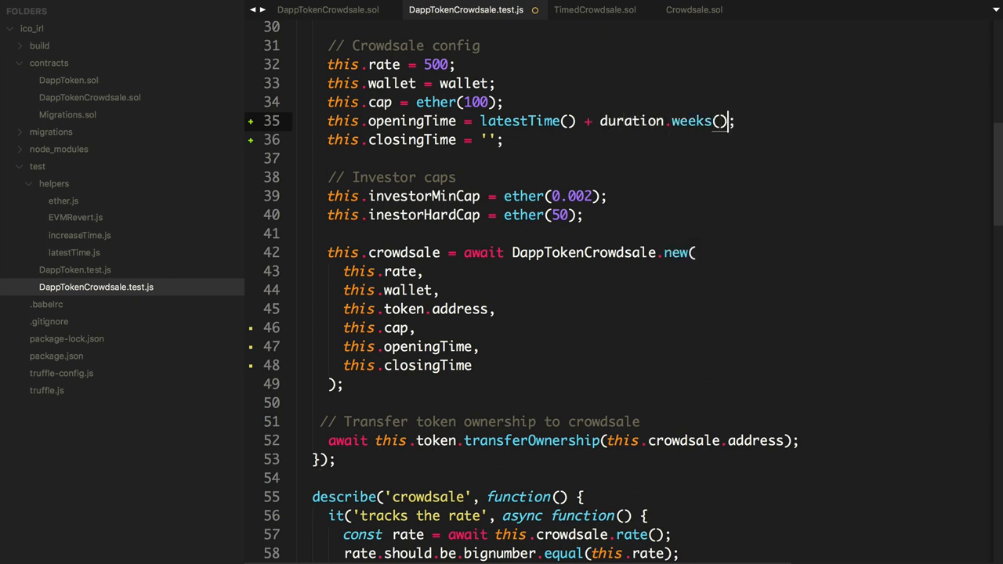
{"action": "type", "text": "1"}
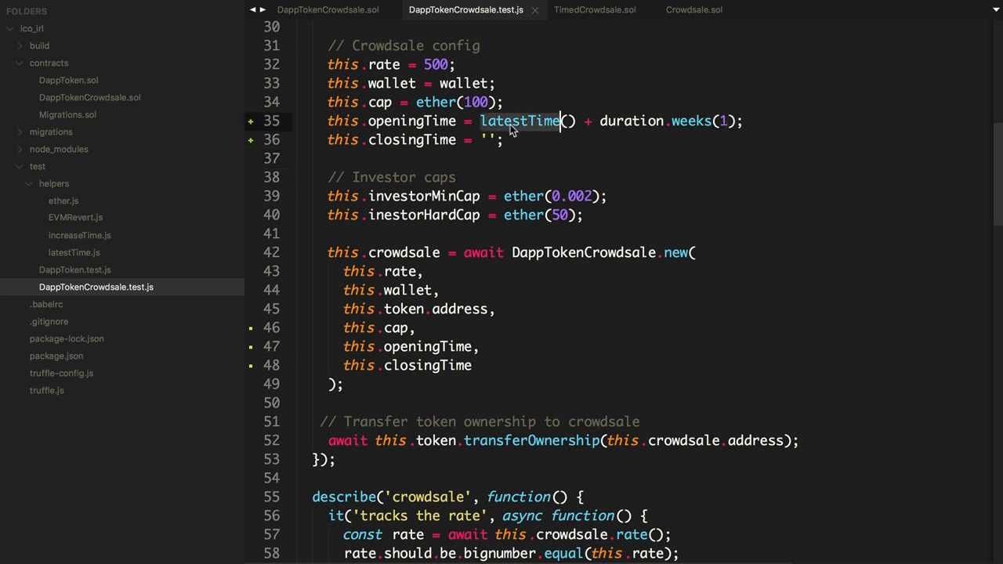
Step: Set closingTime to this.openingTime + duration.weeks(1) and save
{"action": "left_click", "coordinate": [494, 139]}
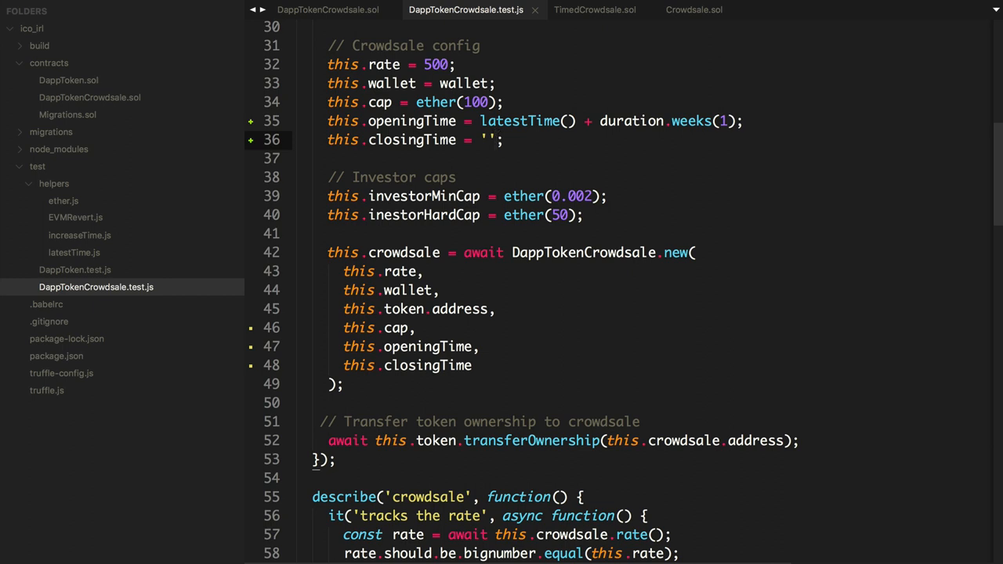
{"action": "mouse_move", "coordinate": [619, 286]}
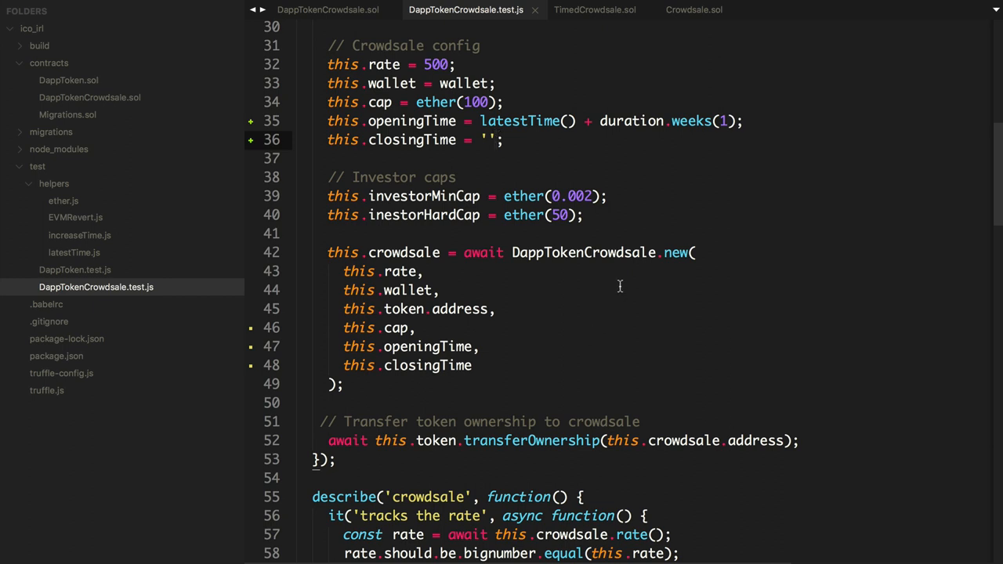
{"action": "type", "text": "thi"}
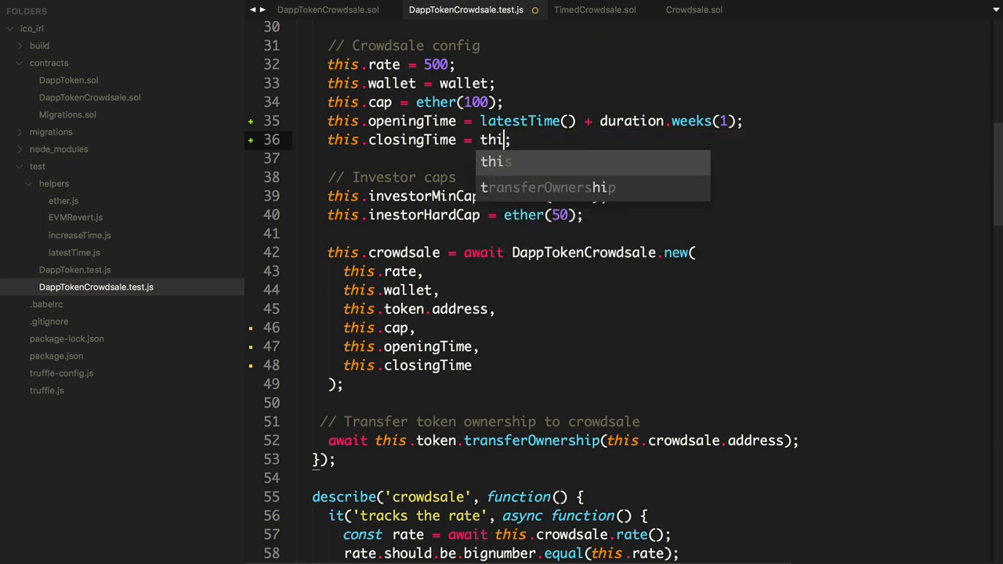
{"action": "type", "text": "s.openingTime"}
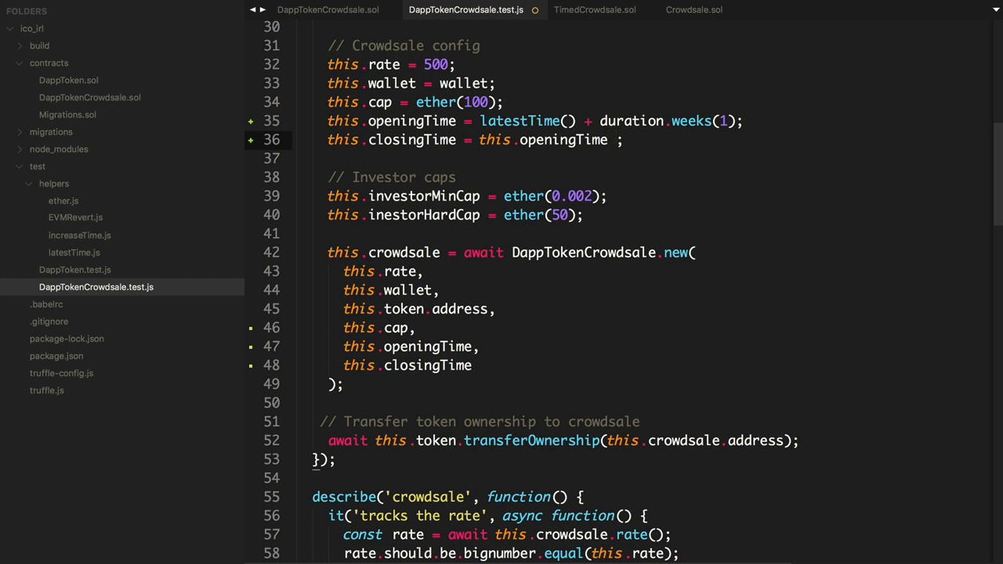
{"action": "type", "text": "+ duration"}
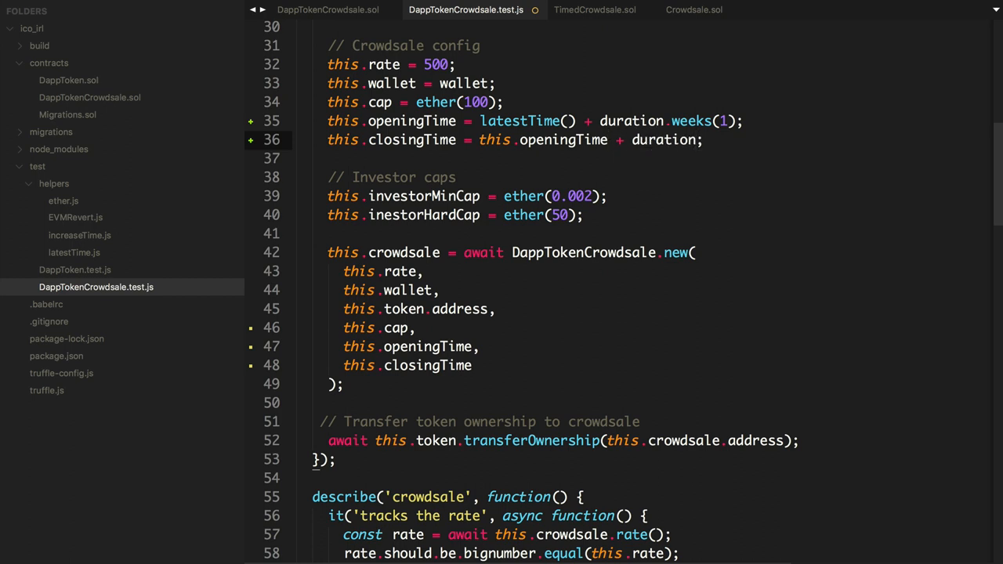
{"action": "type", "text": ".weeks(1)"}
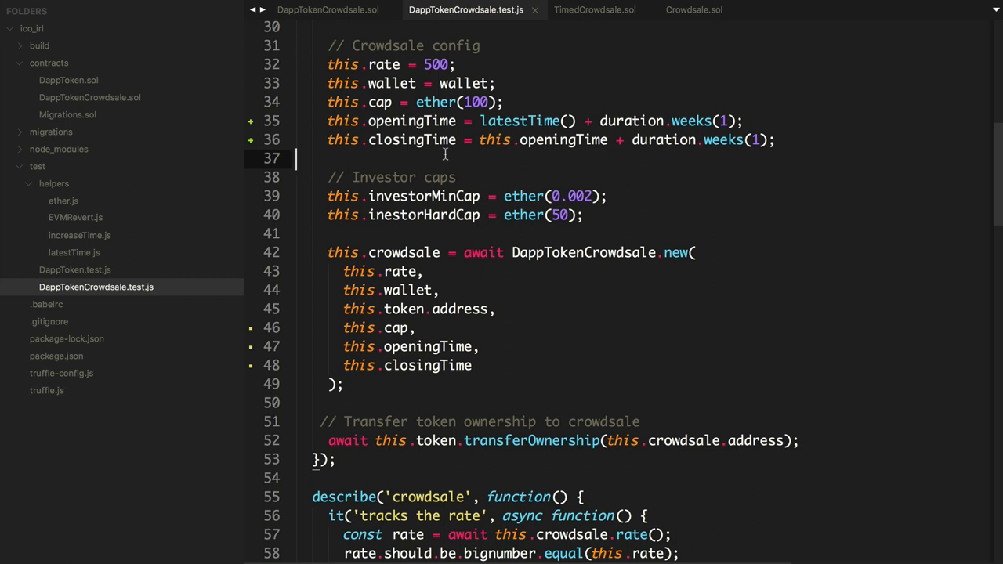
{"action": "mouse_move", "coordinate": [445, 154]}
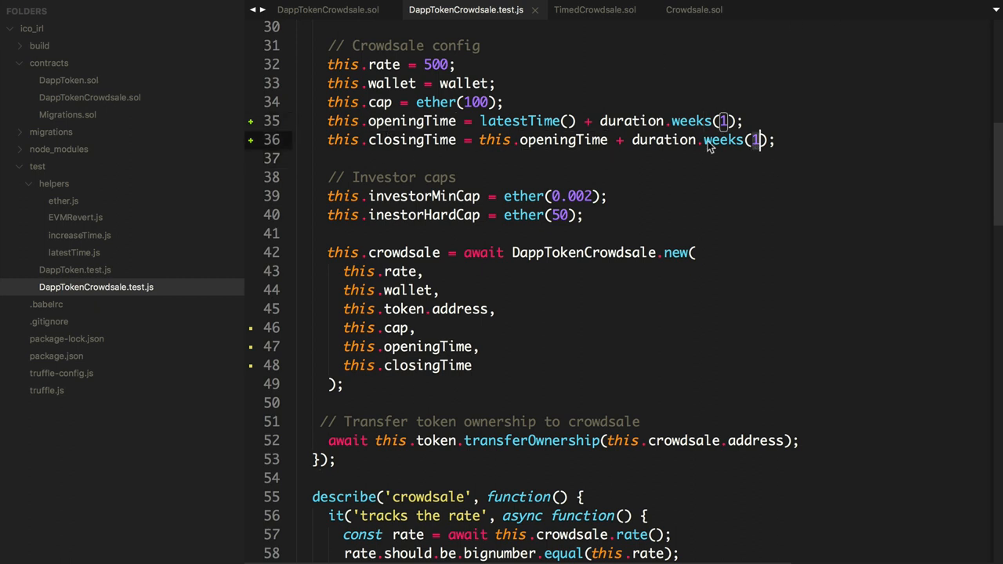
{"action": "scroll", "scroll_direction": "down", "scroll_amount": 3}
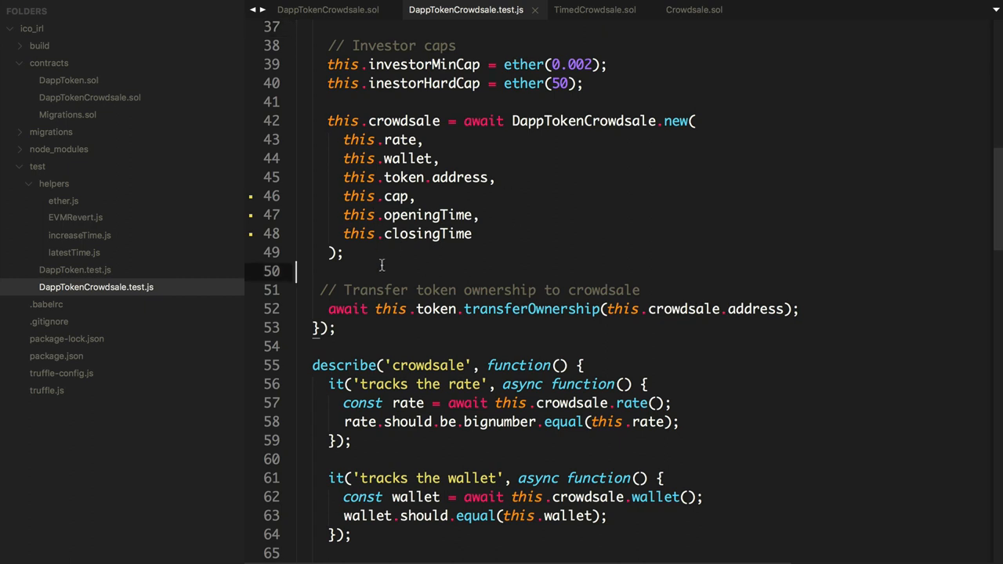
{"action": "scroll", "scroll_direction": "down", "scroll_amount": 3}
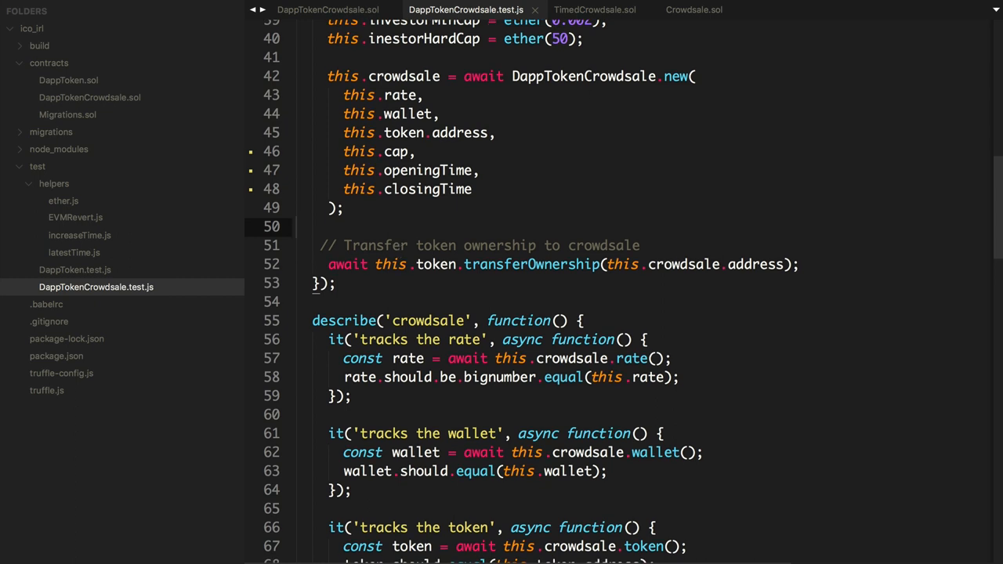
{"action": "mouse_move", "coordinate": [594, 9]}
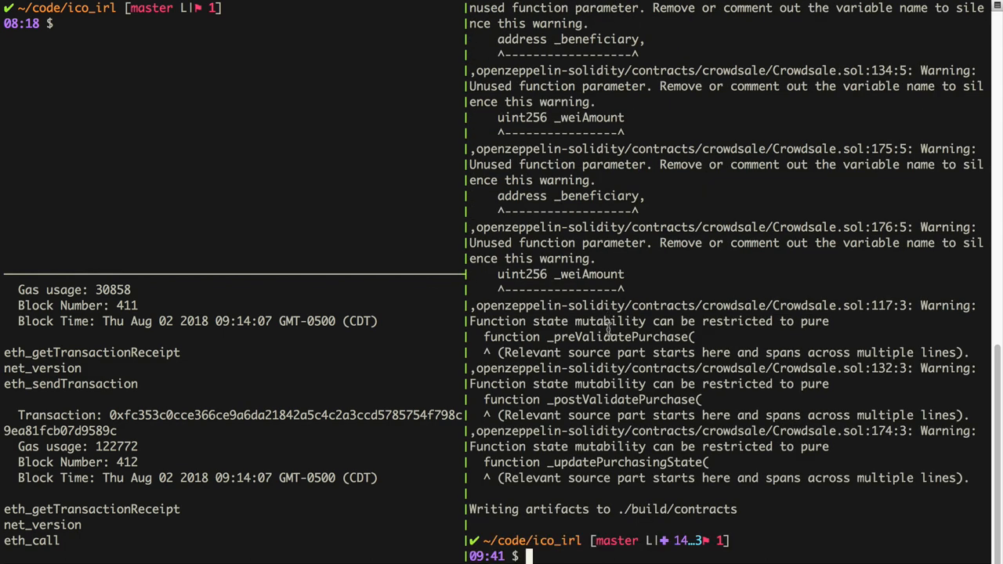
Step: Run truffle test ./test/DappTokenCrowdsale.test.js and review the 5 failing VM revert errors
{"action": "type", "text": "truffle test ./test/DappTokenCrowdsale.test.js"}
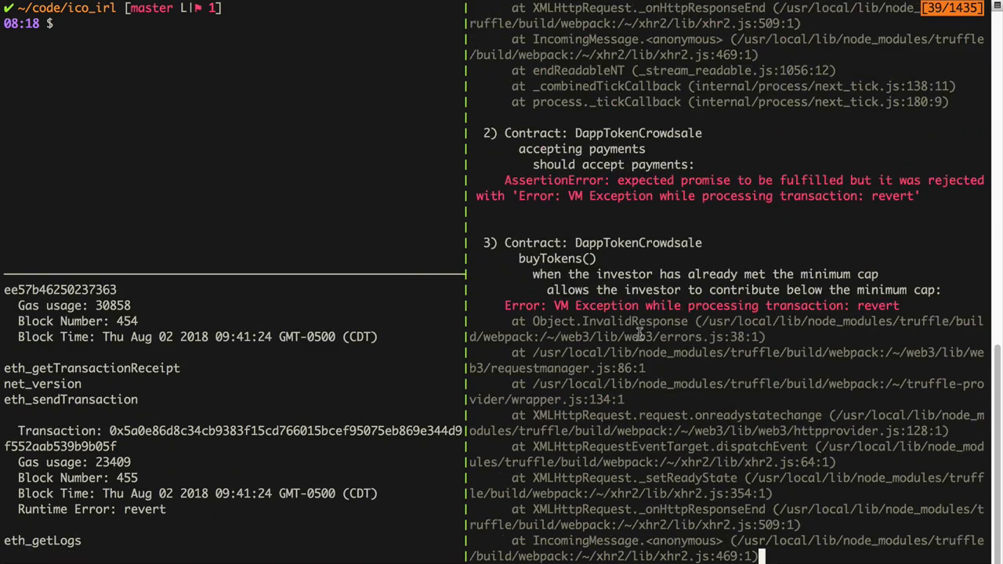
{"action": "scroll", "scroll_direction": "down", "scroll_amount": 3}
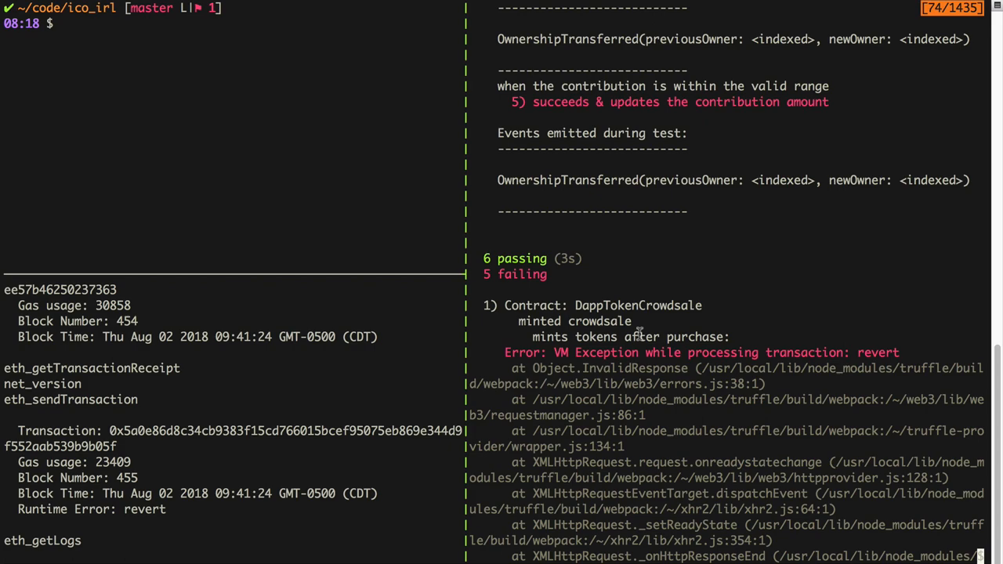
{"action": "scroll", "scroll_direction": "down", "scroll_amount": 3}
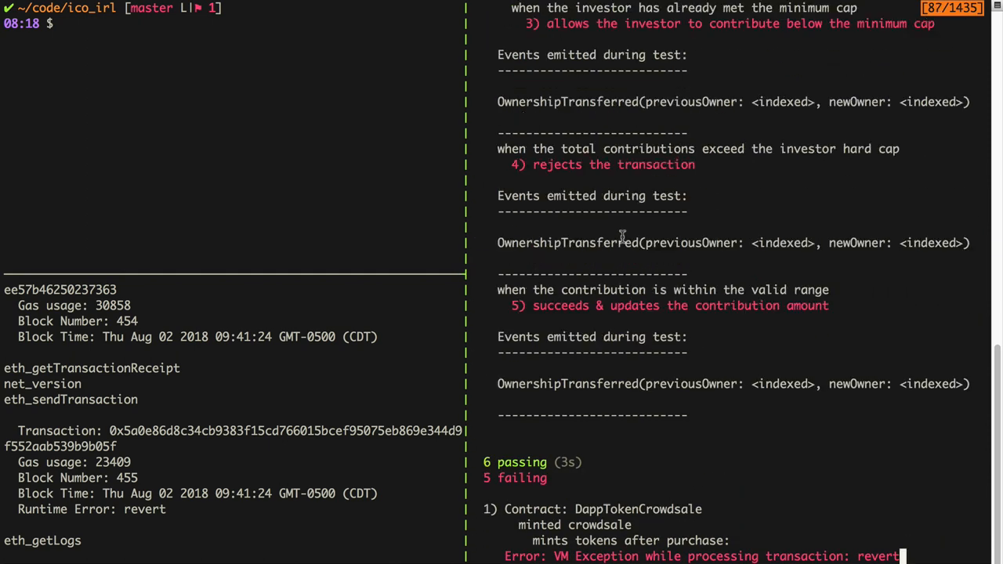
{"action": "scroll", "scroll_direction": "up", "scroll_amount": 3}
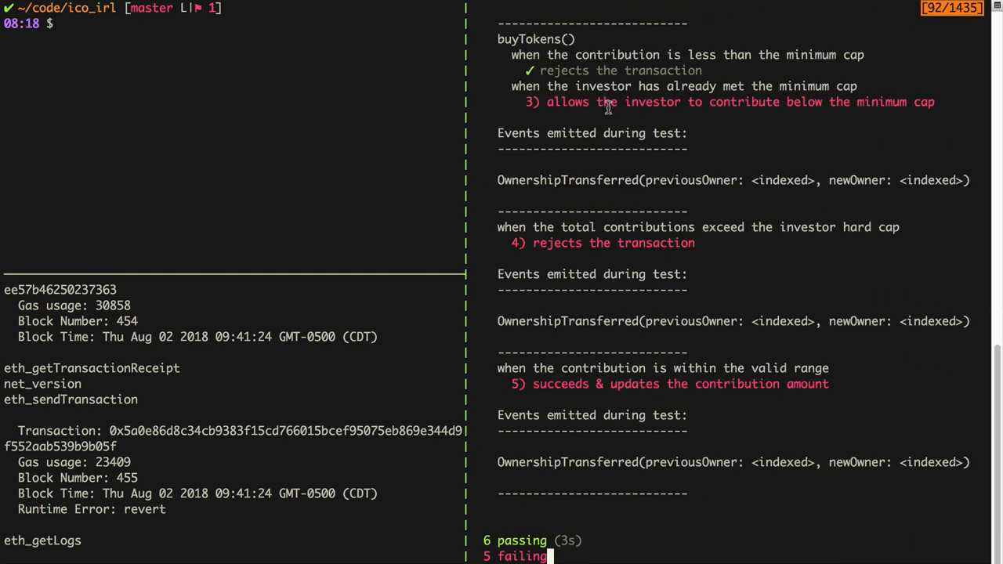
{"action": "scroll", "scroll_direction": "down", "scroll_amount": 3}
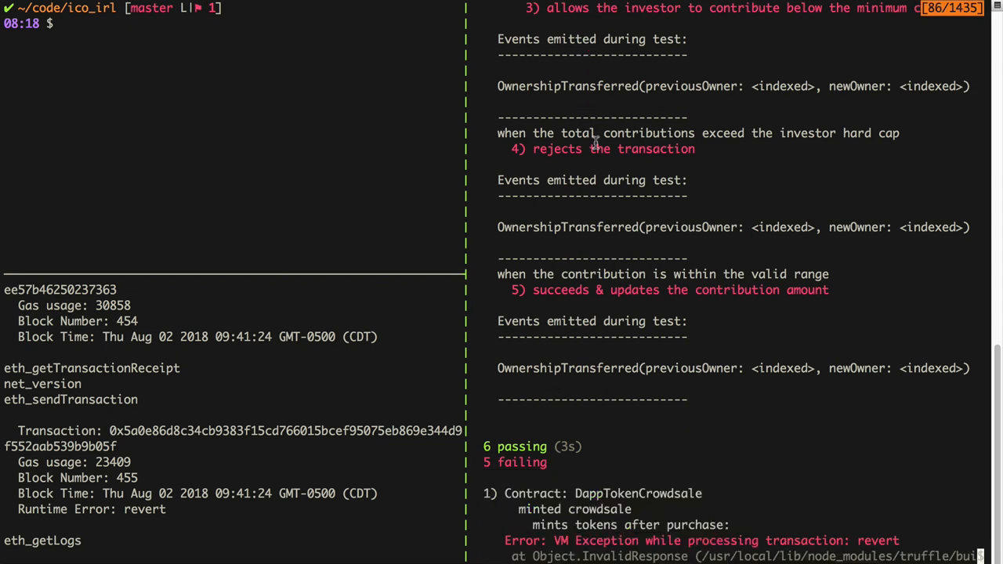
{"action": "mouse_move", "coordinate": [531, 292]}
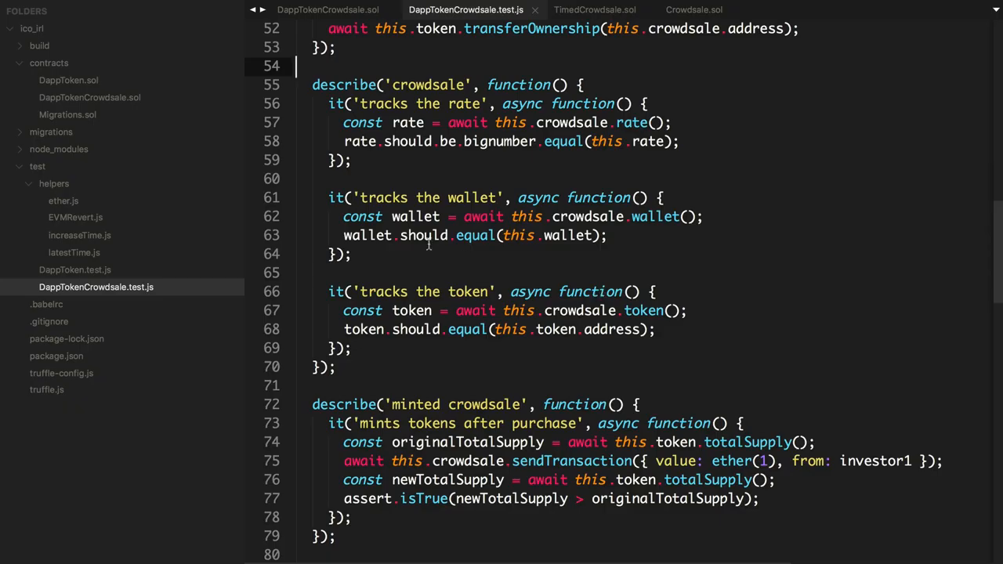
Step: Review TimedCrowdsale.sol's onlyWhileOpen modifier
{"action": "left_click", "coordinate": [594, 9]}
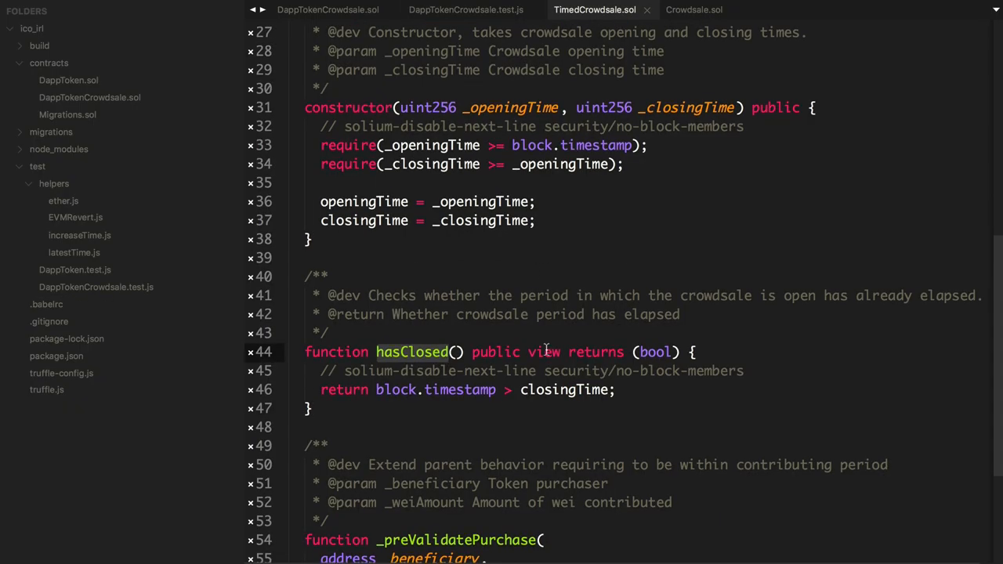
{"action": "scroll", "scroll_direction": "down", "scroll_amount": 3}
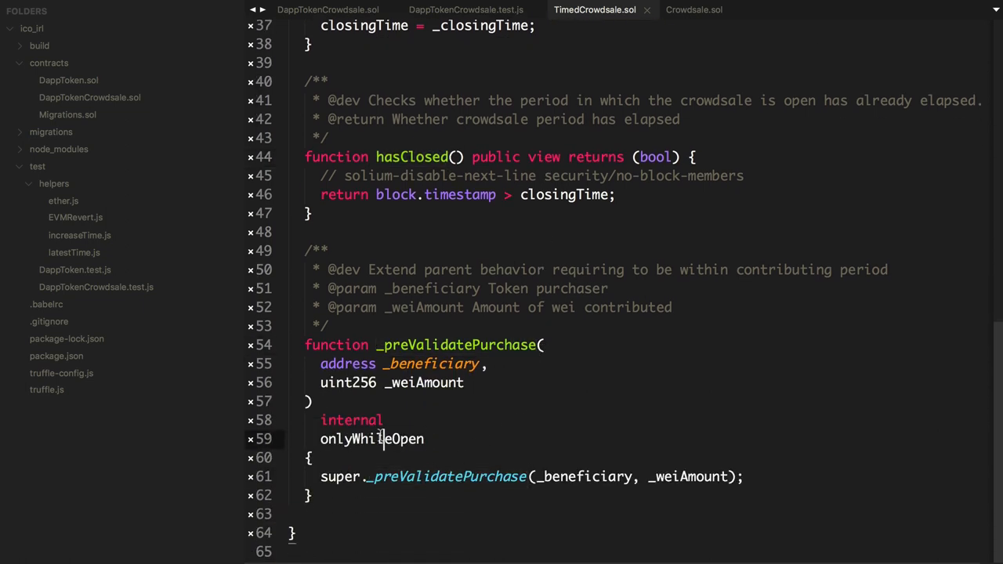
{"action": "scroll", "scroll_direction": "up", "scroll_amount": 3}
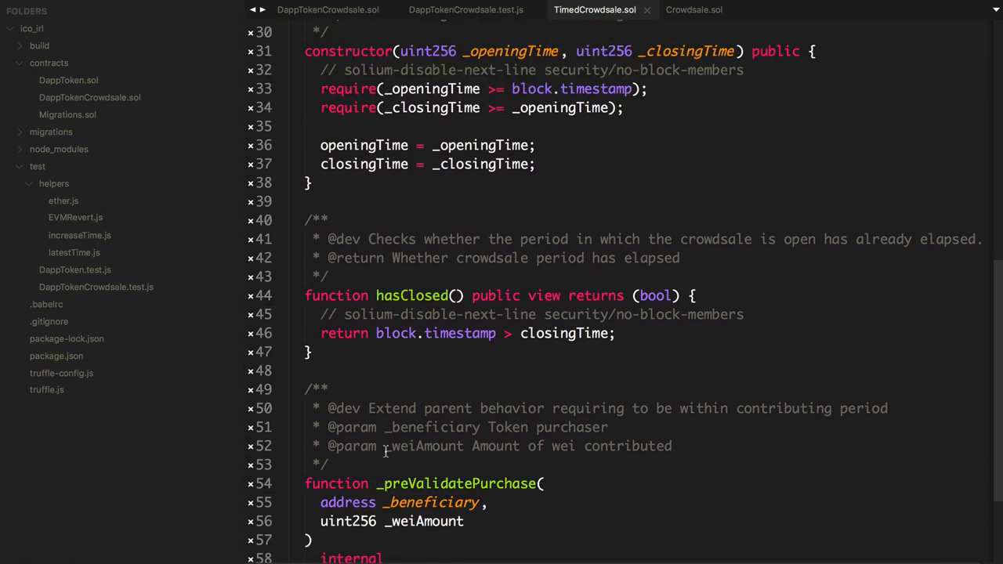
{"action": "scroll", "scroll_direction": "up", "scroll_amount": 3}
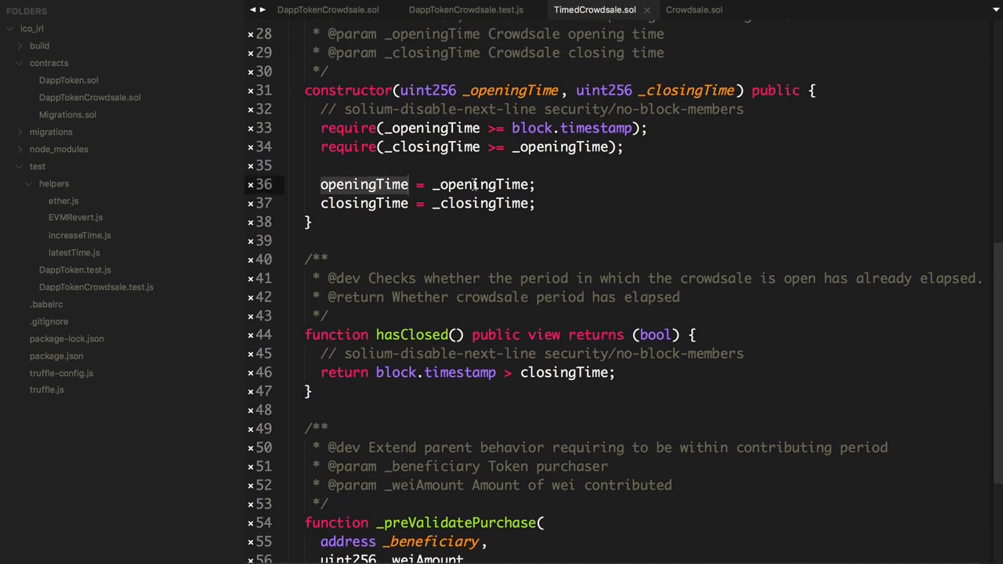
{"action": "scroll", "scroll_direction": "up", "scroll_amount": 3}
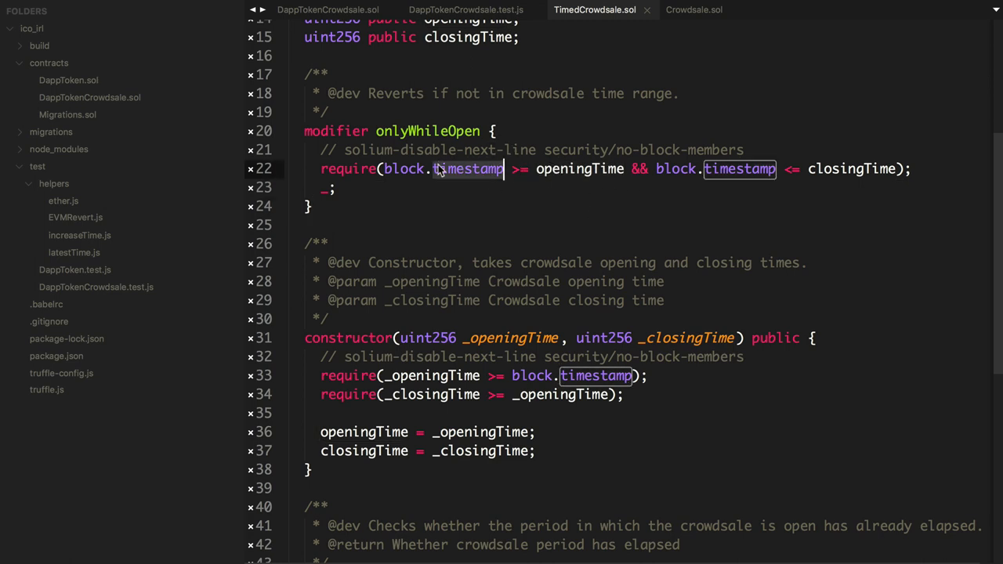
{"action": "scroll", "scroll_direction": "up", "scroll_amount": 3}
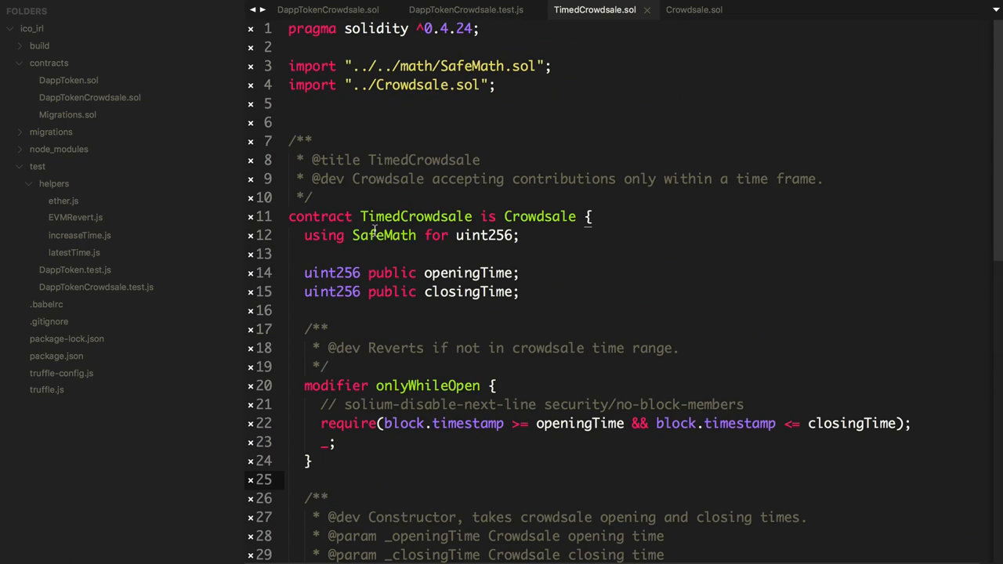
Step: Review the buyTokens flow in the parent Crowdsale.sol contract
{"action": "left_click", "coordinate": [692, 9]}
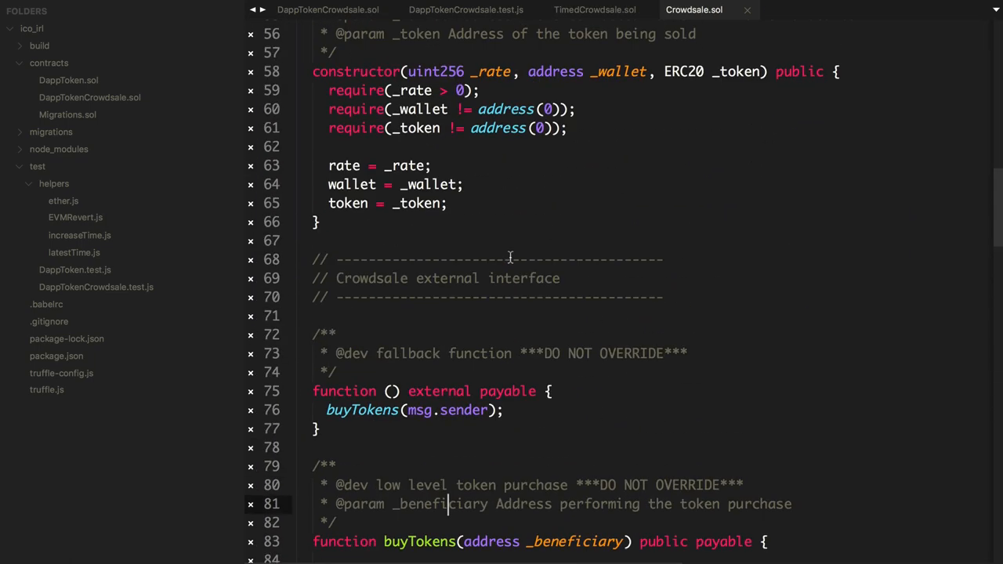
{"action": "scroll", "scroll_direction": "down", "scroll_amount": 3}
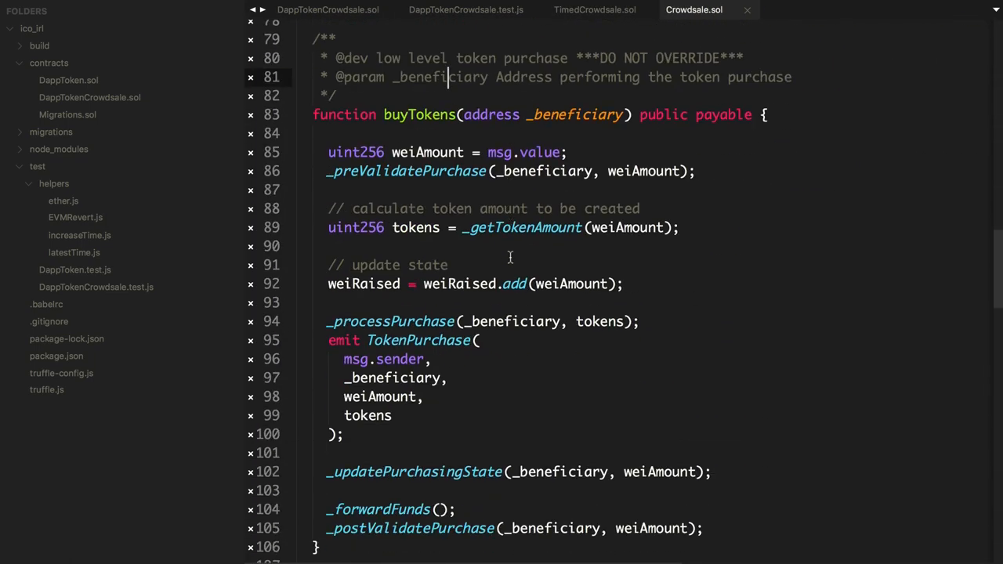
{"action": "scroll", "scroll_direction": "up", "scroll_amount": 3}
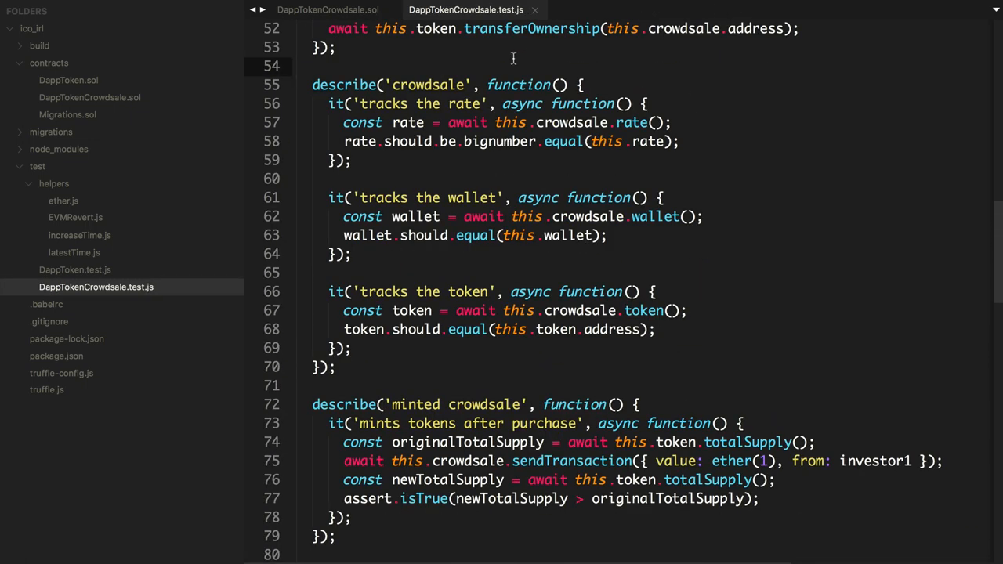
{"action": "scroll", "scroll_direction": "up", "scroll_amount": 3}
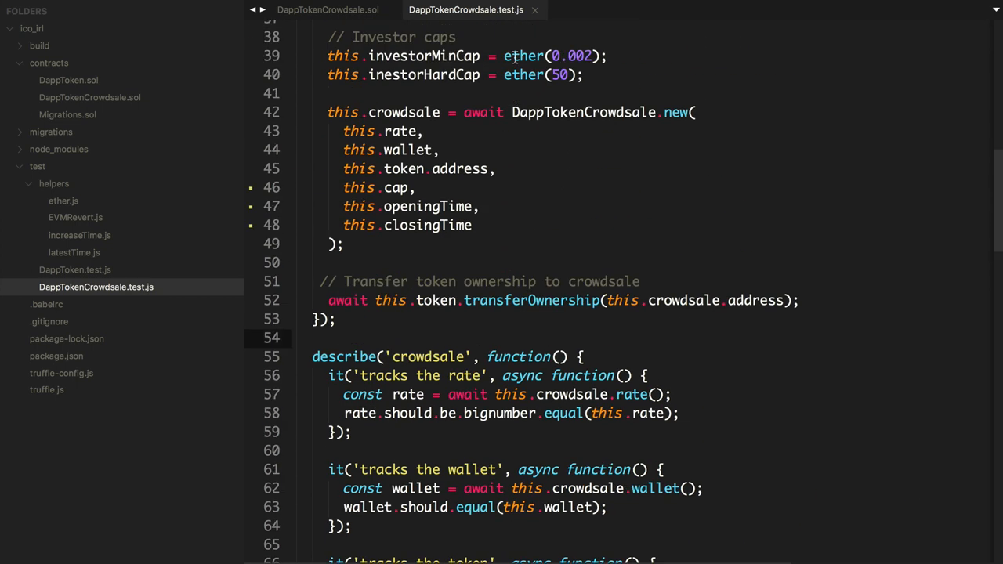
{"action": "scroll", "scroll_direction": "up", "scroll_amount": 3}
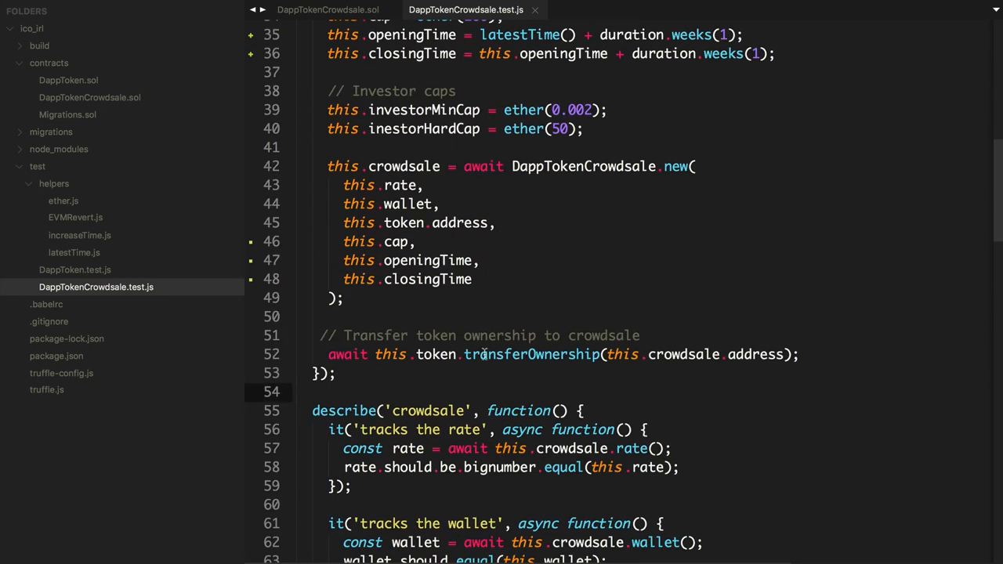
{"action": "mouse_move", "coordinate": [325, 382]}
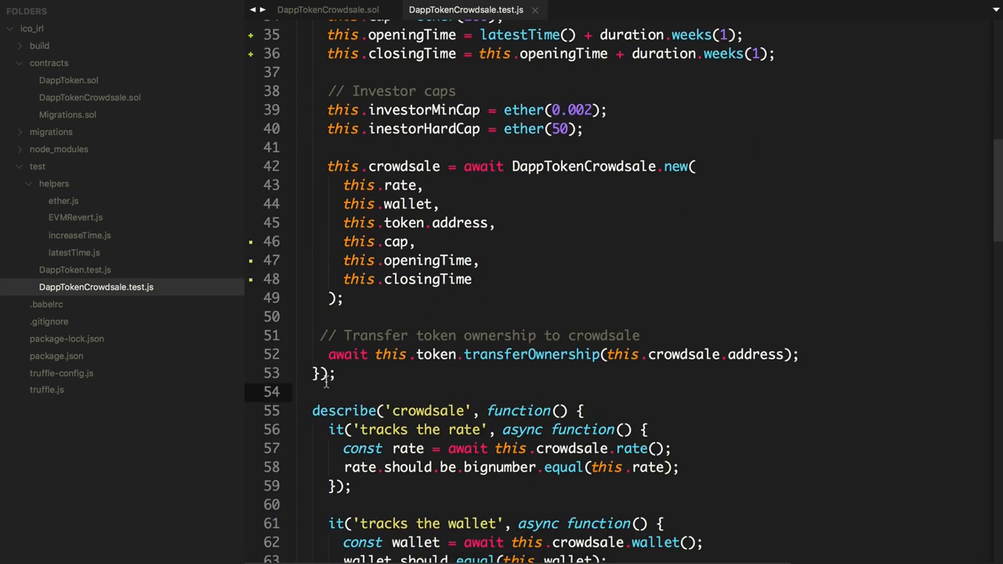
{"action": "scroll", "scroll_direction": "up", "scroll_amount": 3}
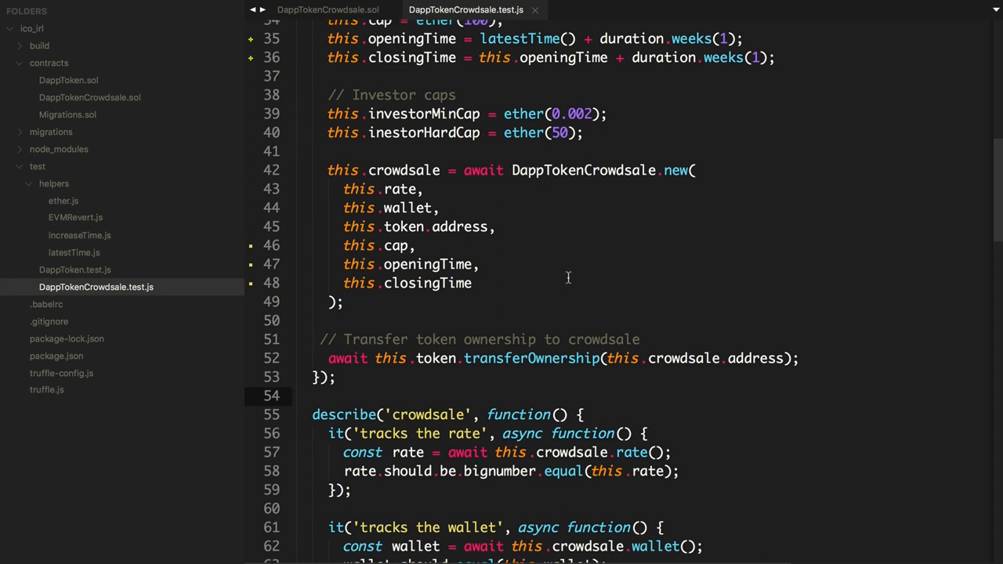
{"action": "scroll", "scroll_direction": "up", "scroll_amount": 3}
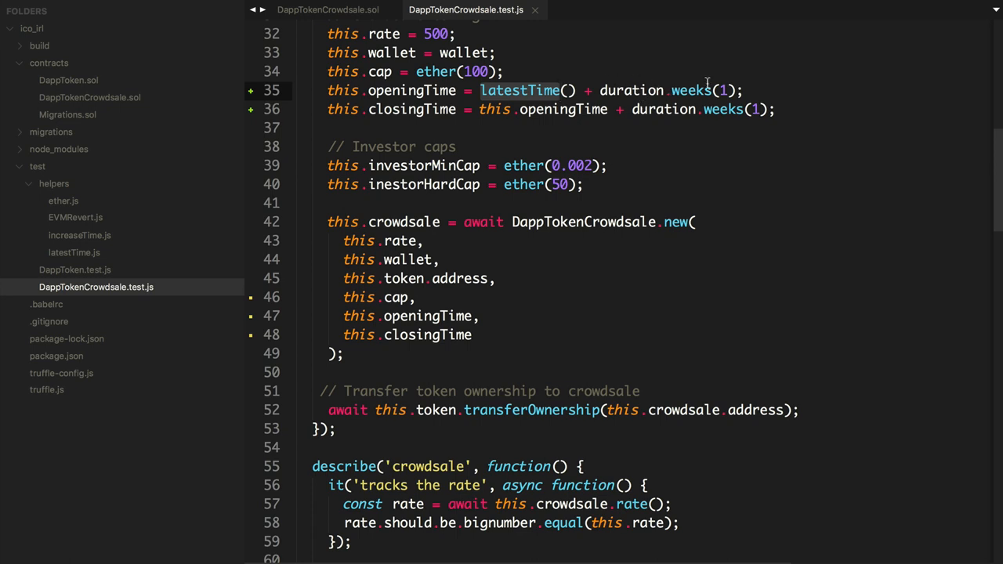
{"action": "mouse_move", "coordinate": [562, 72]}
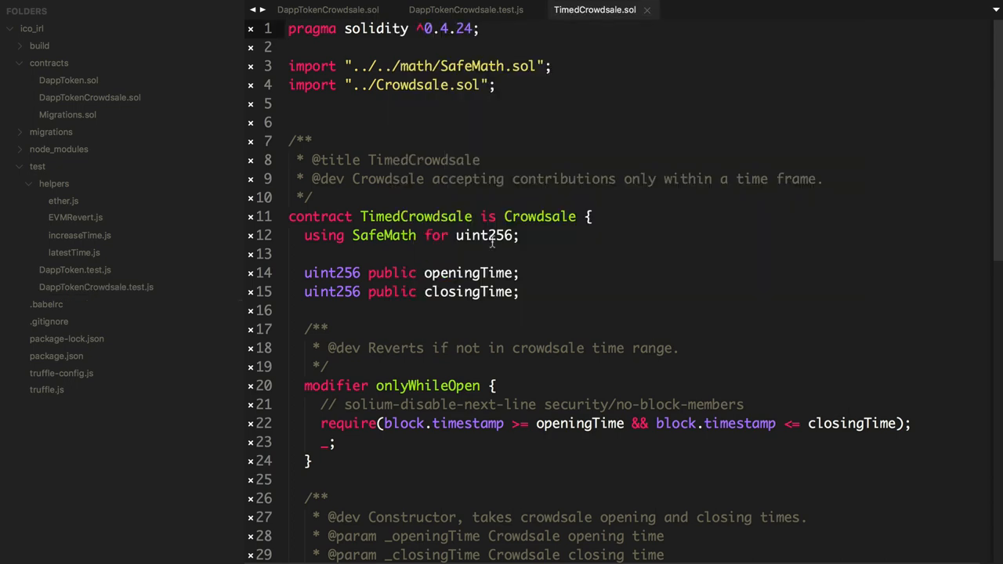
{"action": "scroll", "scroll_direction": "down", "scroll_amount": 3}
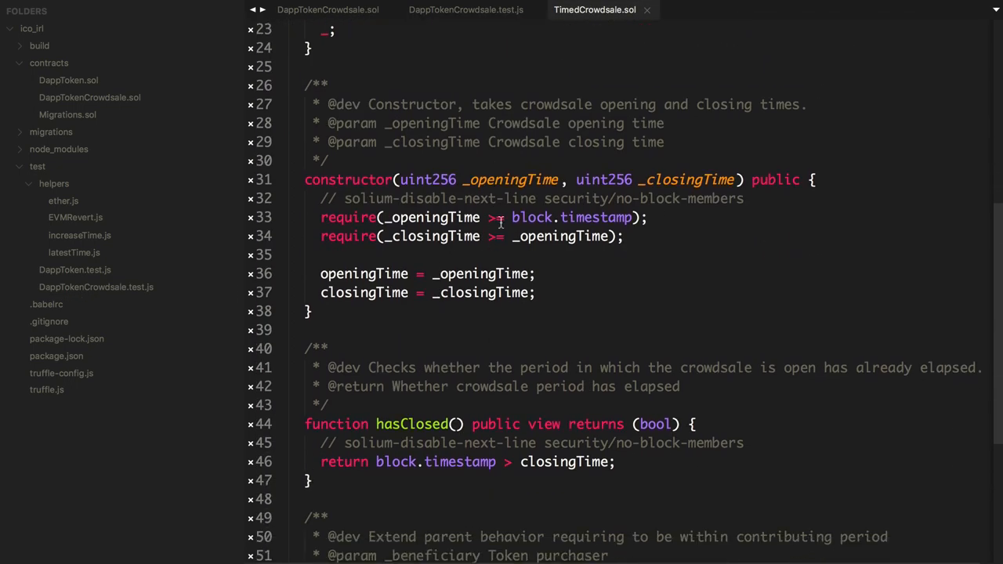
{"action": "double_click", "coordinate": [530, 218]}
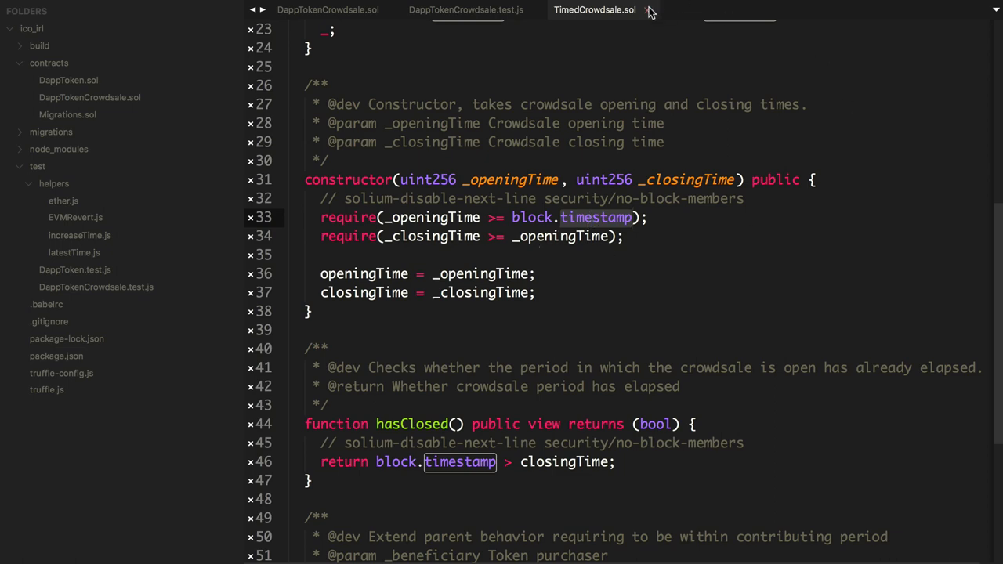
{"action": "left_click", "coordinate": [466, 9]}
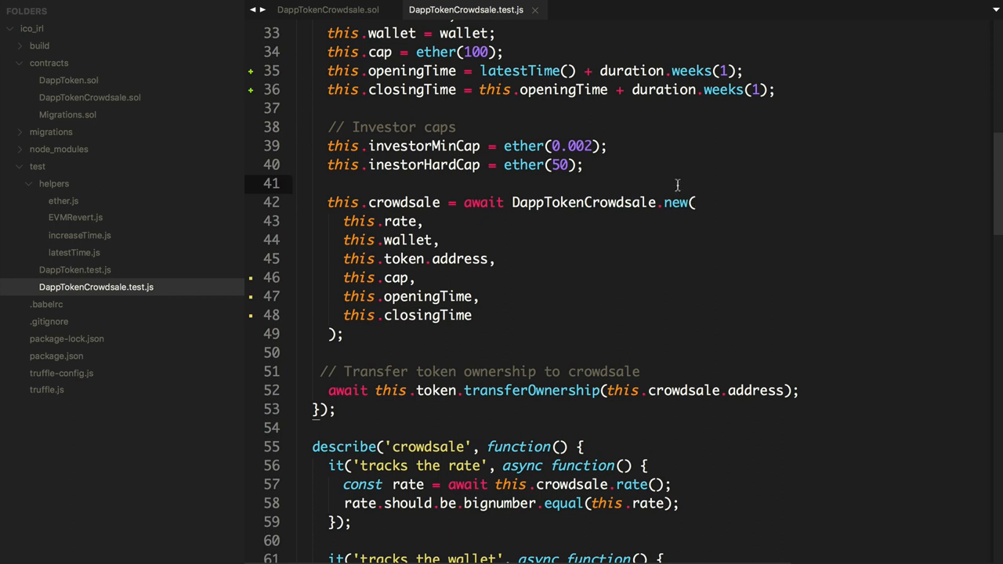
{"action": "mouse_move", "coordinate": [631, 77]}
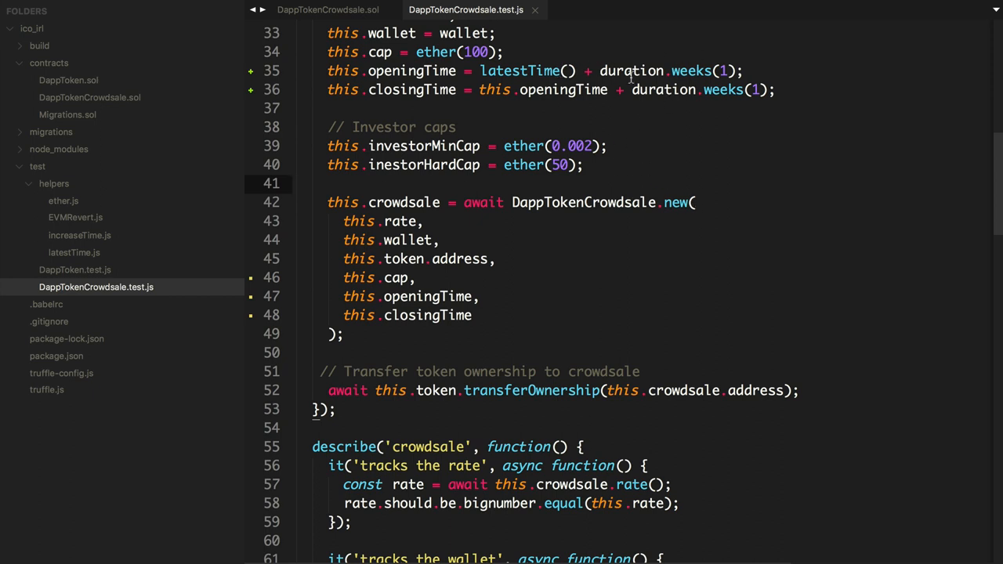
{"action": "mouse_move", "coordinate": [353, 105]}
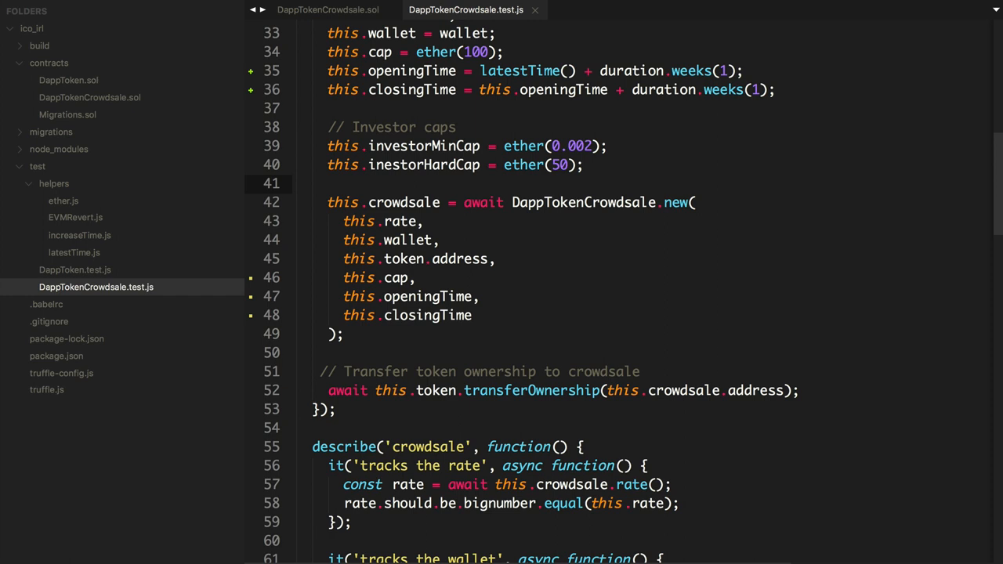
{"action": "mouse_move", "coordinate": [875, 378]}
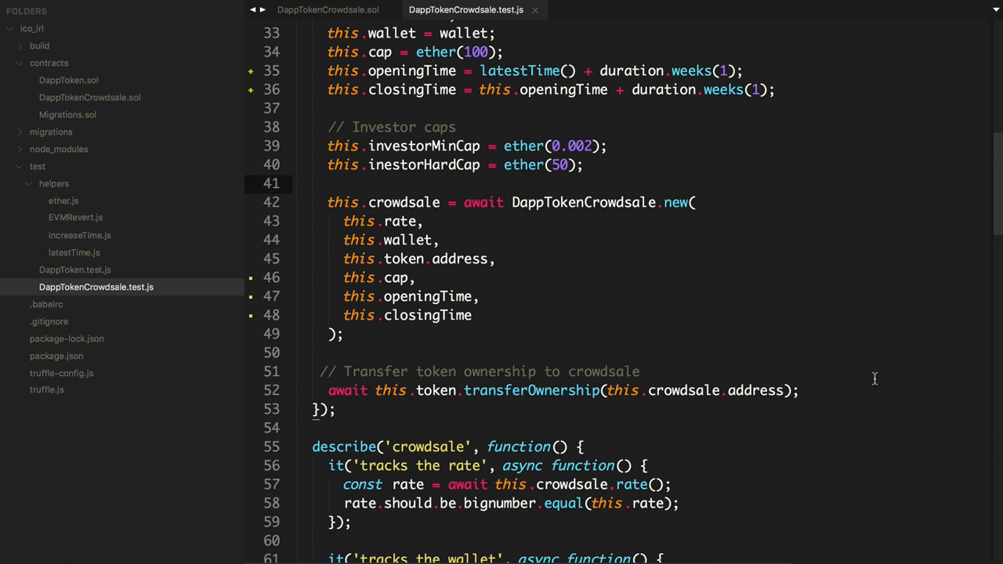
Step: Add an '// Advance time to crowdsale start' comment after transferOwnership
{"action": "key", "text": "Enter"}
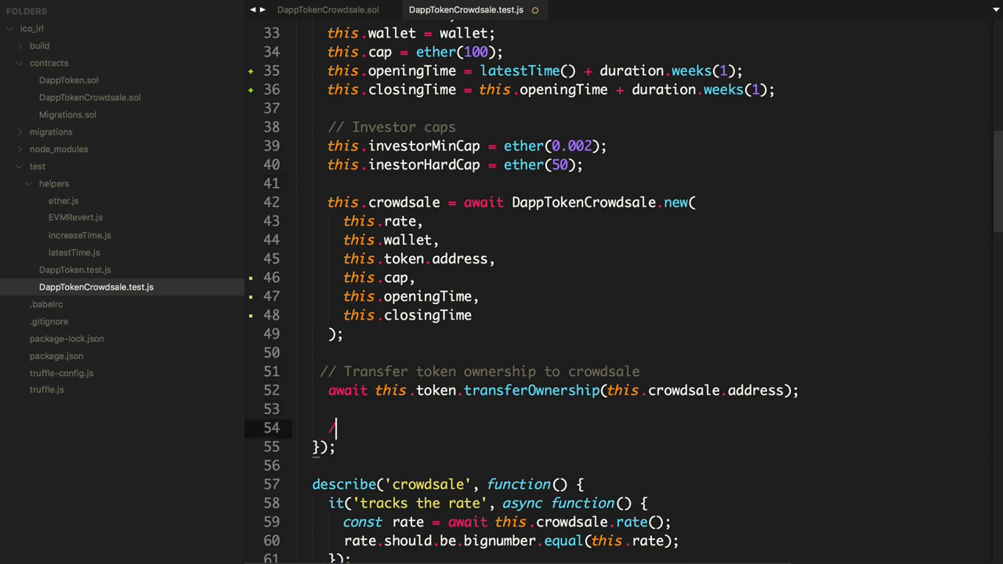
{"action": "type", "text": "// A"}
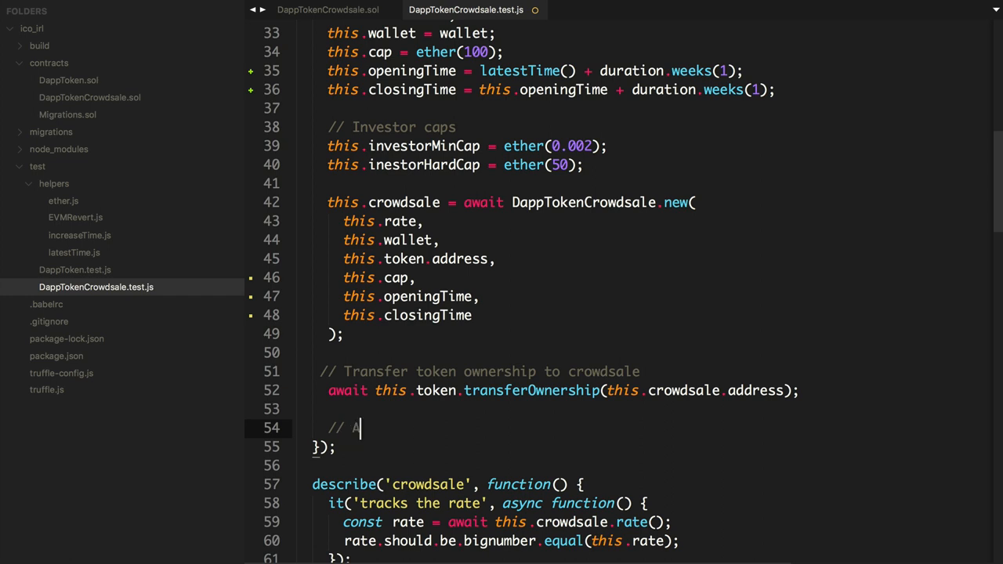
{"action": "type", "text": "dvance time to"}
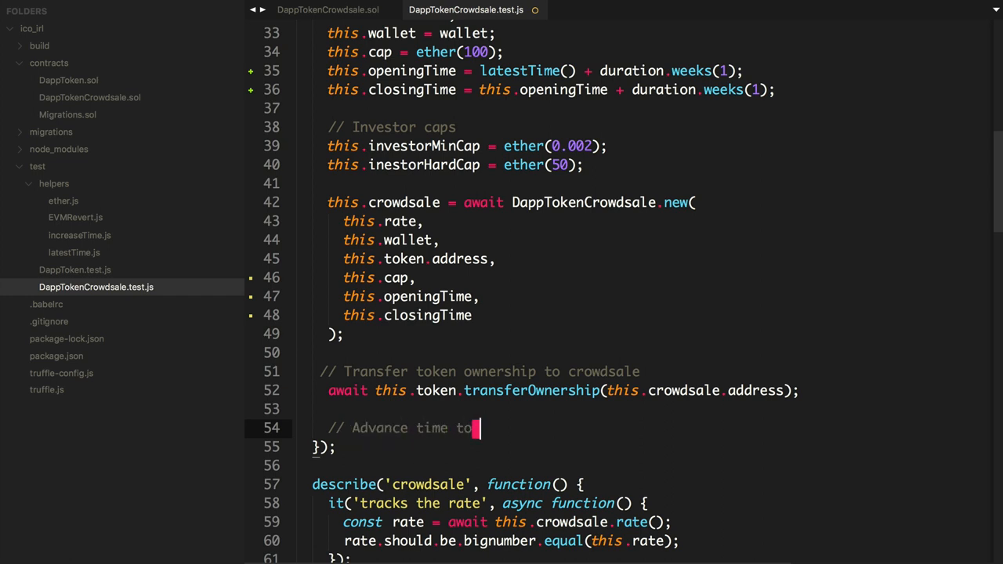
{"action": "type", "text": "crowdsale"}
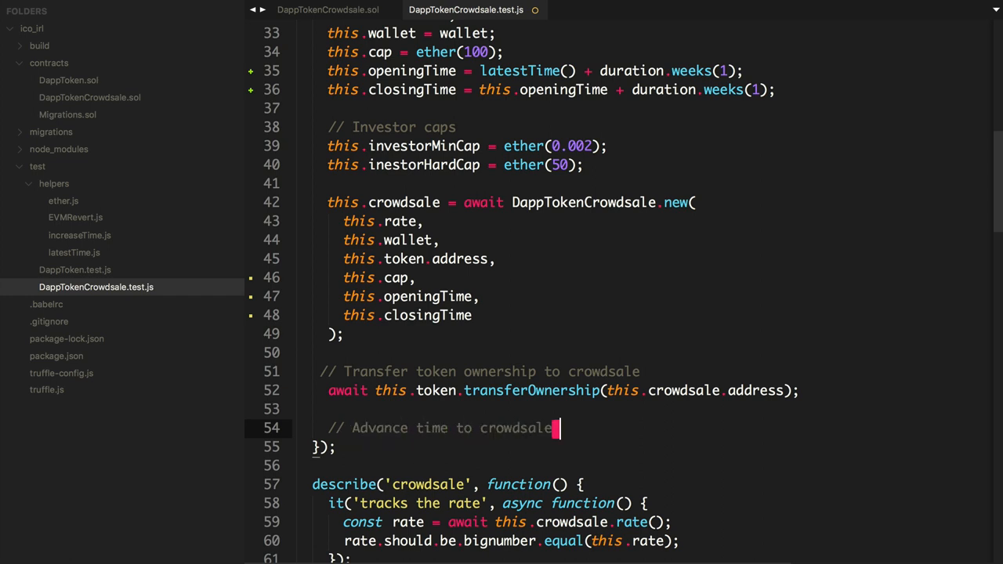
{"action": "type", "text": "start"}
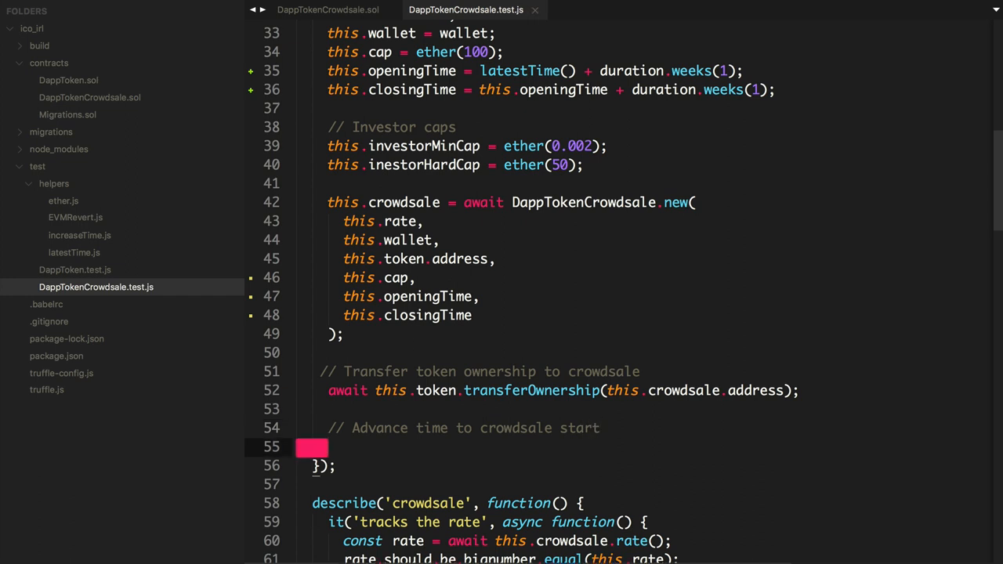
Step: Add await increaseTimeTo(this.openingTime + 1); to the setup and save
{"action": "type", "text": "await increaseTimeTo(this."}
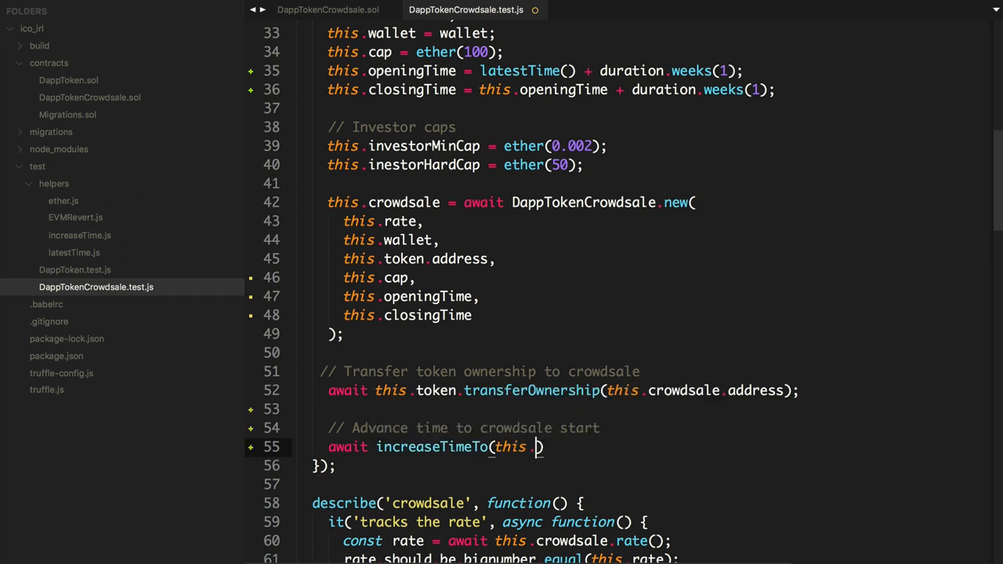
{"action": "type", "text": "openingTime +"}
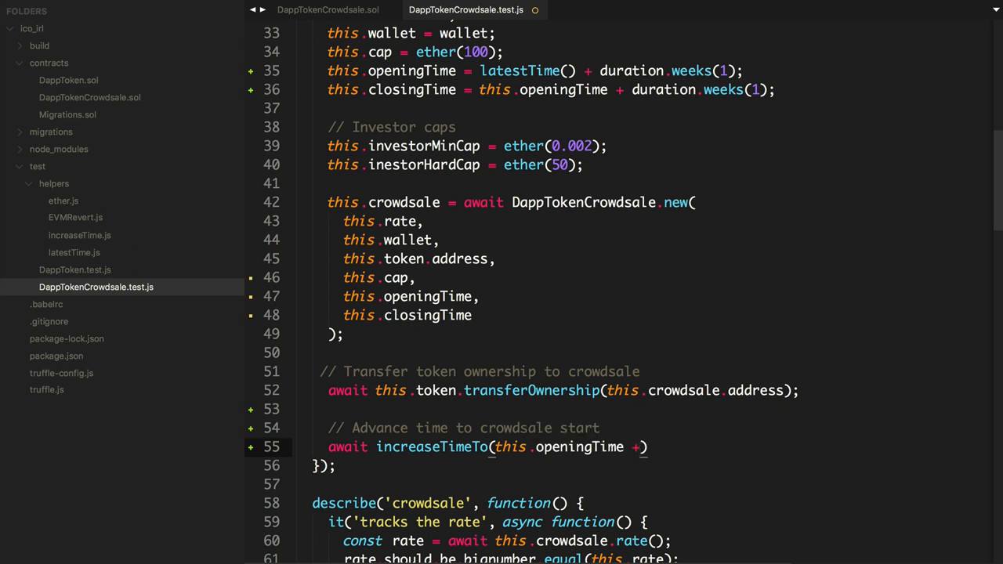
{"action": "type", "text": "1);"}
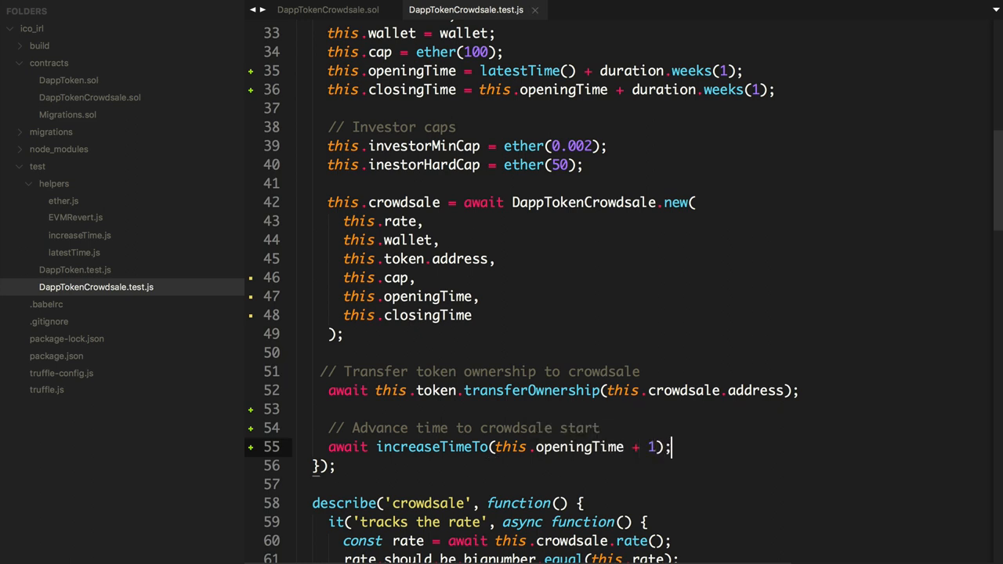
{"action": "scroll", "scroll_direction": "down", "scroll_amount": 3}
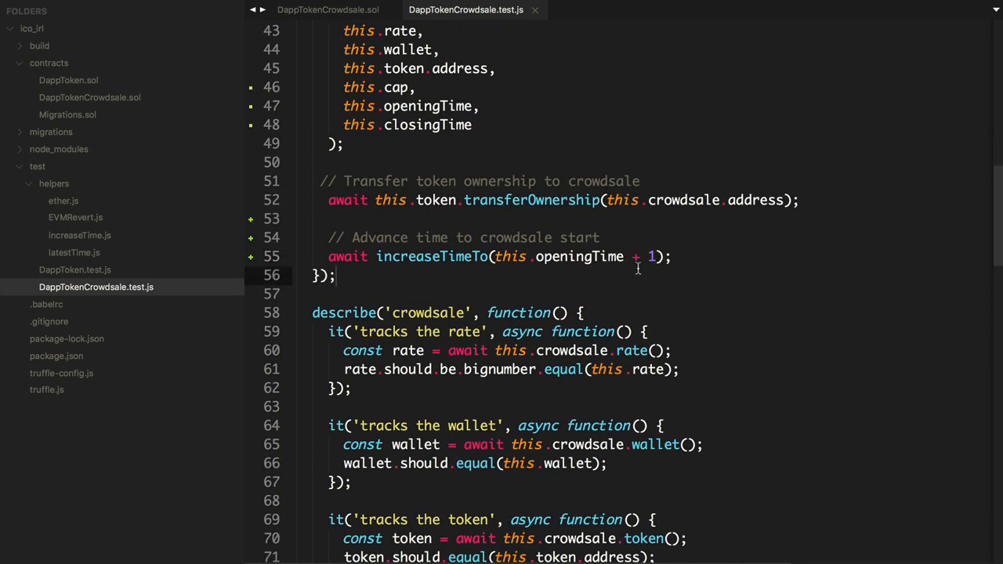
{"action": "scroll", "scroll_direction": "up", "scroll_amount": 3}
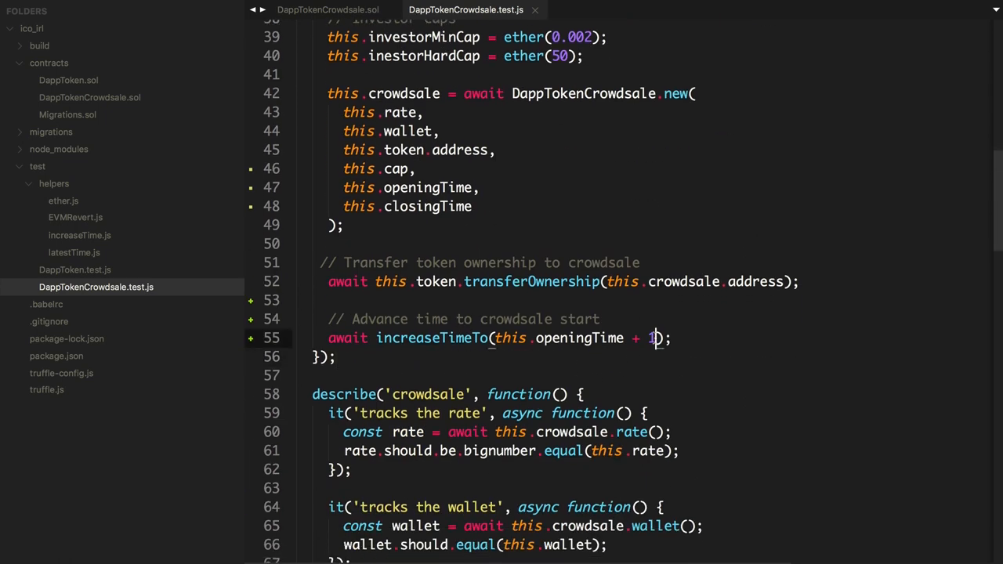
{"action": "scroll", "scroll_direction": "down", "scroll_amount": 3}
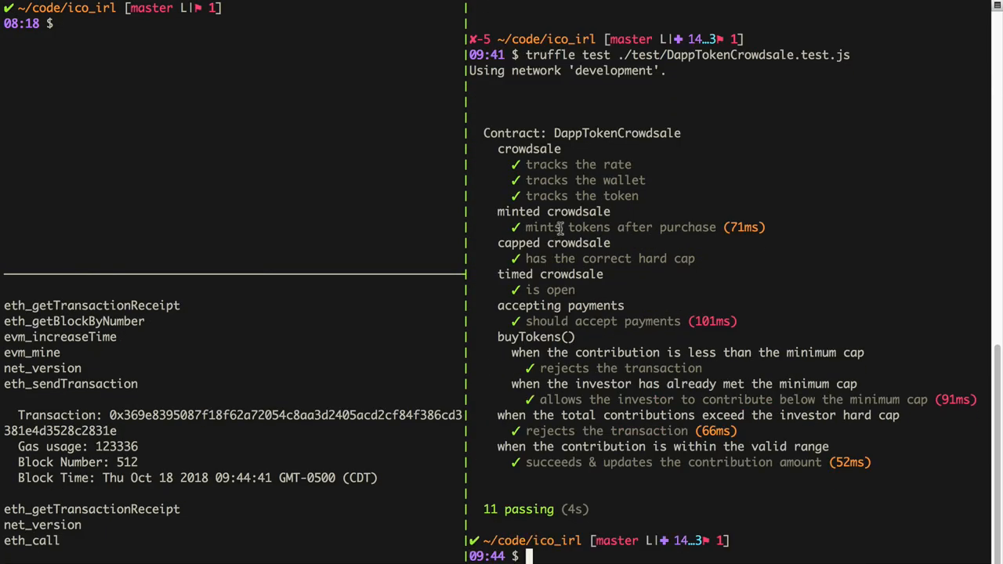
{"action": "mouse_move", "coordinate": [778, 270]}
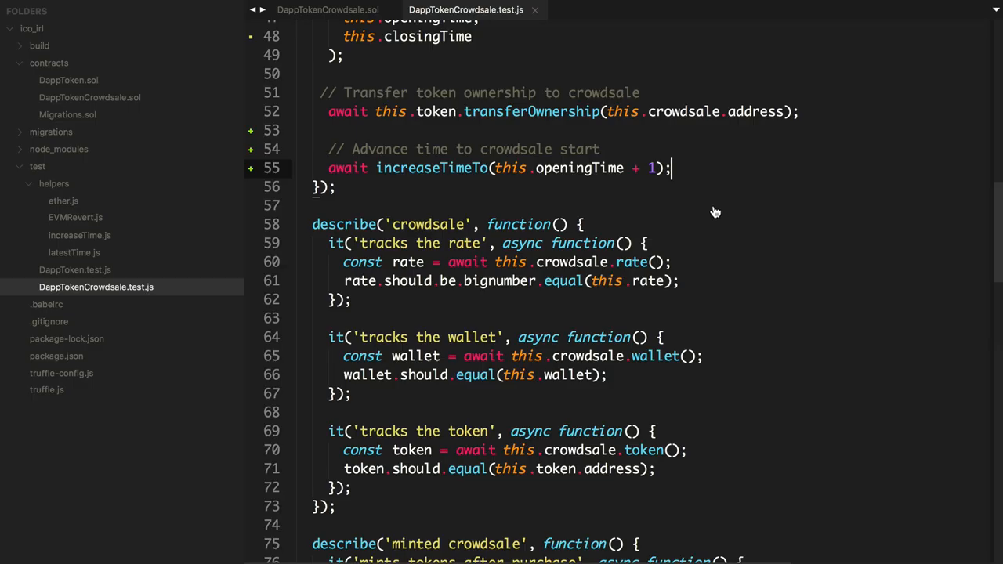
Step: Return to the DappTokenCrowdsale.sol contract after all 11 tests pass
{"action": "left_click", "coordinate": [328, 9]}
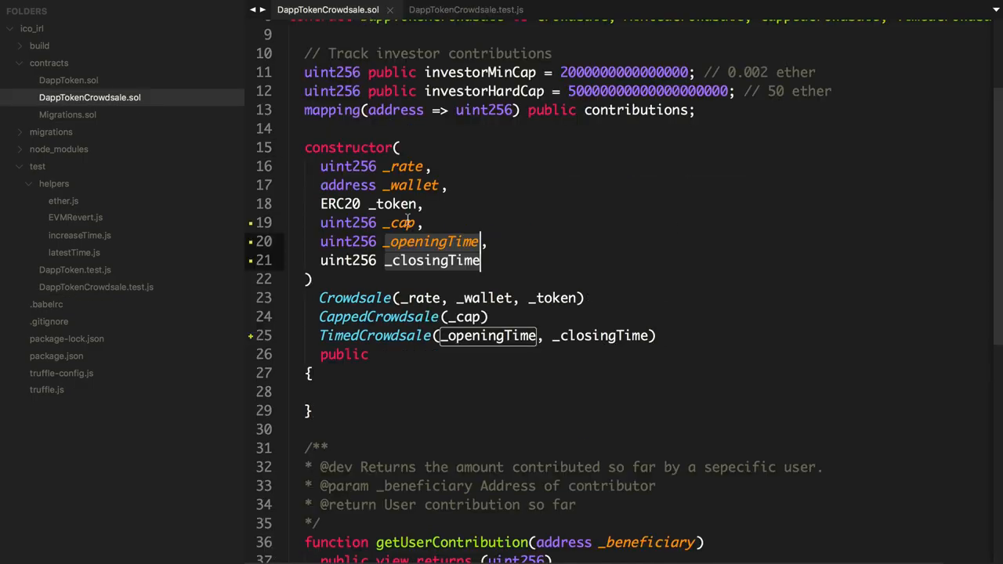